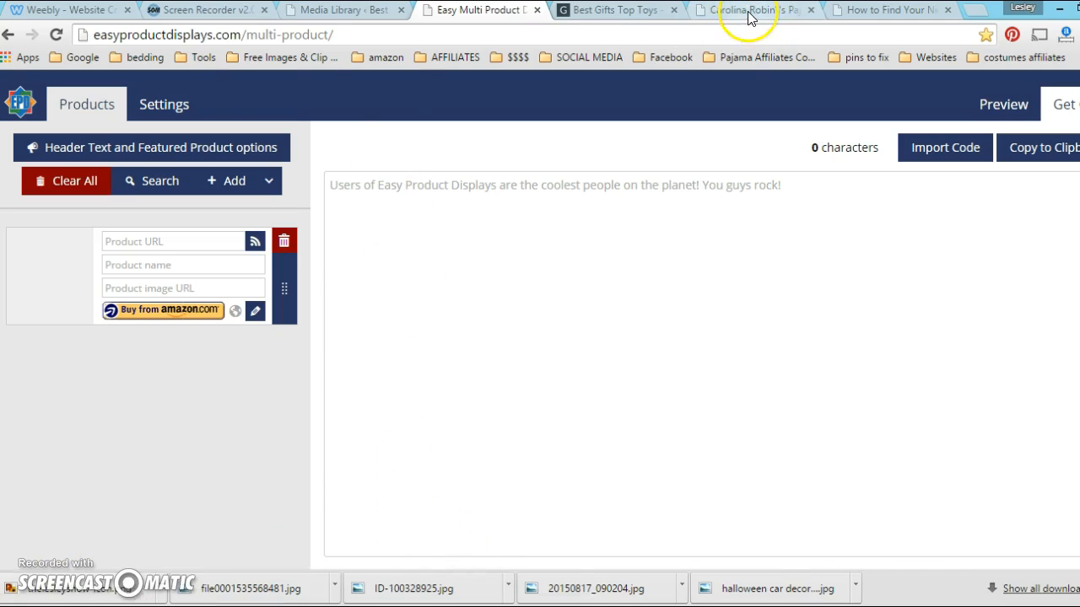
Step: Switch to the Pajama Affiliates site and scroll through its affiliate course graphics grid
{"action": "left_click", "coordinate": [746, 9]}
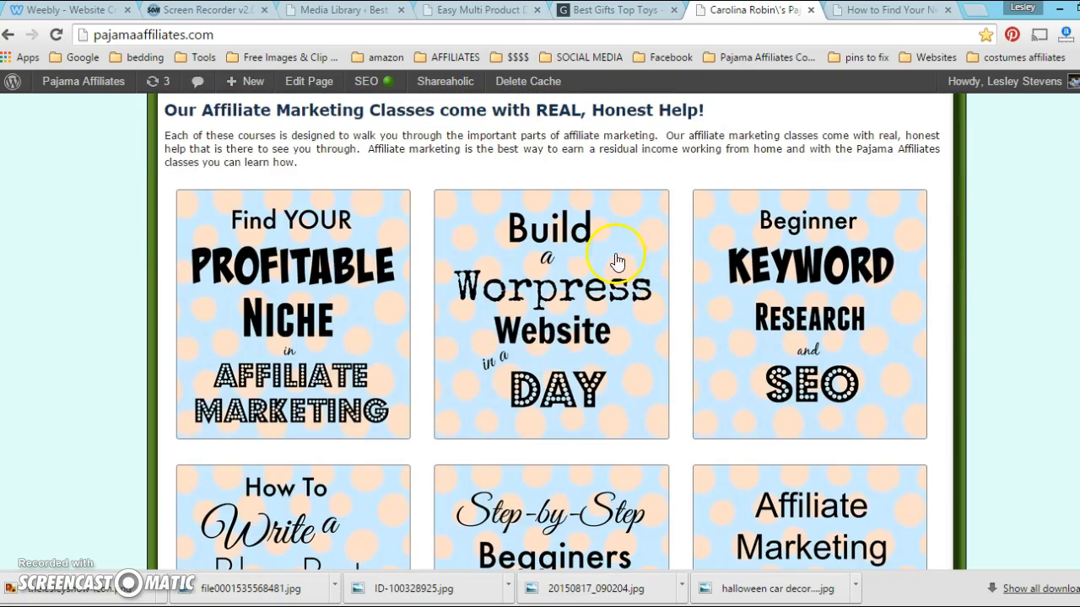
{"action": "scroll", "scroll_direction": "down", "scroll_amount": 3}
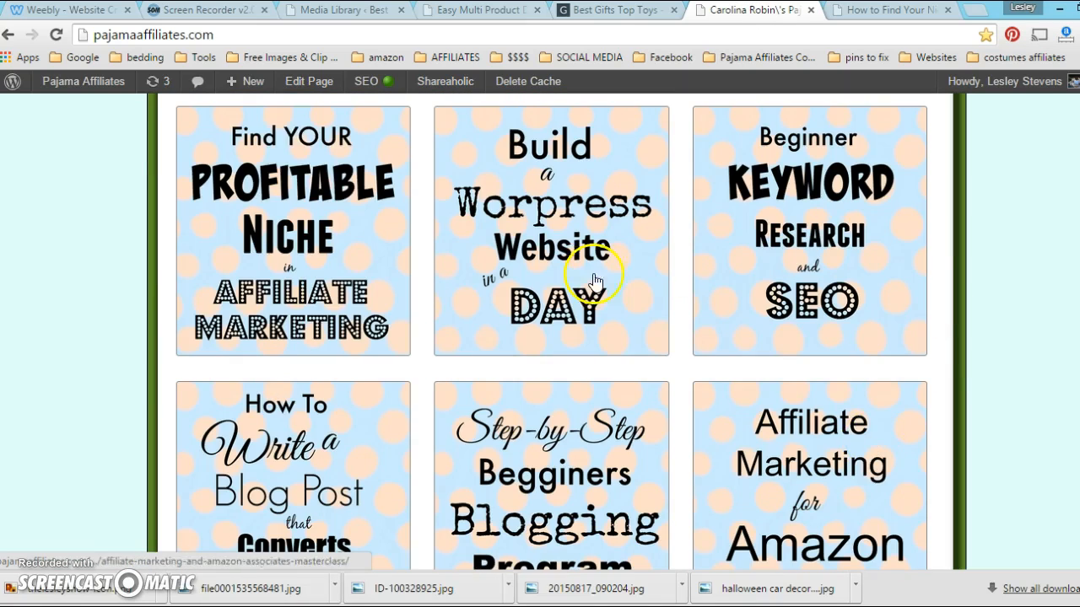
{"action": "mouse_move", "coordinate": [402, 259]}
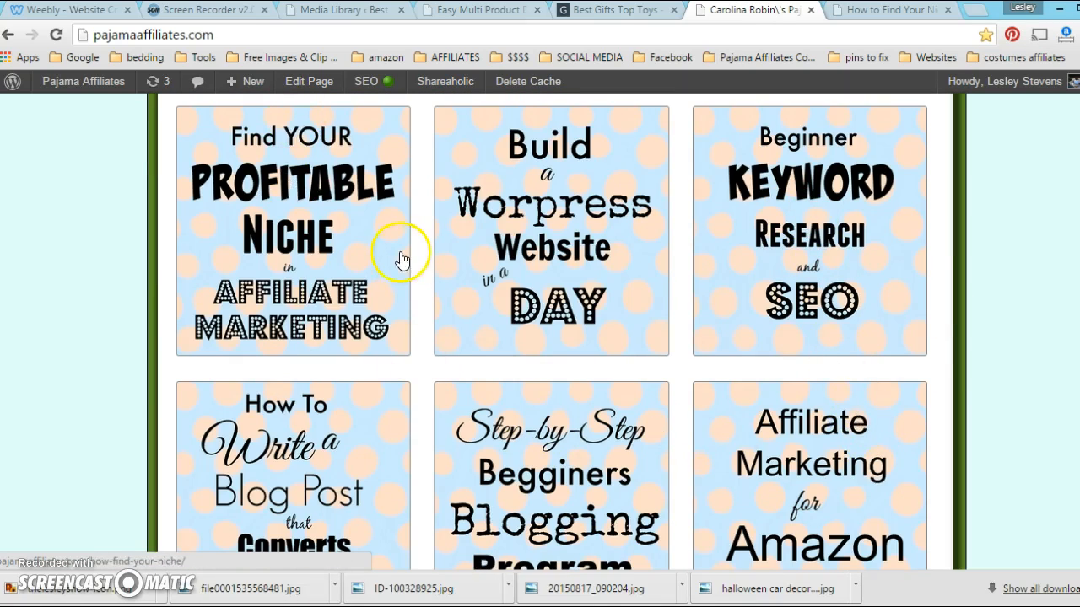
{"action": "scroll", "scroll_direction": "down", "scroll_amount": 3}
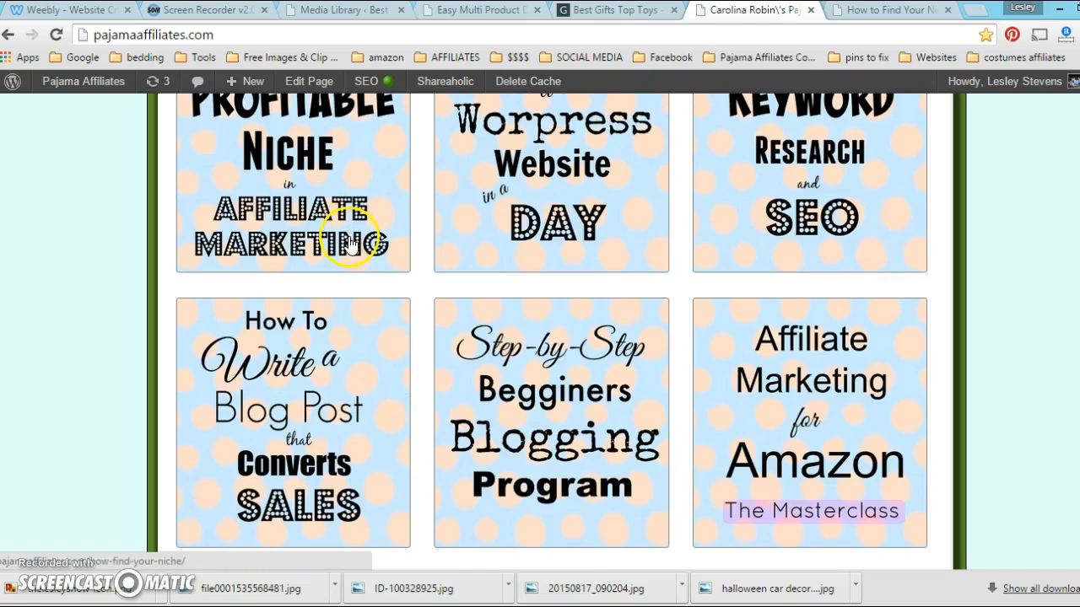
{"action": "scroll", "scroll_direction": "up", "scroll_amount": 3}
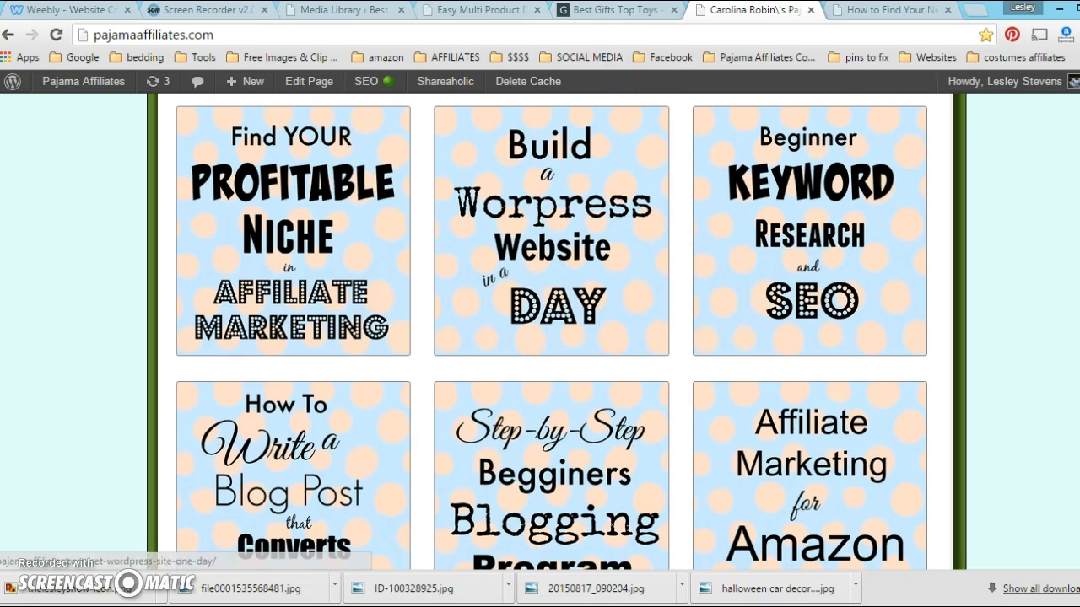
{"action": "mouse_move", "coordinate": [615, 9]}
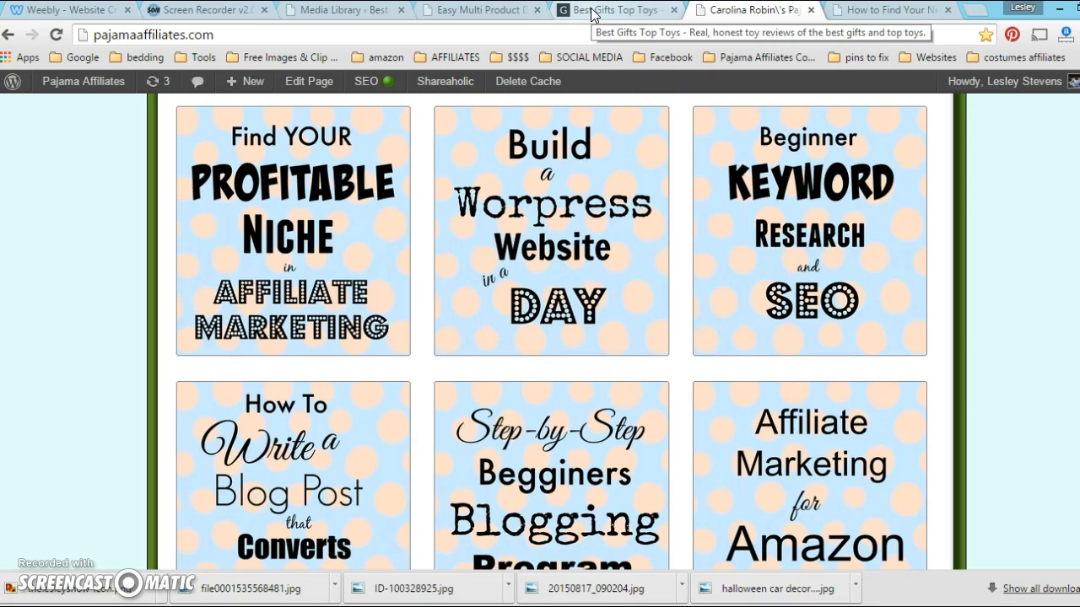
{"action": "mouse_move", "coordinate": [438, 9]}
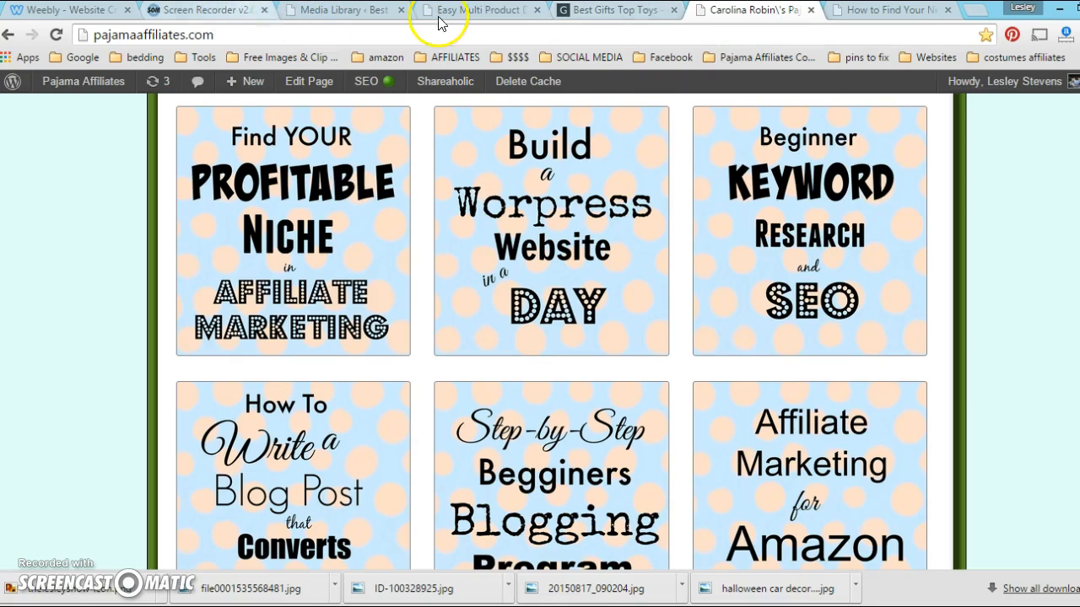
Step: Add two empty product slots in the builder and choose a grid layout in Preview
{"action": "left_click", "coordinate": [479, 10]}
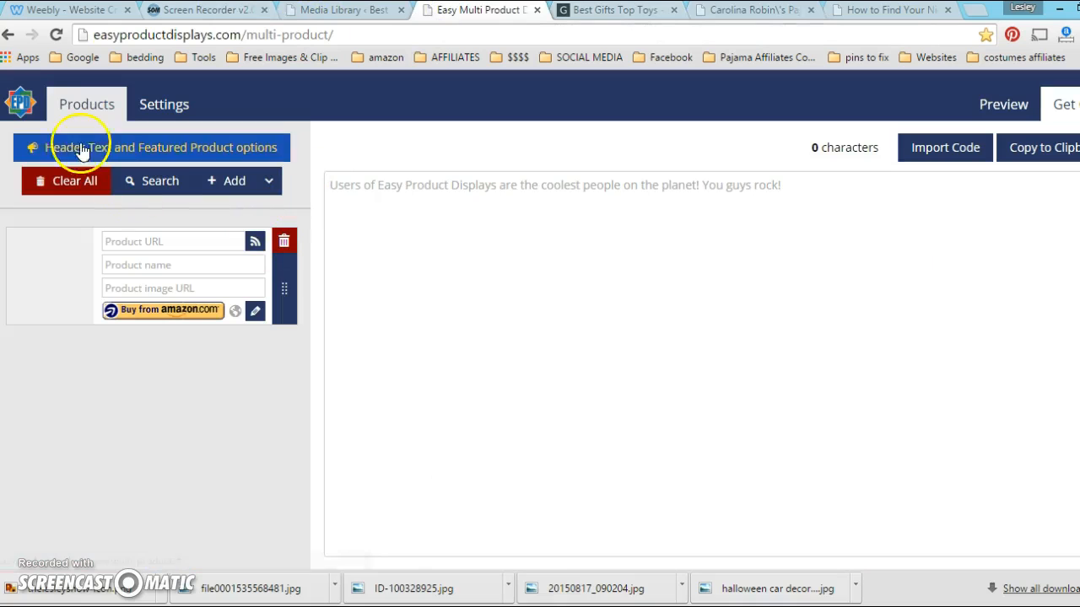
{"action": "mouse_move", "coordinate": [85, 139]}
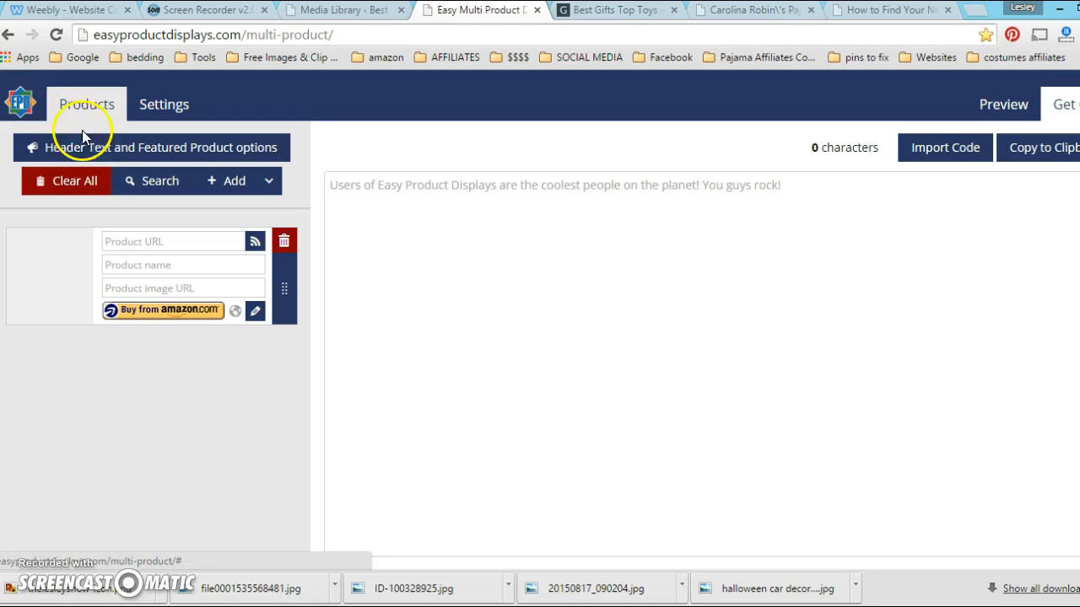
{"action": "mouse_move", "coordinate": [54, 147]}
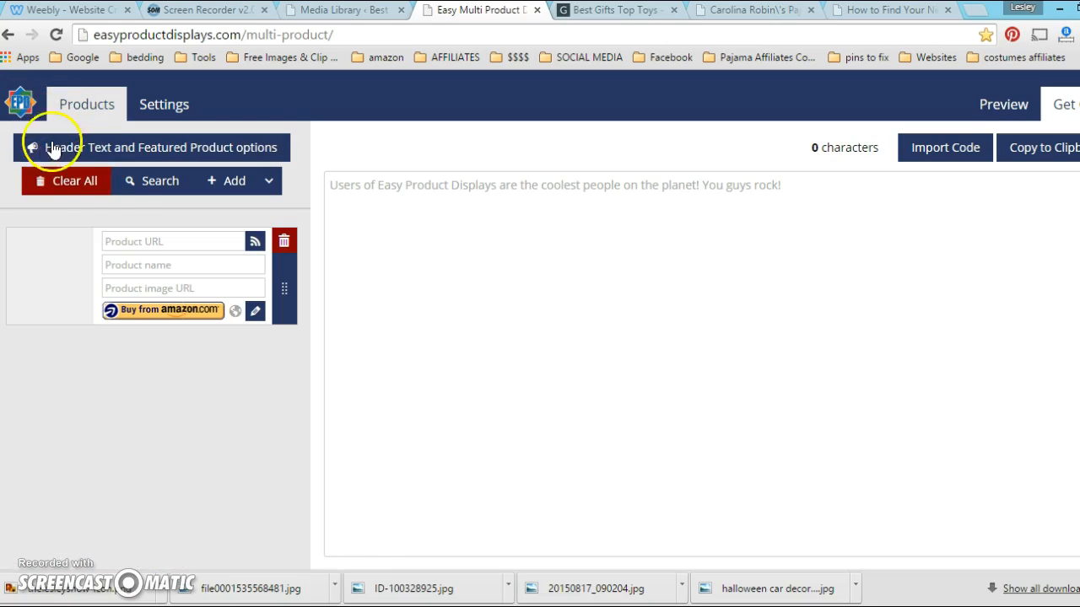
{"action": "mouse_move", "coordinate": [221, 221]}
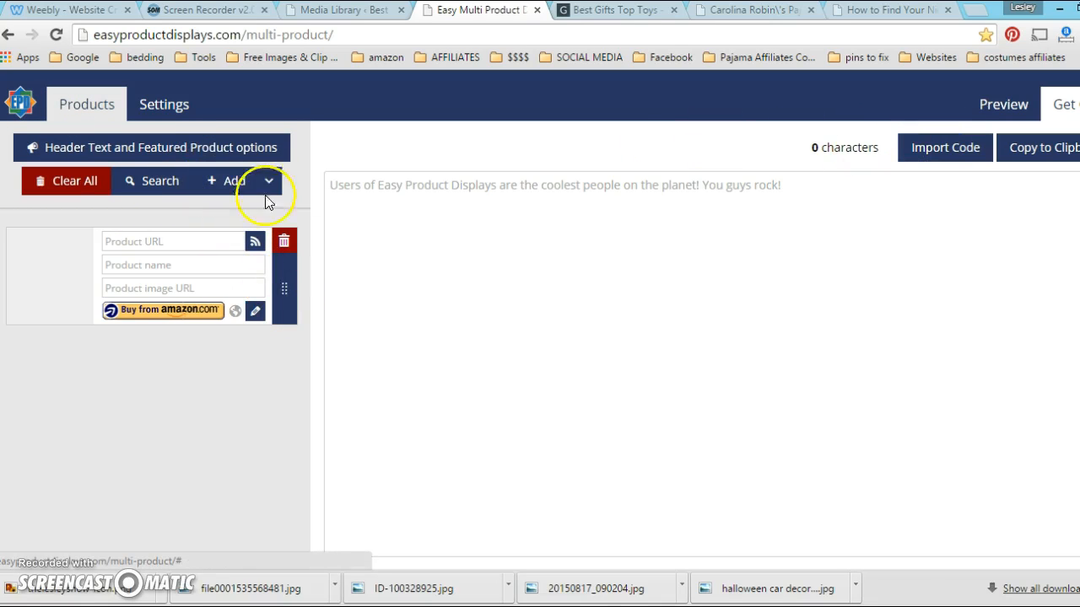
{"action": "left_click", "coordinate": [228, 181]}
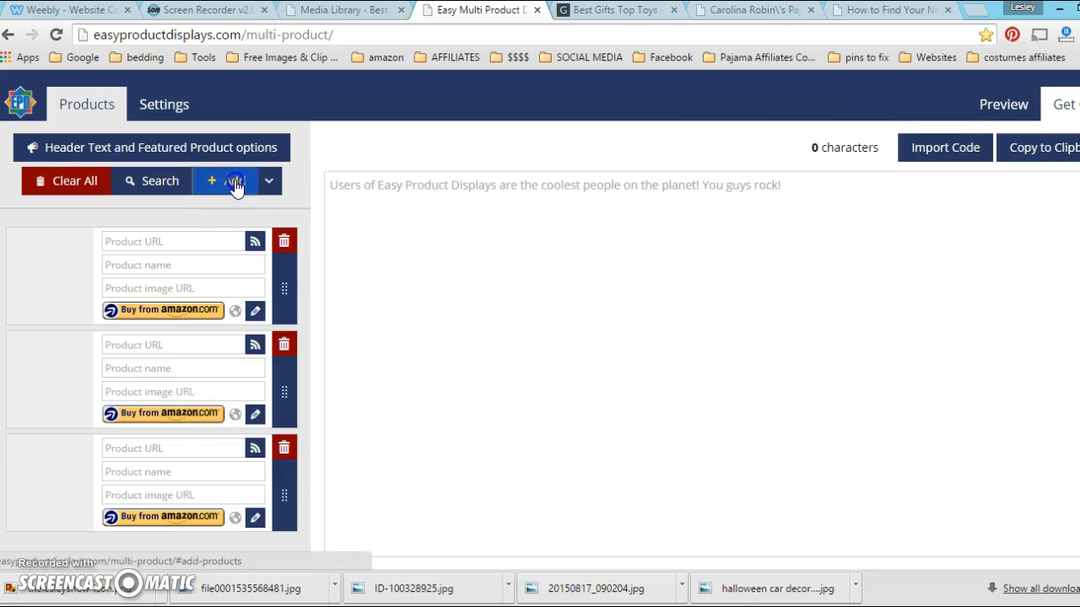
{"action": "mouse_move", "coordinate": [567, 84]}
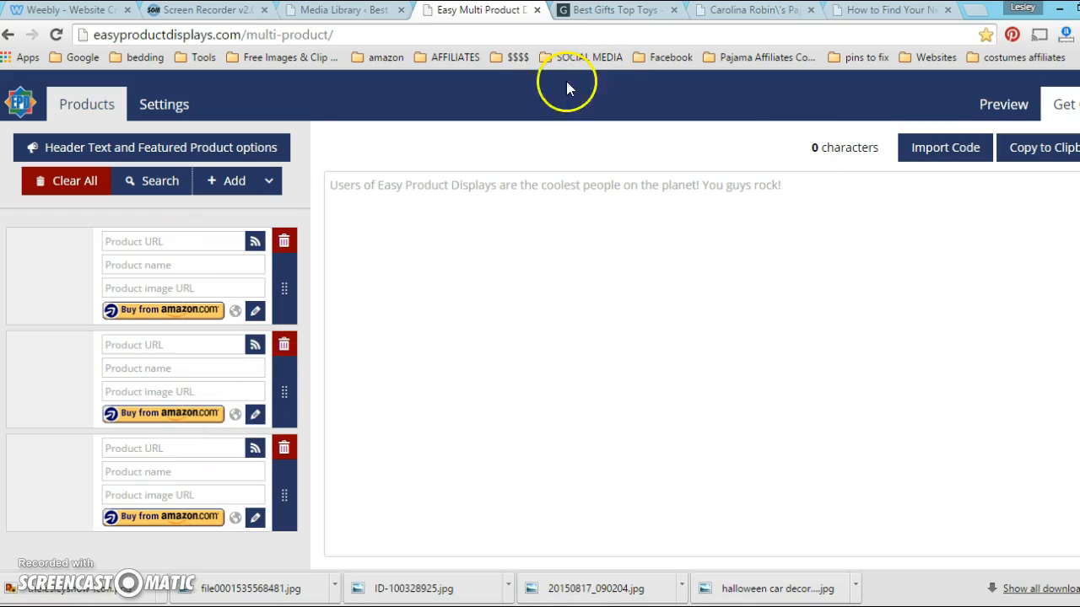
{"action": "mouse_move", "coordinate": [194, 25]}
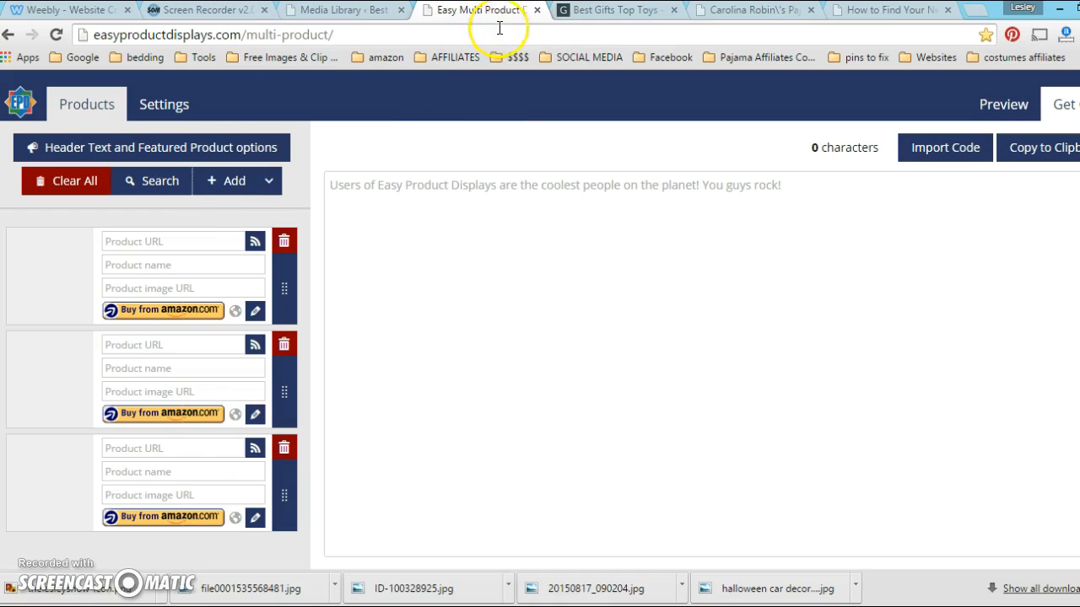
{"action": "mouse_move", "coordinate": [616, 9]}
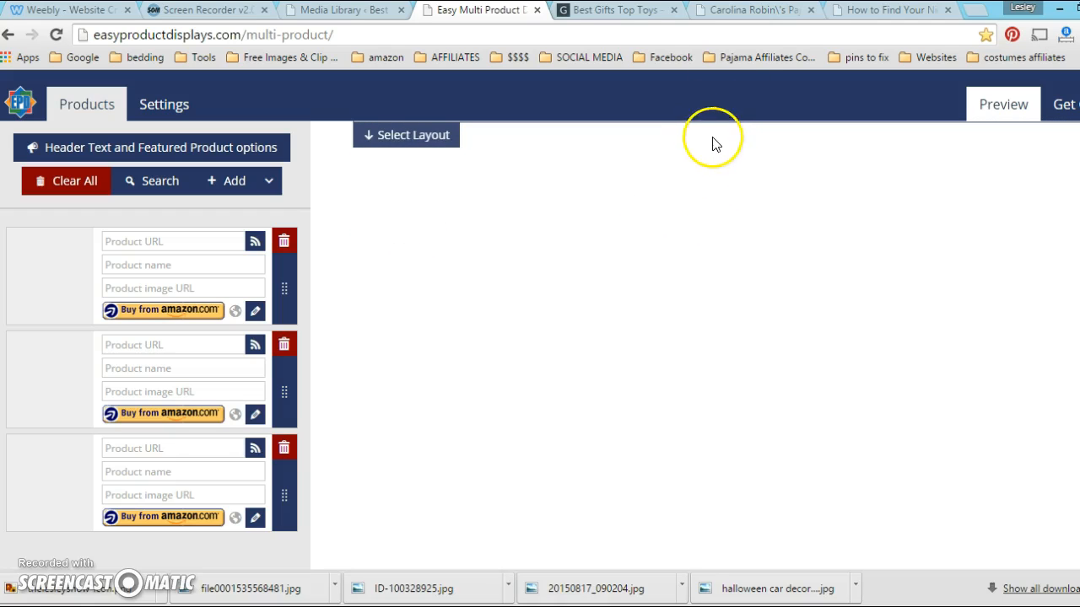
{"action": "left_click", "coordinate": [406, 135]}
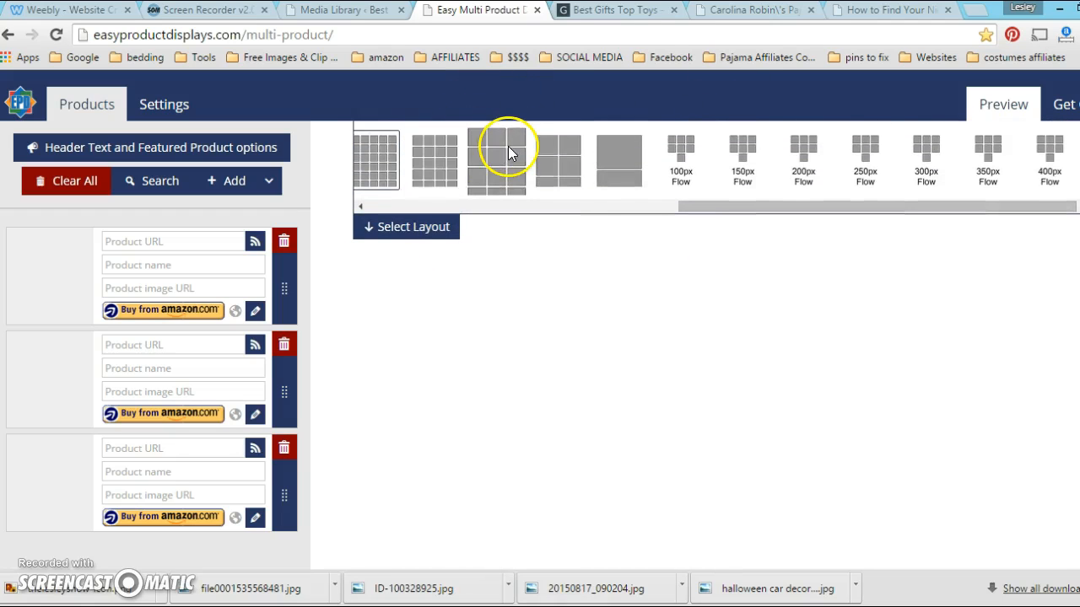
{"action": "left_click", "coordinate": [496, 152]}
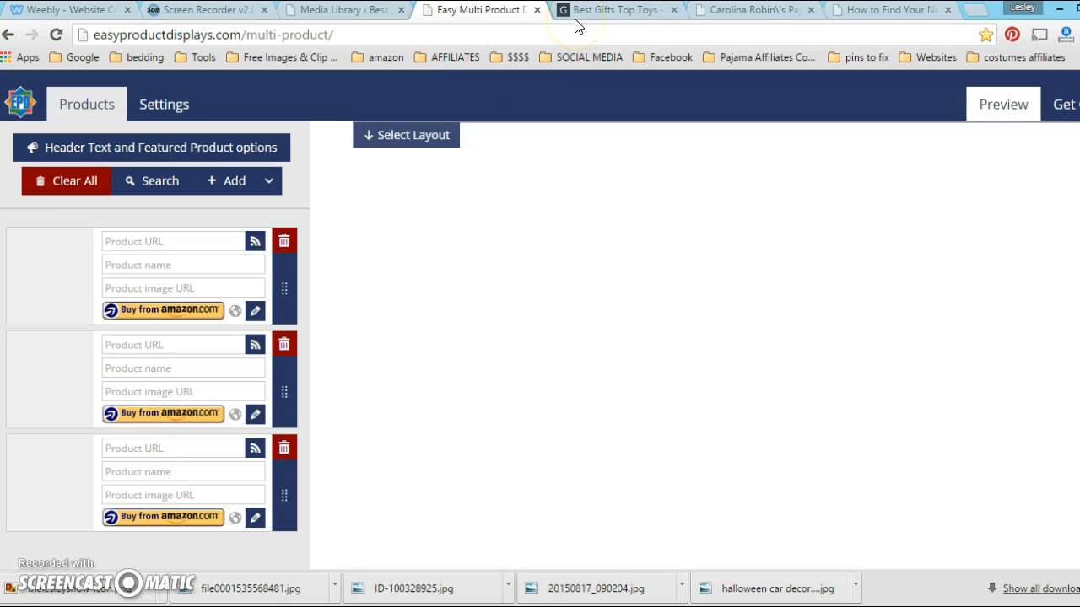
{"action": "mouse_move", "coordinate": [612, 9]}
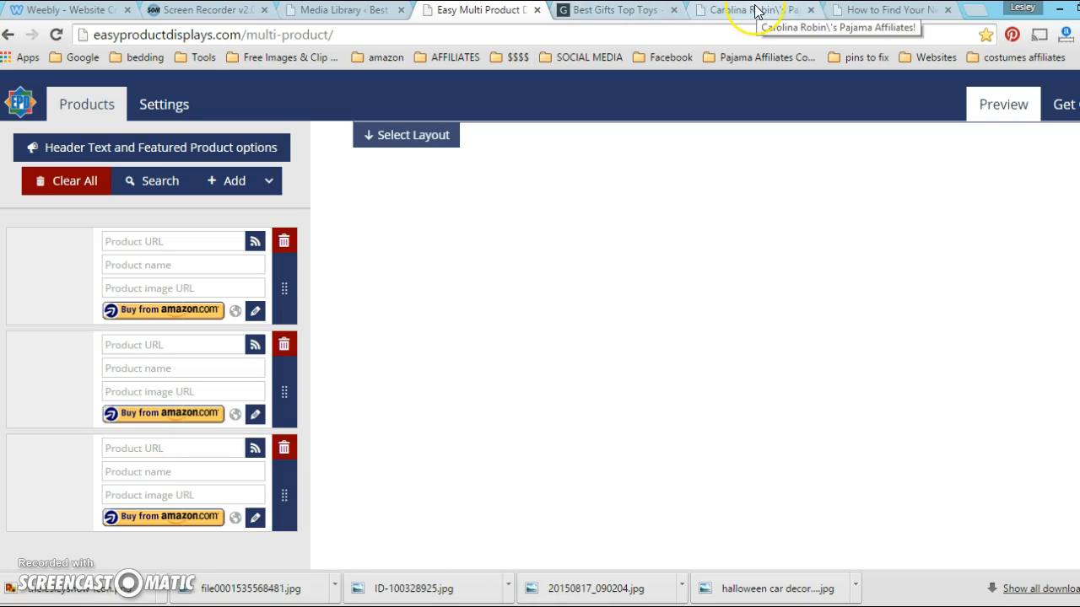
{"action": "left_click", "coordinate": [743, 9]}
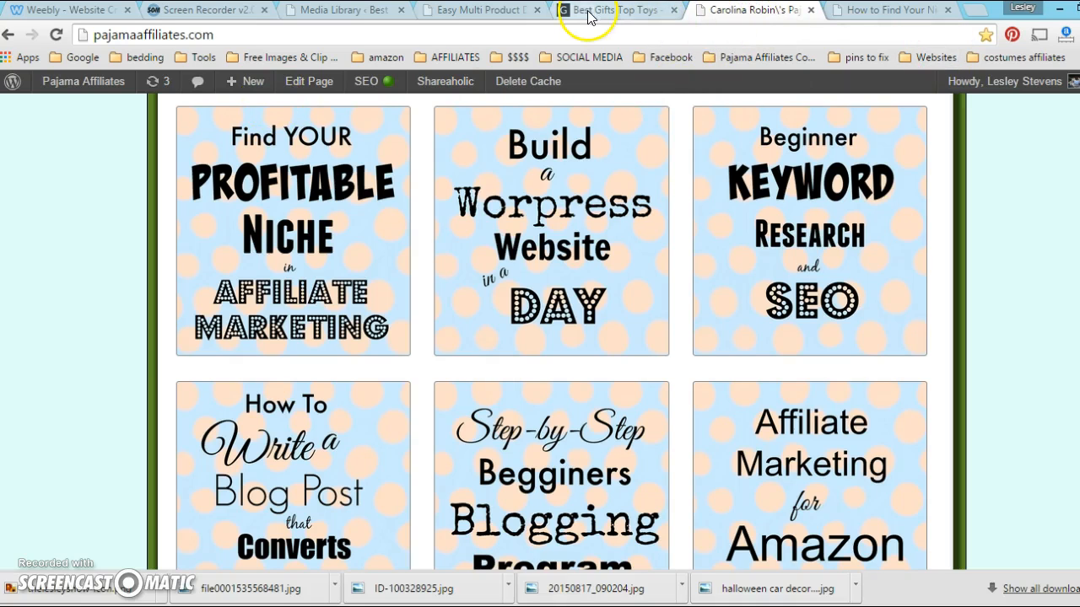
Step: Copy the Lego City Police Crook Pursuit image URL from the WordPress media library
{"action": "left_click", "coordinate": [481, 9]}
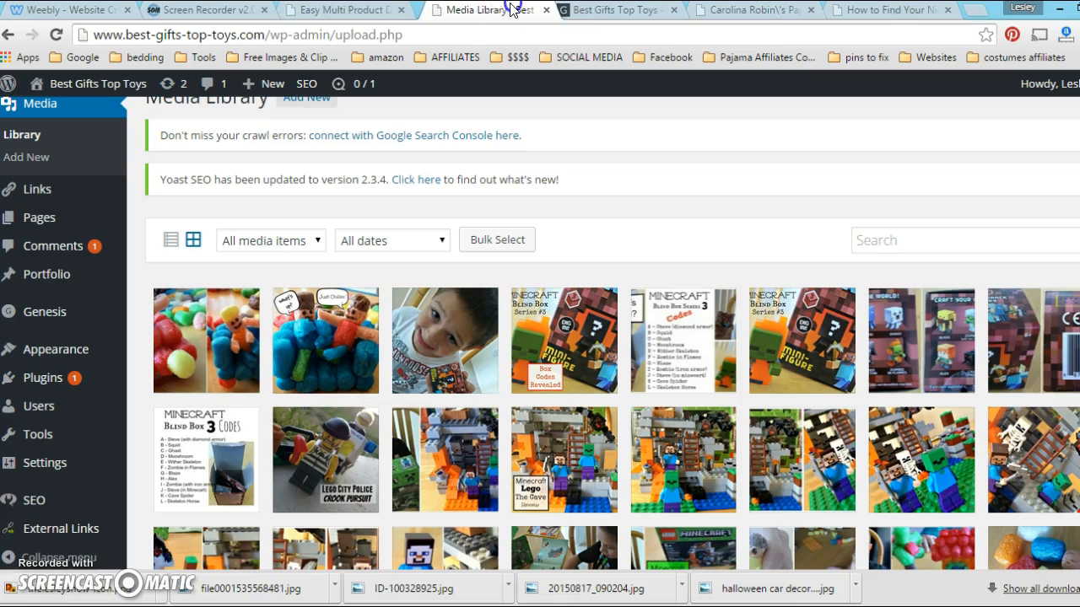
{"action": "mouse_move", "coordinate": [481, 9]}
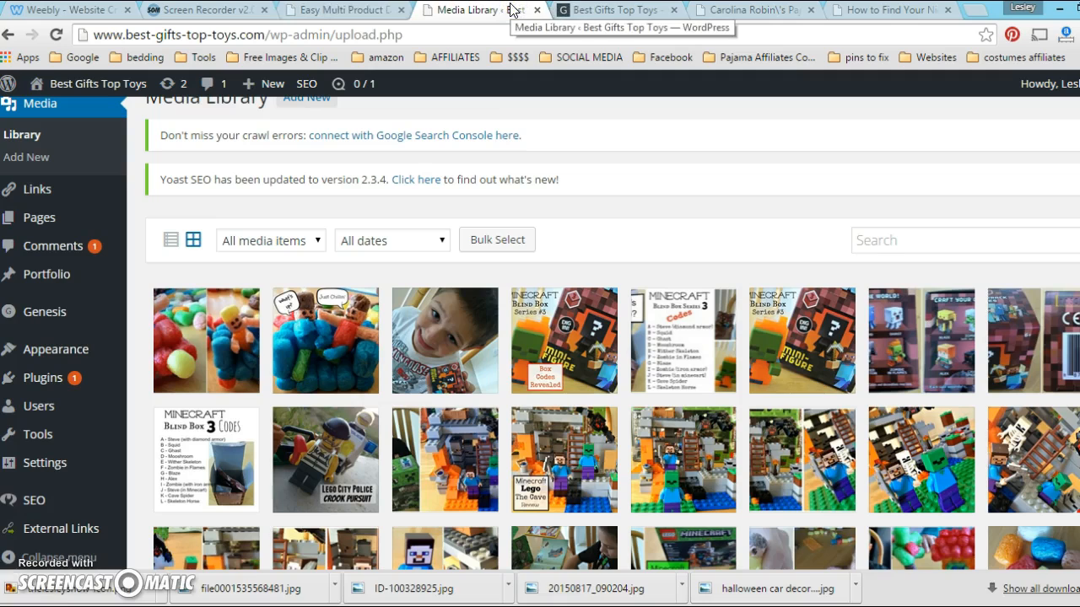
{"action": "mouse_move", "coordinate": [691, 430]}
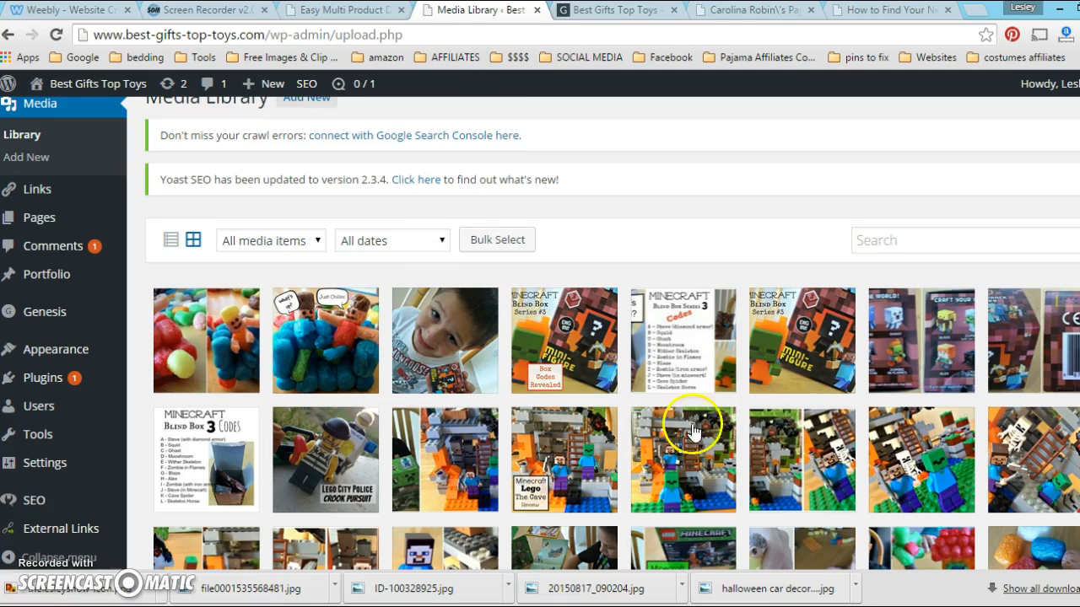
{"action": "scroll", "scroll_direction": "down", "scroll_amount": 3}
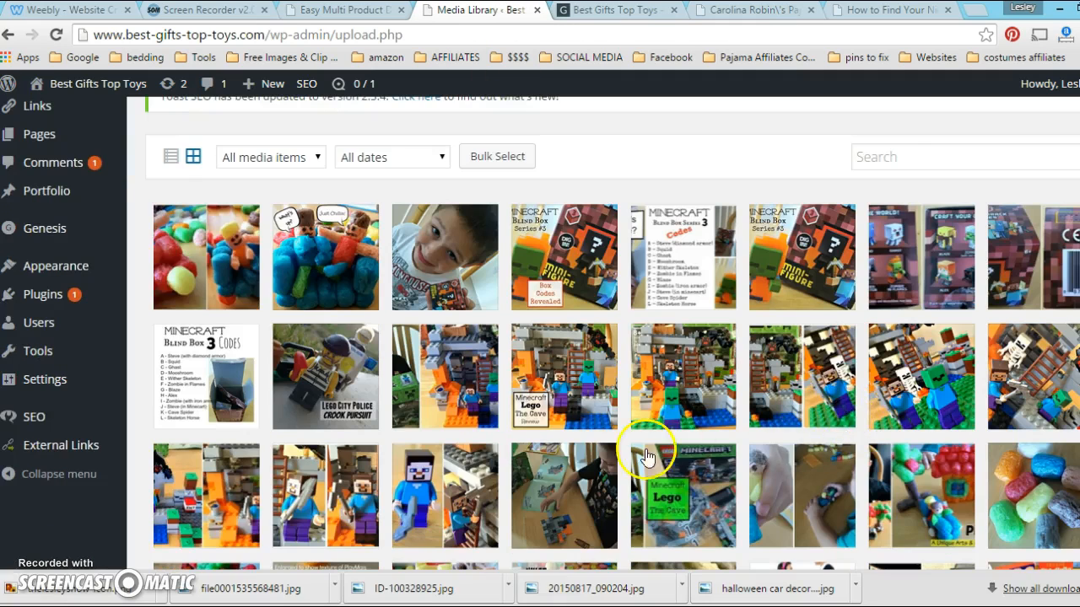
{"action": "left_click", "coordinate": [325, 375]}
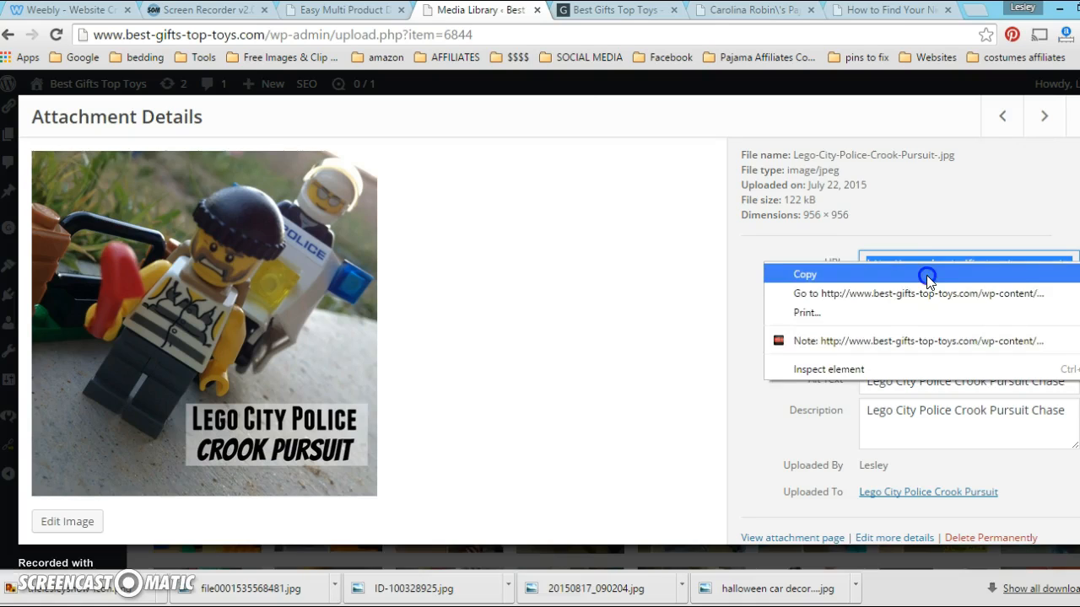
{"action": "left_click", "coordinate": [341, 9]}
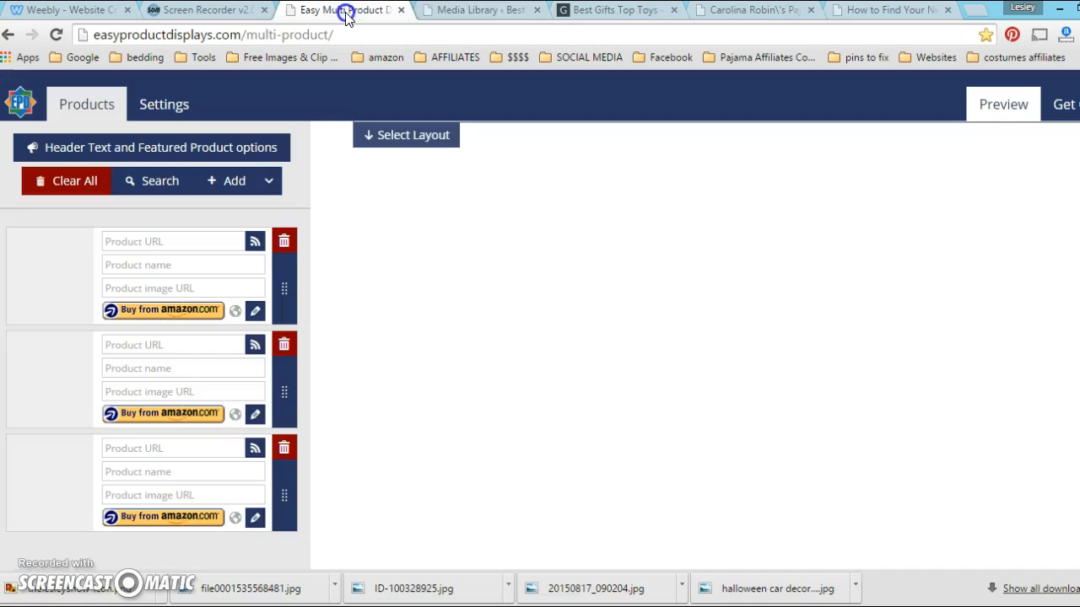
Step: Paste the Lego-City-Police-Crook-Pursuit-.jpg address into the first product's image URL field
{"action": "left_click", "coordinate": [183, 288]}
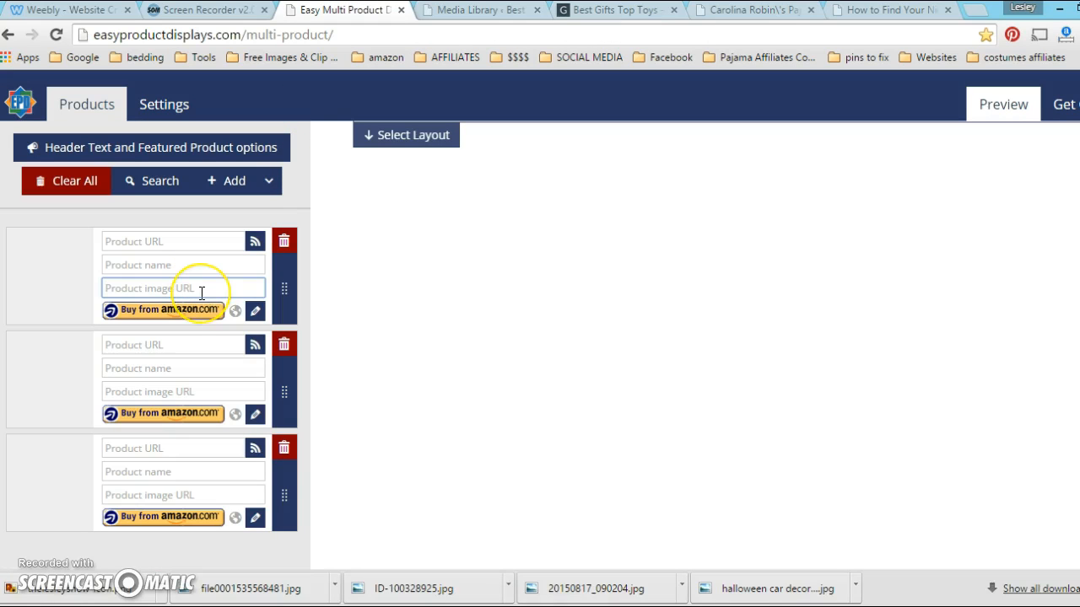
{"action": "type", "text": "ego-City-Police-Crook-Pursuit-.jpg"}
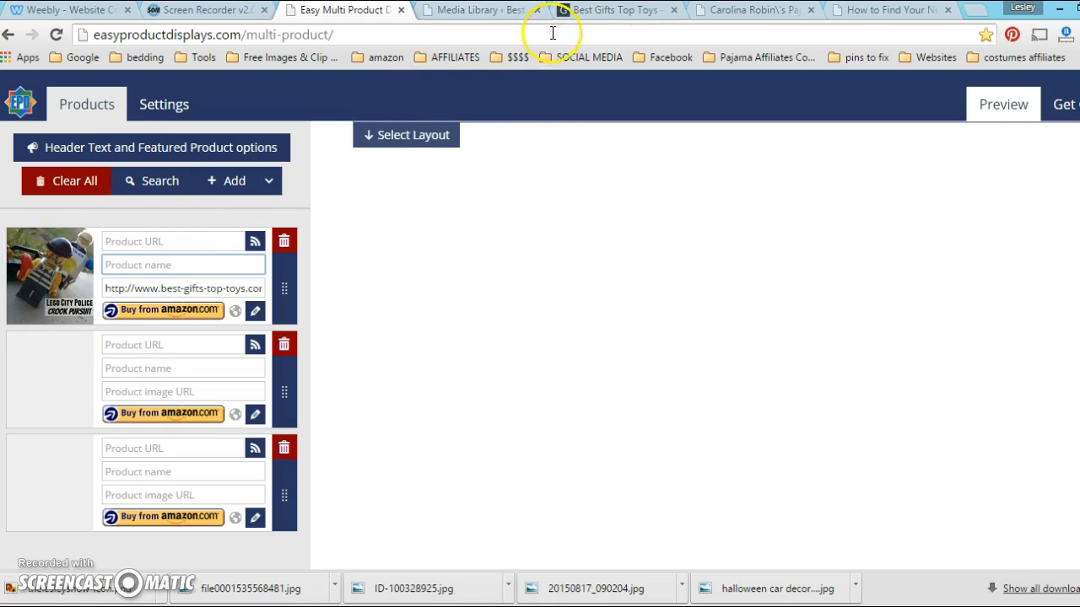
Step: Copy the Lego City Police Crook Pursuit post link from the Best Gifts Top Toys blog
{"action": "left_click", "coordinate": [611, 10]}
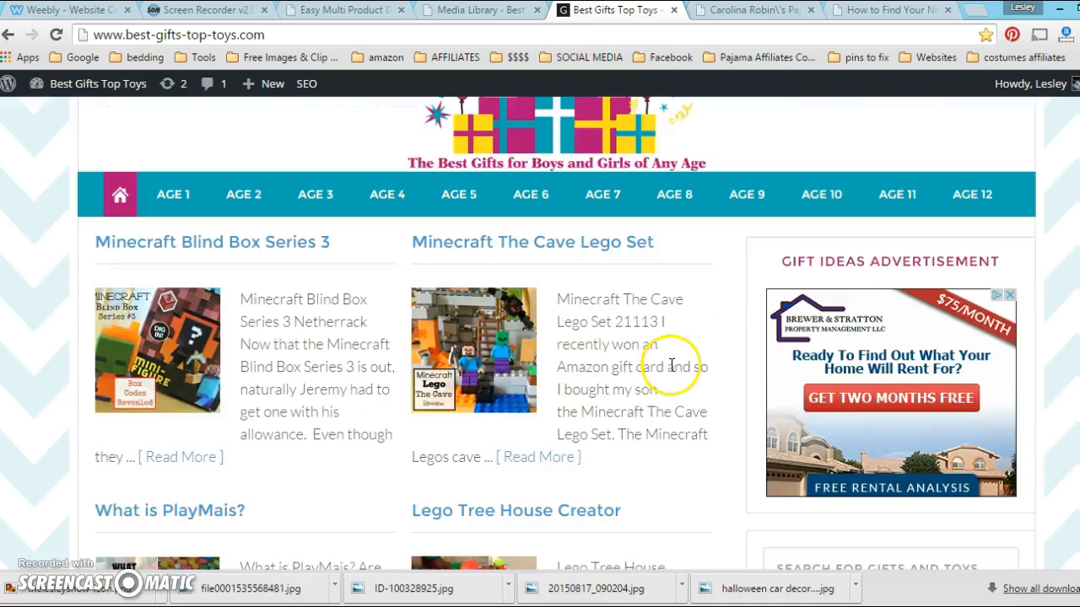
{"action": "scroll", "scroll_direction": "down", "scroll_amount": 3}
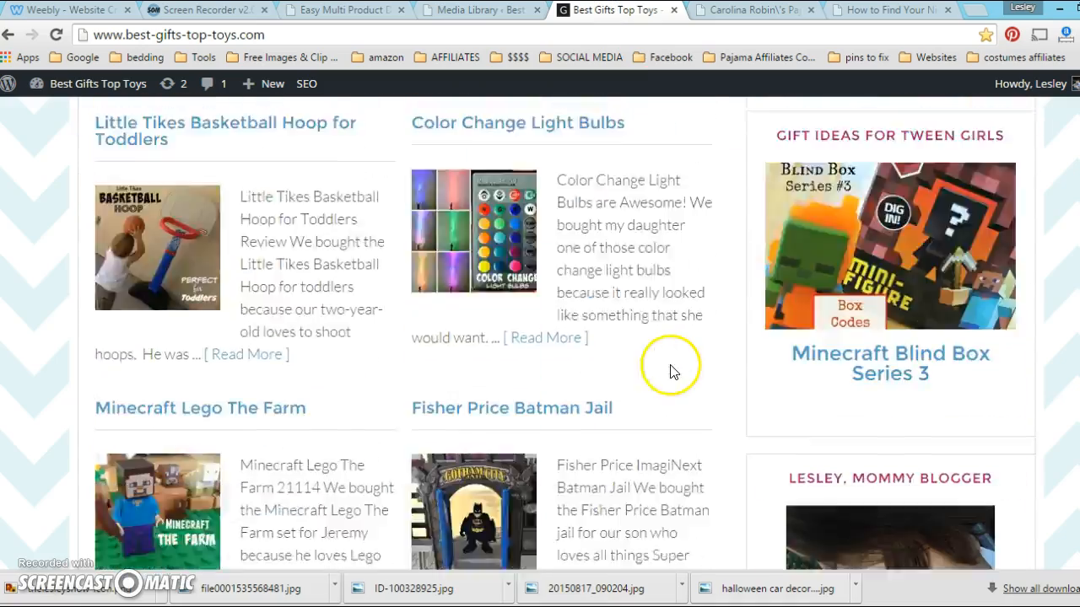
{"action": "scroll", "scroll_direction": "down", "scroll_amount": 3}
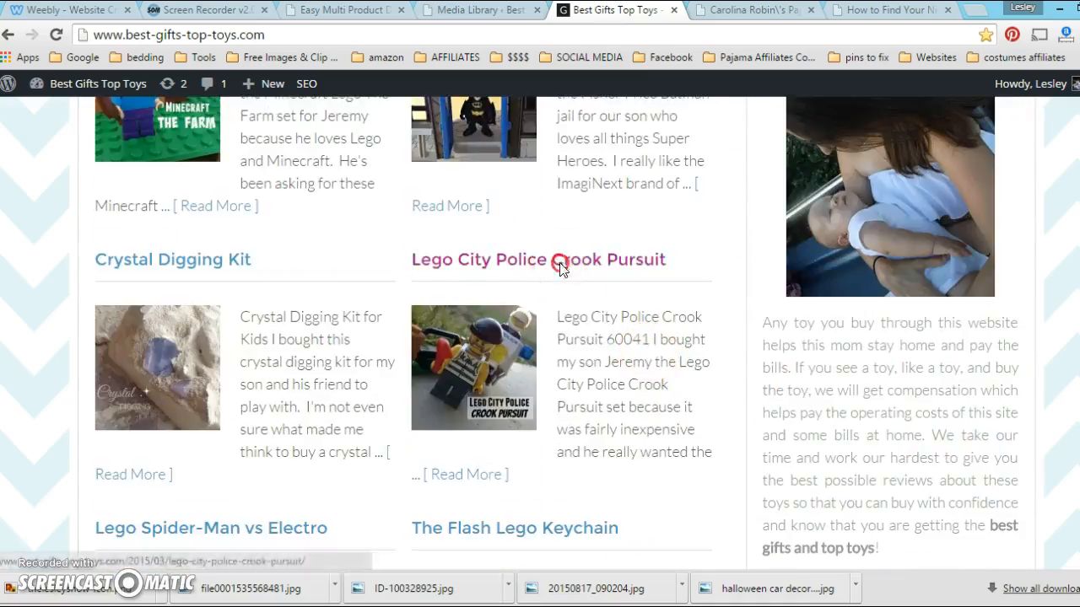
{"action": "right_click", "coordinate": [561, 260]}
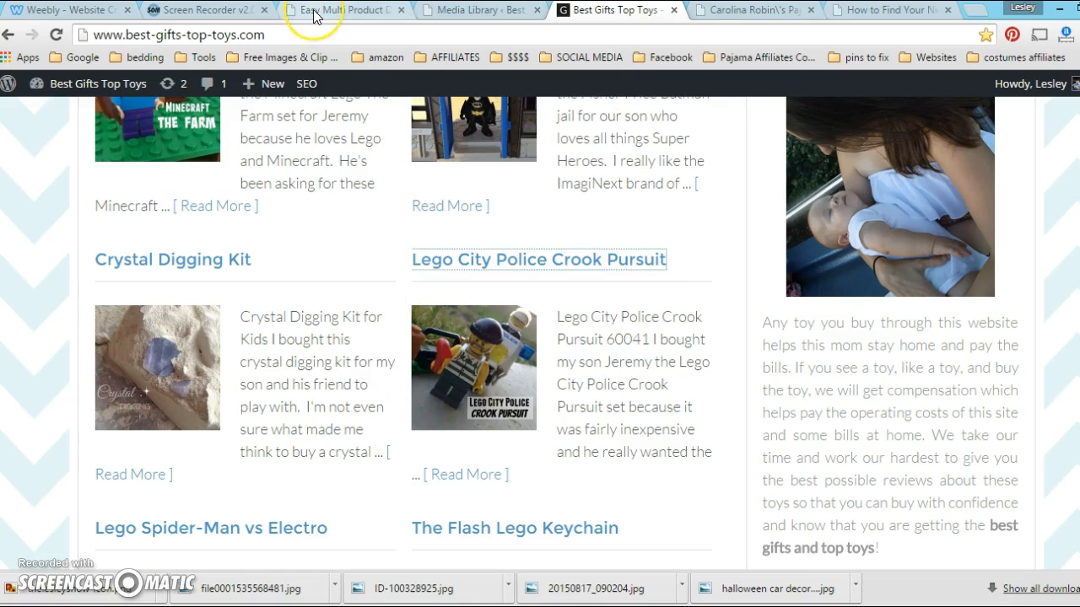
Step: Paste the lego-city-police-crook-pursuit/ post link and name product one 'Lego City Police Crook Pursuit'
{"action": "left_click", "coordinate": [341, 9]}
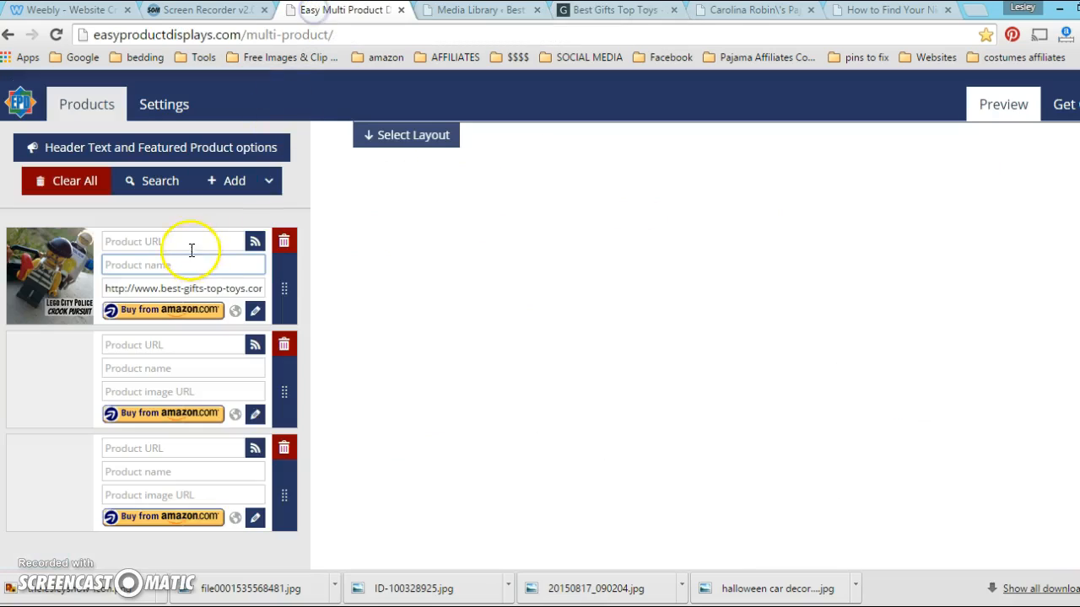
{"action": "type", "text": "lego-city-police-crook-pursuit/"}
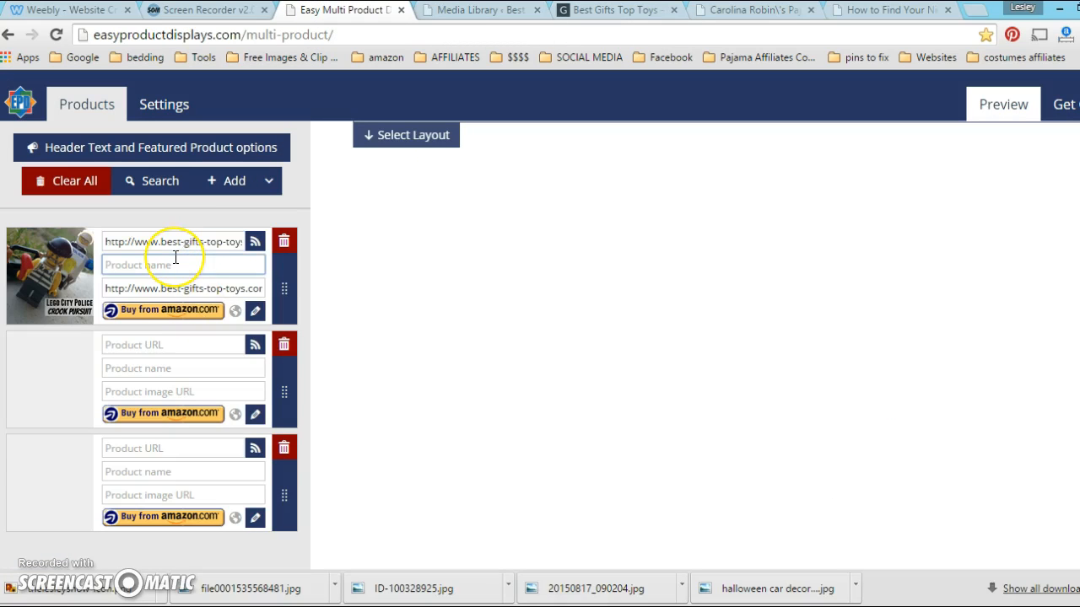
{"action": "type", "text": "Lego City"}
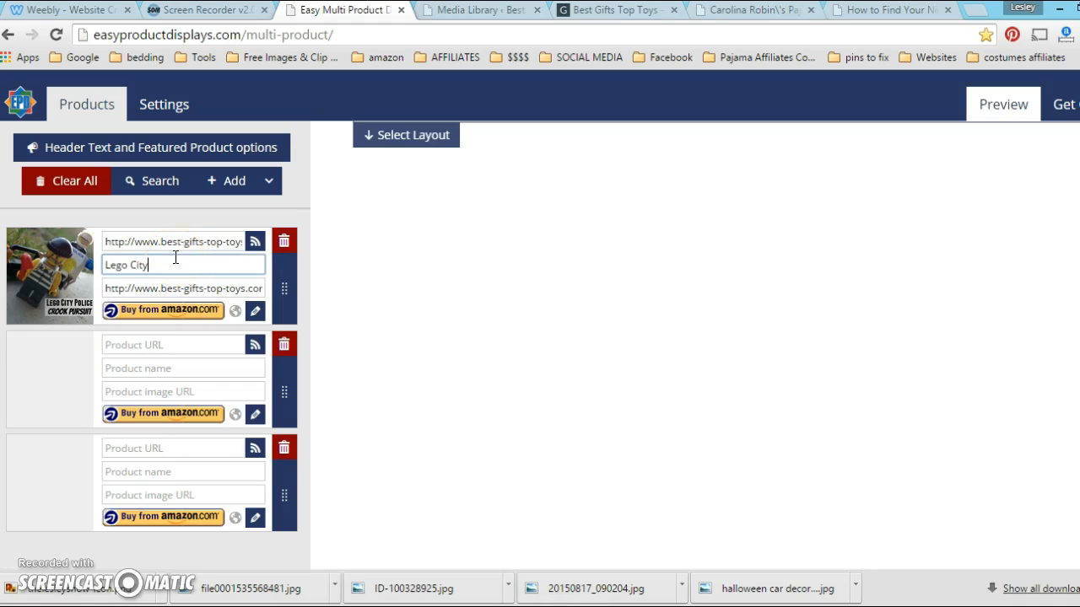
{"action": "type", "text": "Police C"}
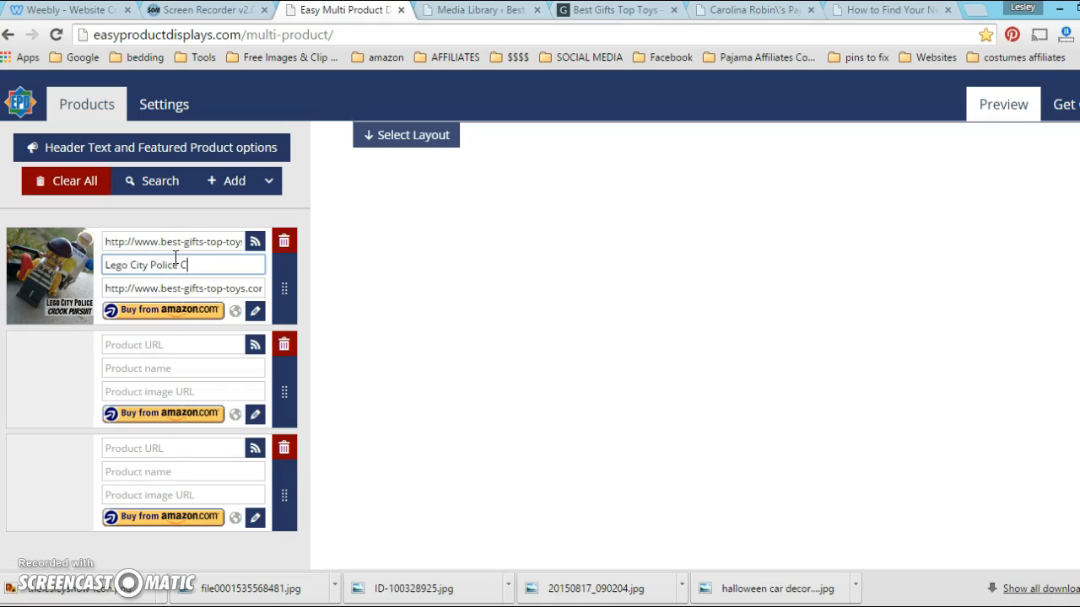
{"action": "type", "text": "rook Pursuit"}
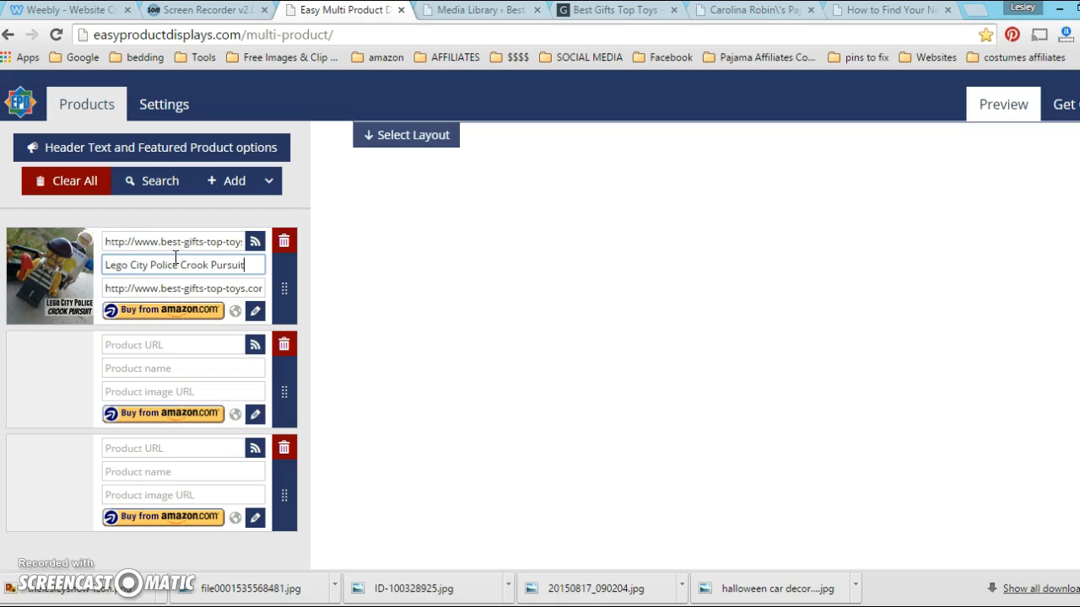
{"action": "left_click", "coordinate": [183, 288]}
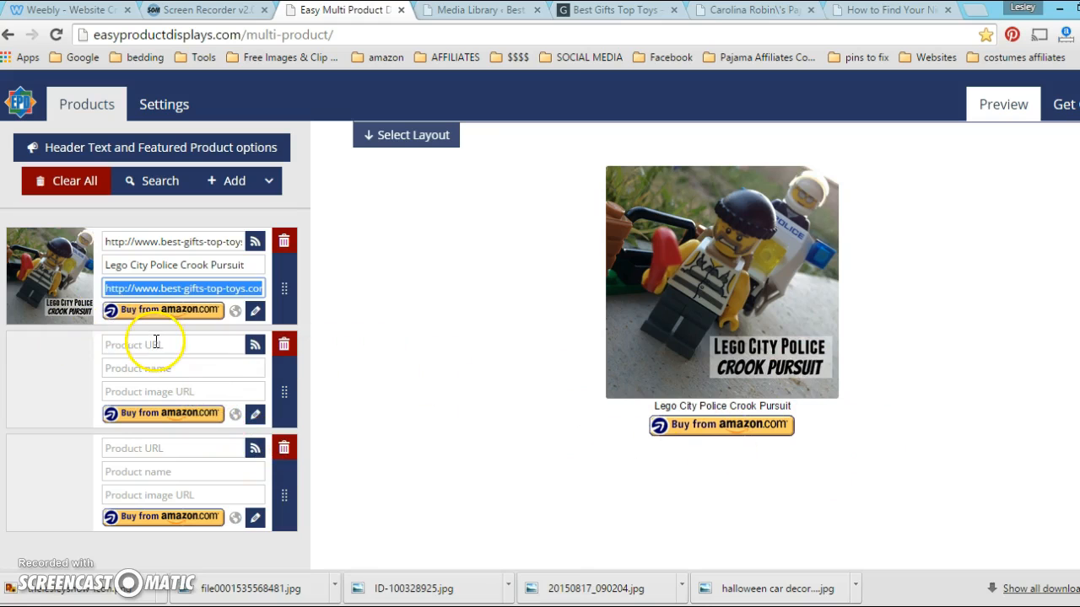
{"action": "mouse_move", "coordinate": [578, 13]}
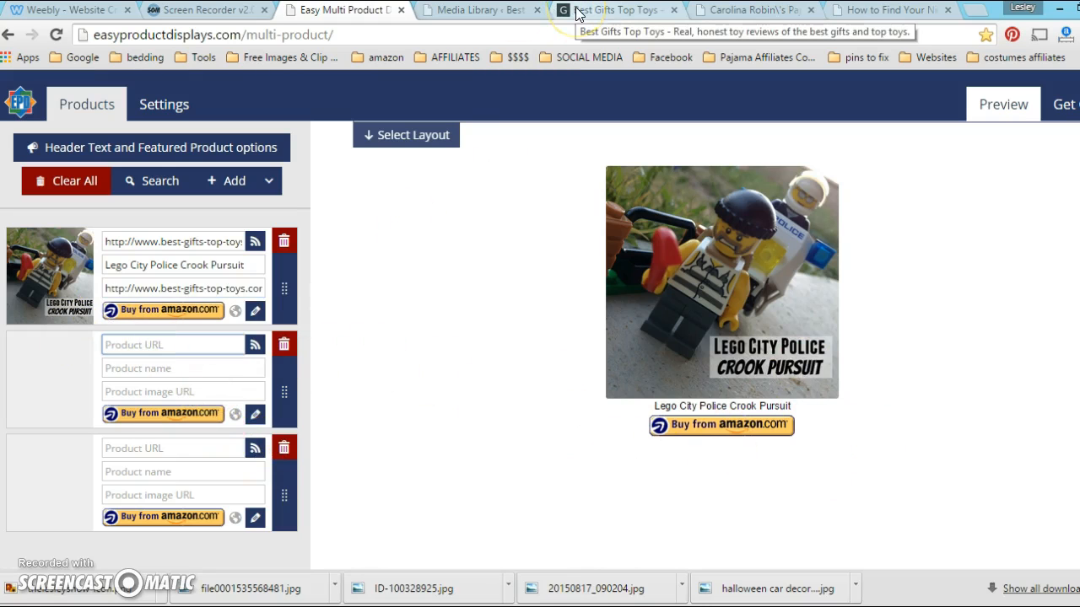
{"action": "left_click", "coordinate": [616, 9]}
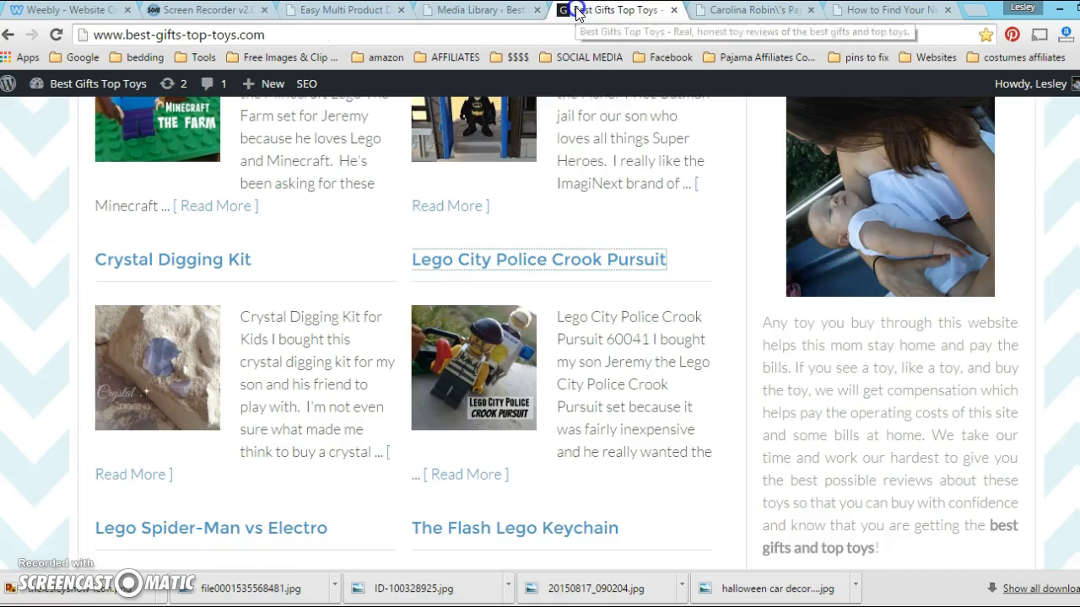
Step: Fill row 2 with the Minecraft Lego The Cave image, post link and name
{"action": "left_click", "coordinate": [481, 9]}
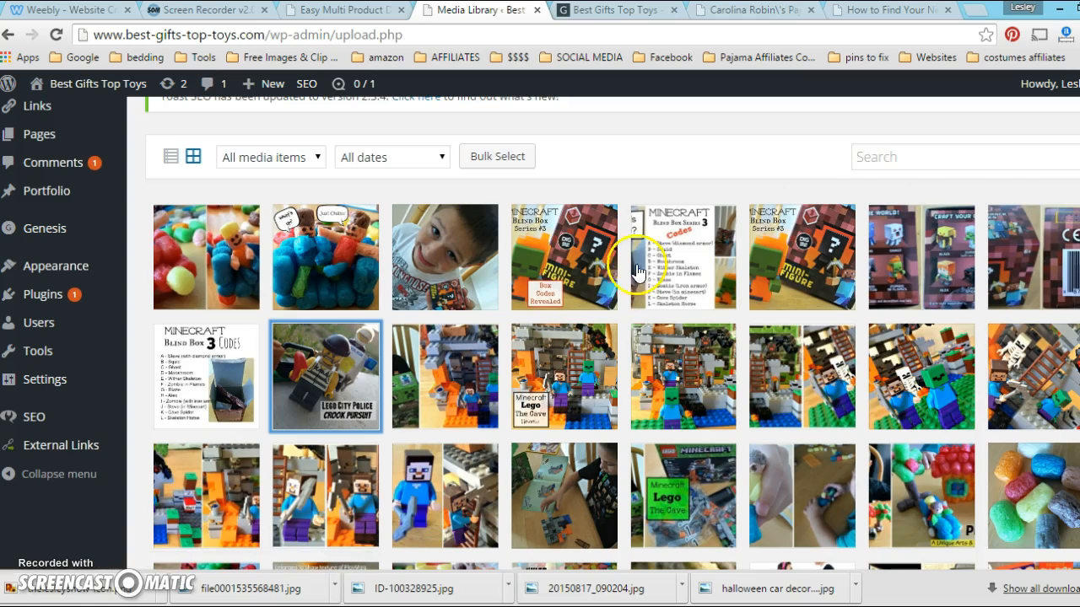
{"action": "left_click", "coordinate": [564, 375]}
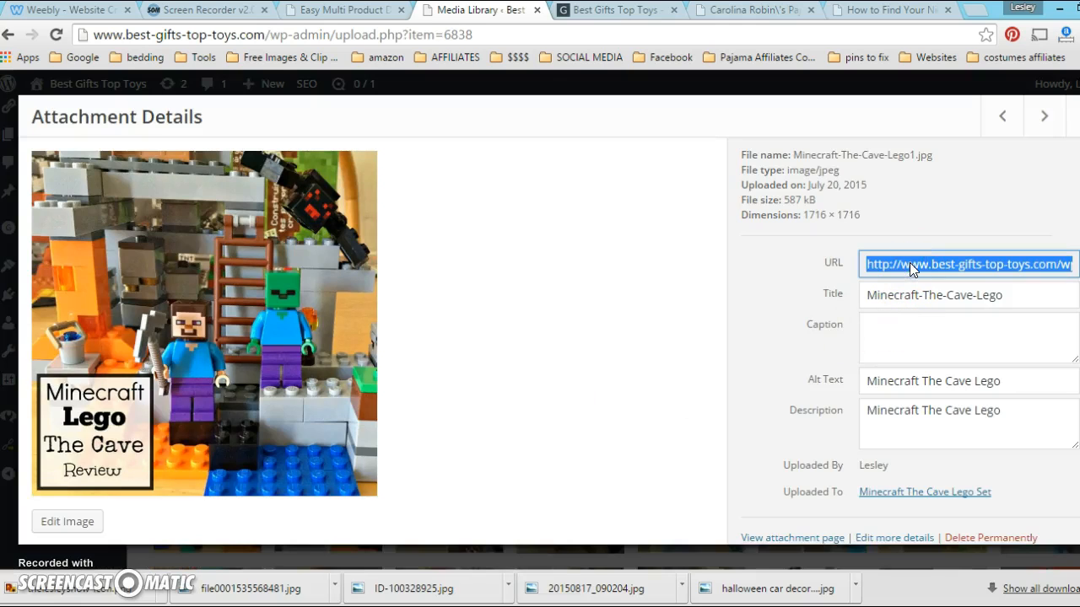
{"action": "left_click", "coordinate": [346, 10]}
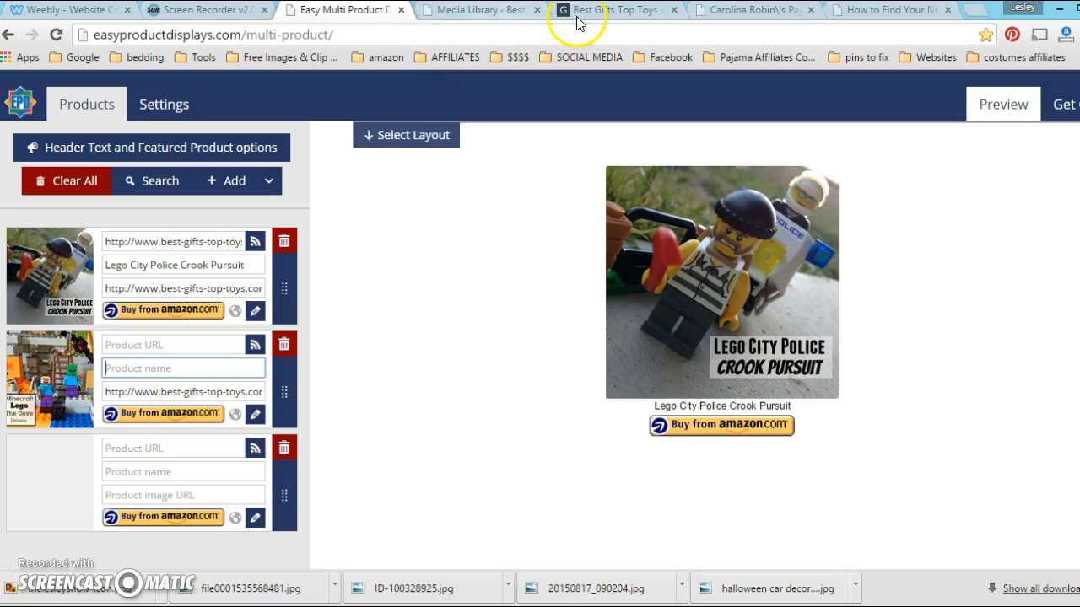
{"action": "left_click", "coordinate": [616, 10]}
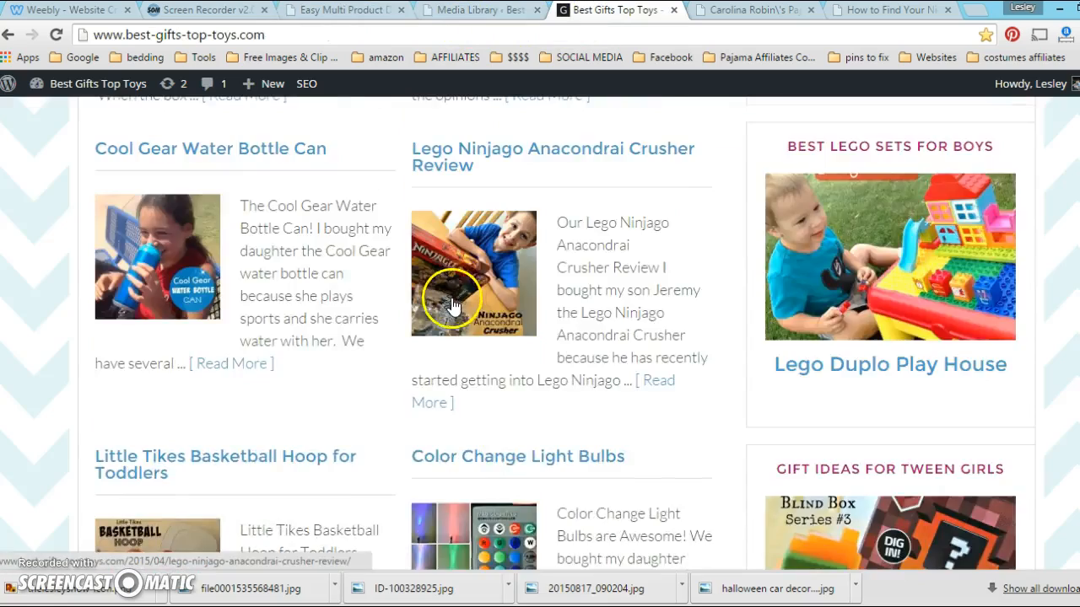
{"action": "scroll", "scroll_direction": "up", "scroll_amount": 3}
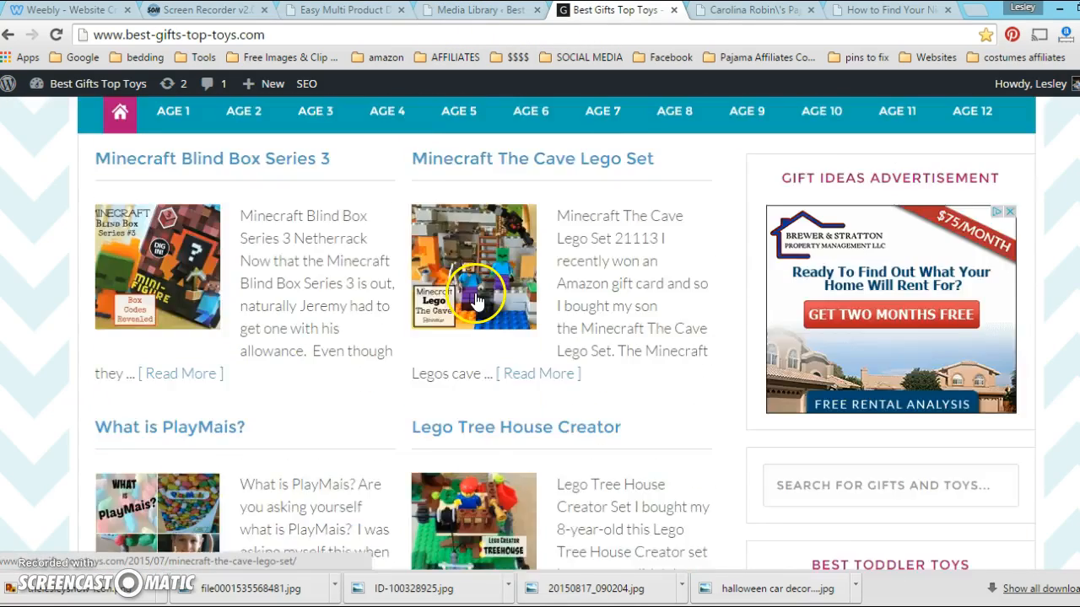
{"action": "scroll", "scroll_direction": "up", "scroll_amount": 3}
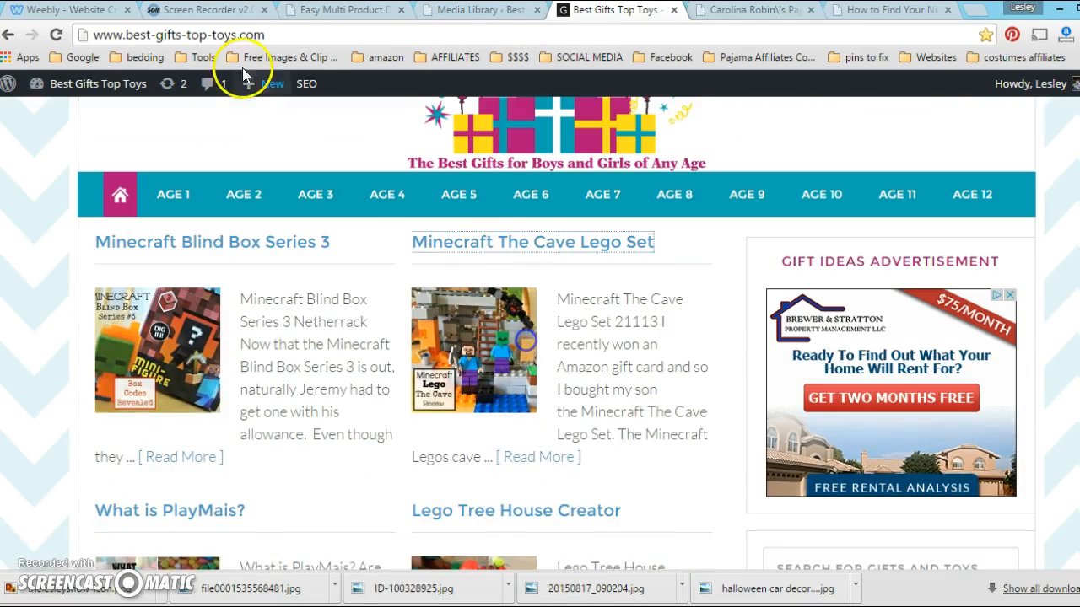
{"action": "left_click", "coordinate": [342, 9]}
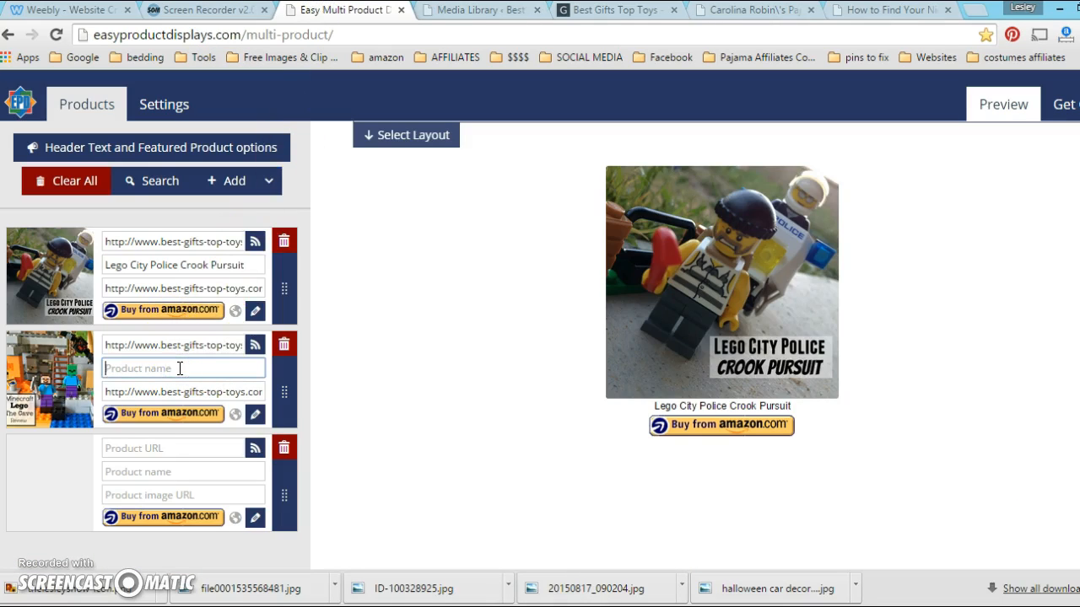
{"action": "type", "text": "Minecraft Lego The Cave"}
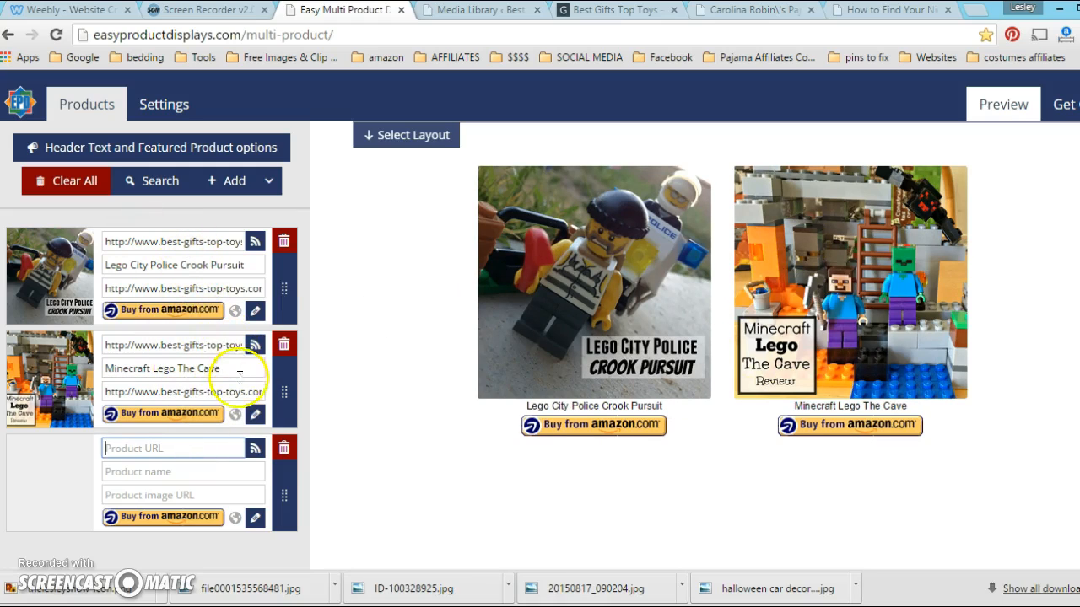
{"action": "mouse_move", "coordinate": [248, 495]}
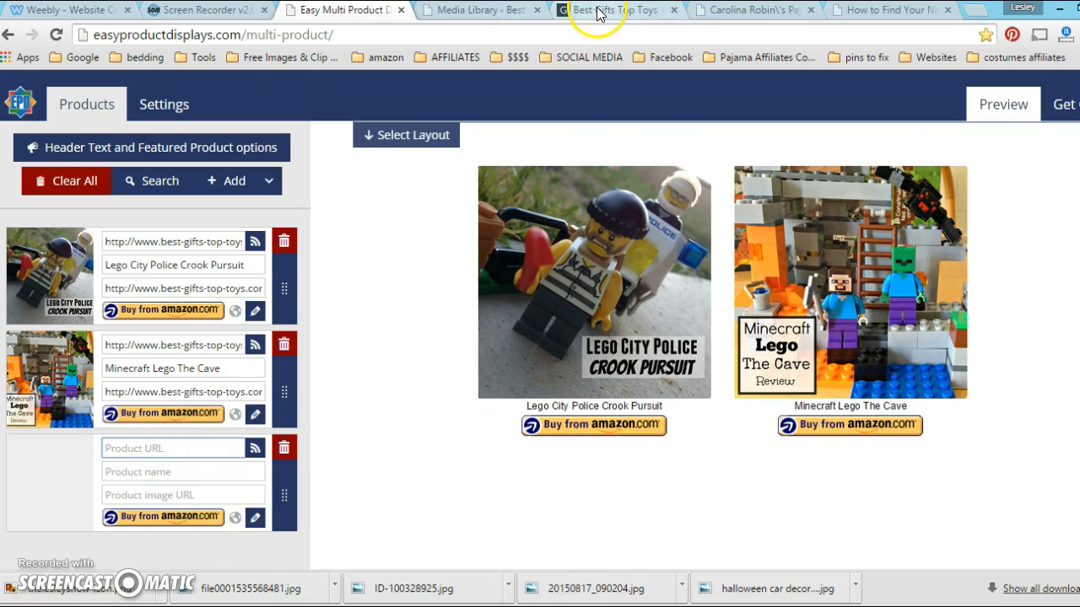
Step: Paste the Lego-Tree-House-Creator.jpg image address into the third product's image field
{"action": "left_click", "coordinate": [481, 10]}
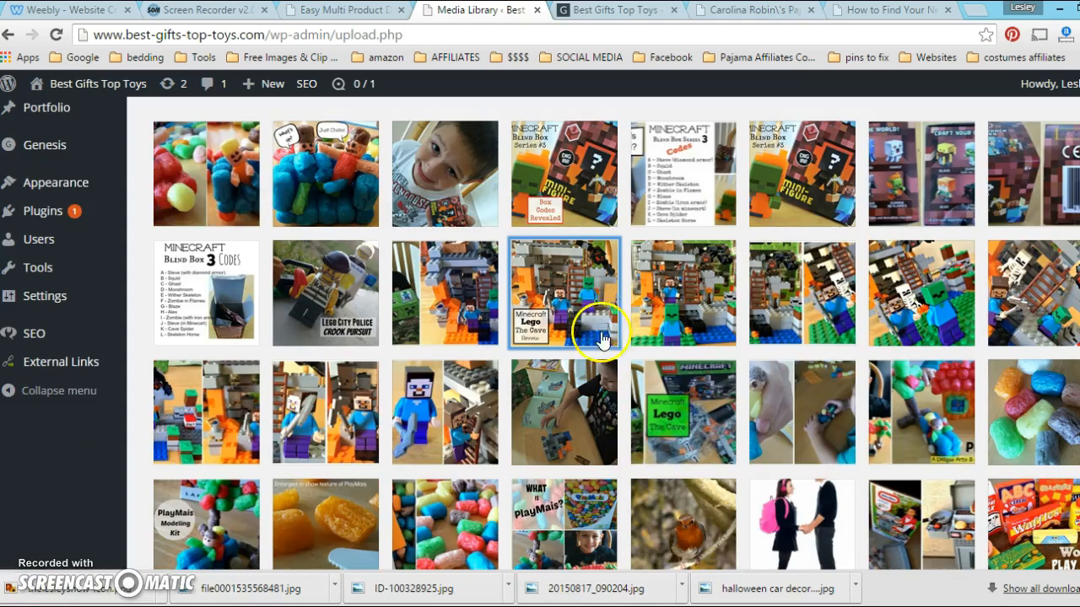
{"action": "scroll", "scroll_direction": "down", "scroll_amount": 3}
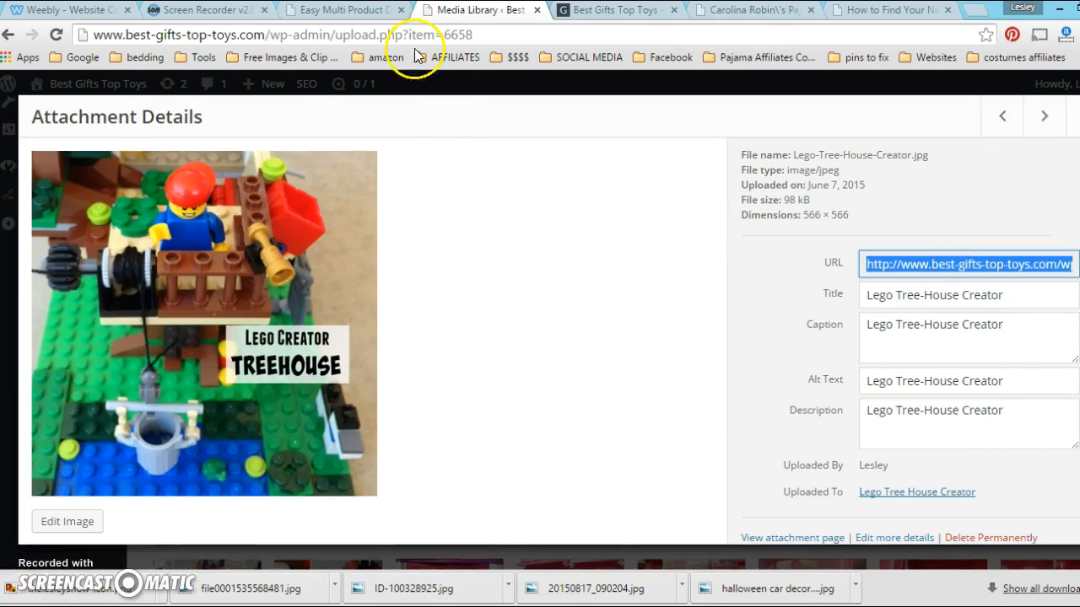
{"action": "left_click", "coordinate": [338, 9]}
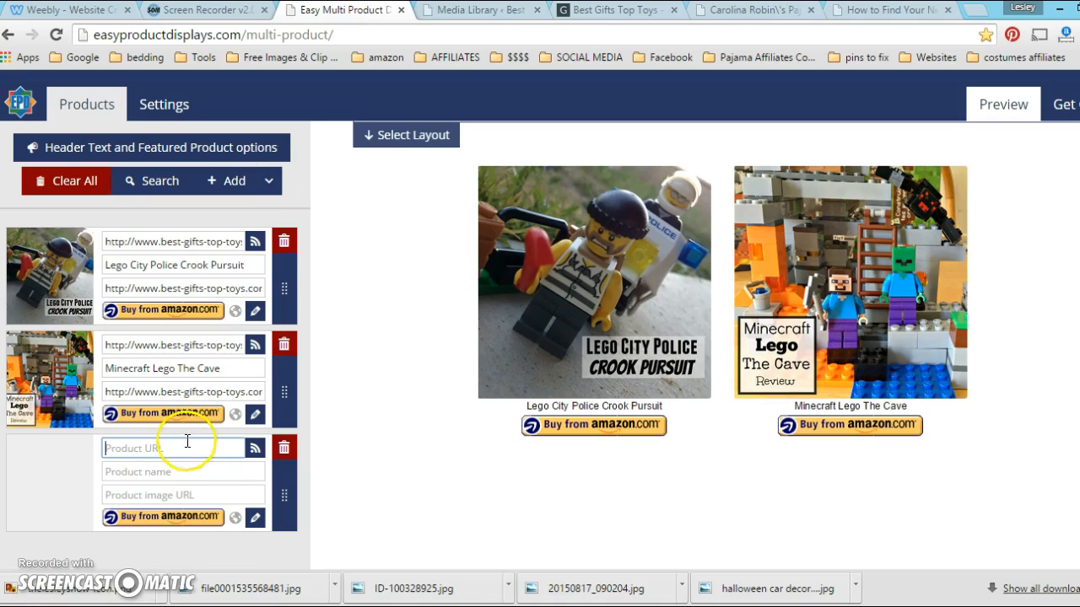
{"action": "type", "text": "/06/Lego-Tree-House-Creator.jpg"}
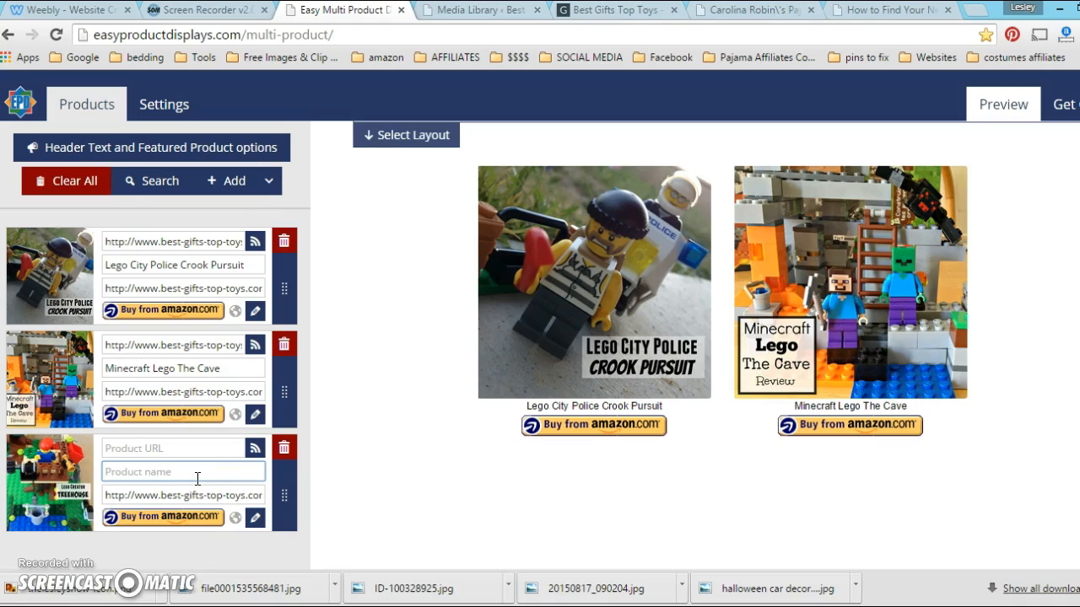
{"action": "mouse_move", "coordinate": [385, 257]}
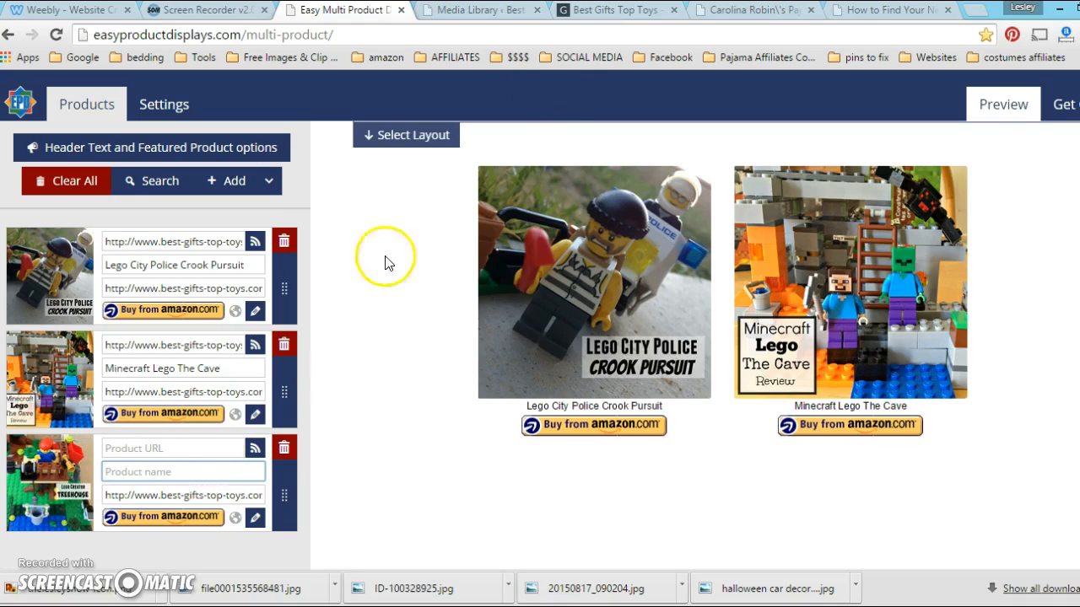
Step: Add the tree house post link and name the third product 'Lego Creator Tree House'
{"action": "left_click", "coordinate": [616, 10]}
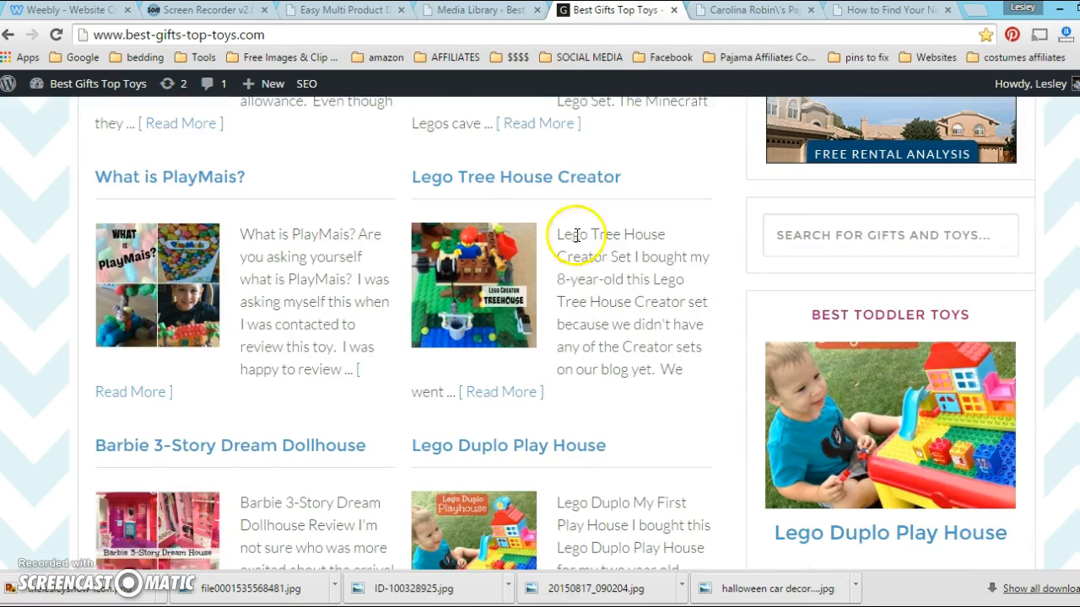
{"action": "mouse_move", "coordinate": [419, 56]}
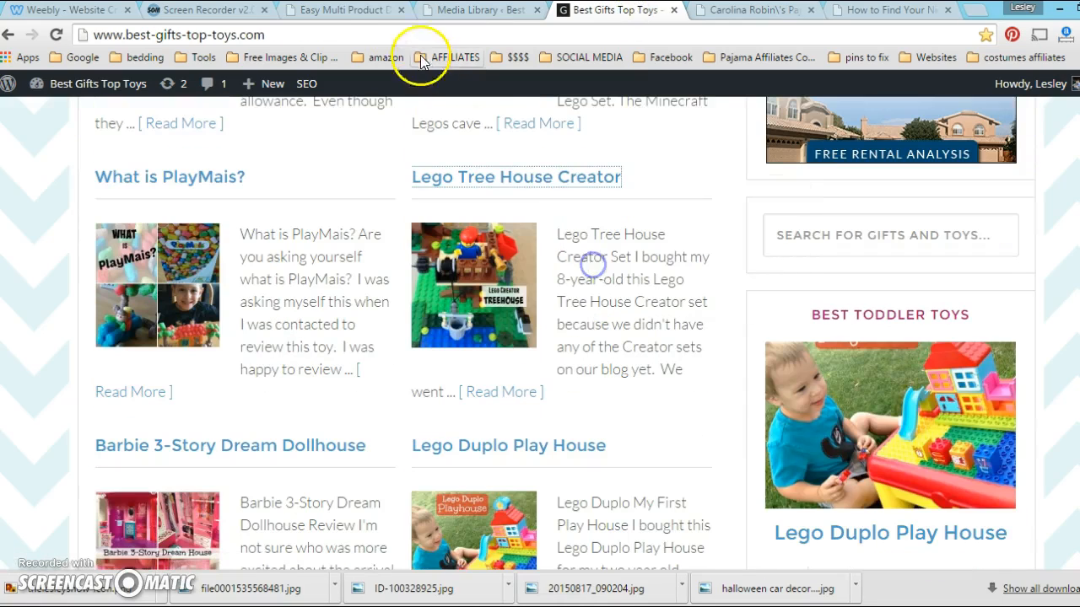
{"action": "left_click", "coordinate": [341, 9]}
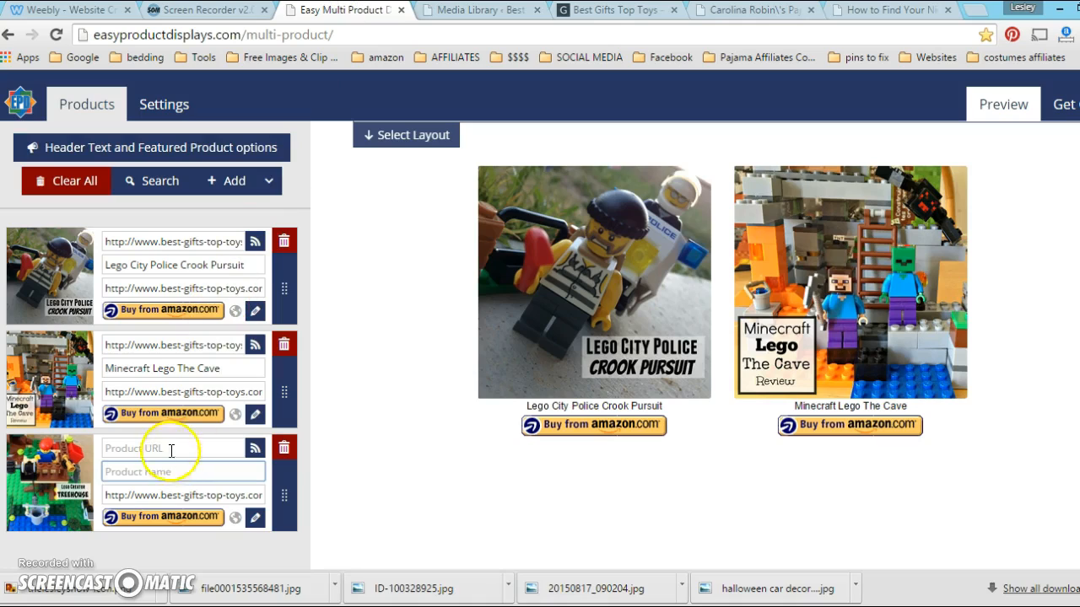
{"action": "left_click", "coordinate": [177, 448]}
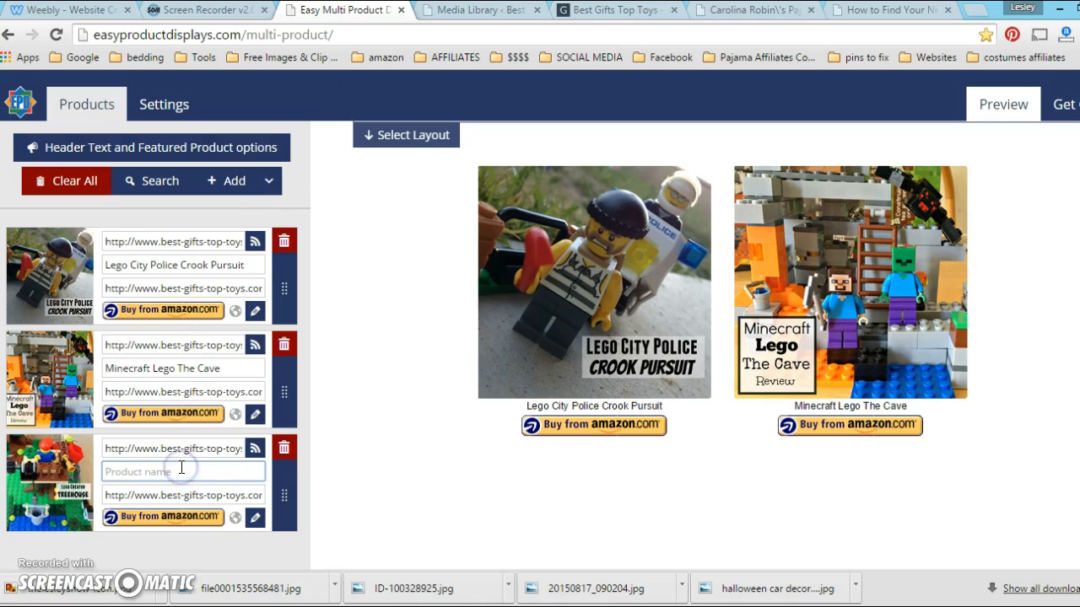
{"action": "type", "text": "Lego Creator"}
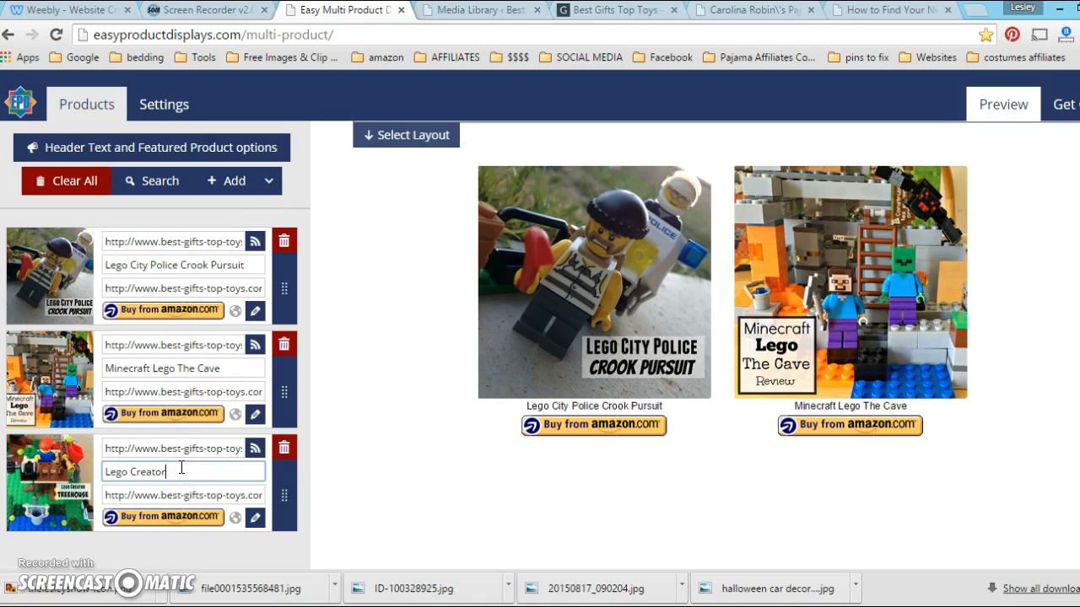
{"action": "type", "text": "Tree House"}
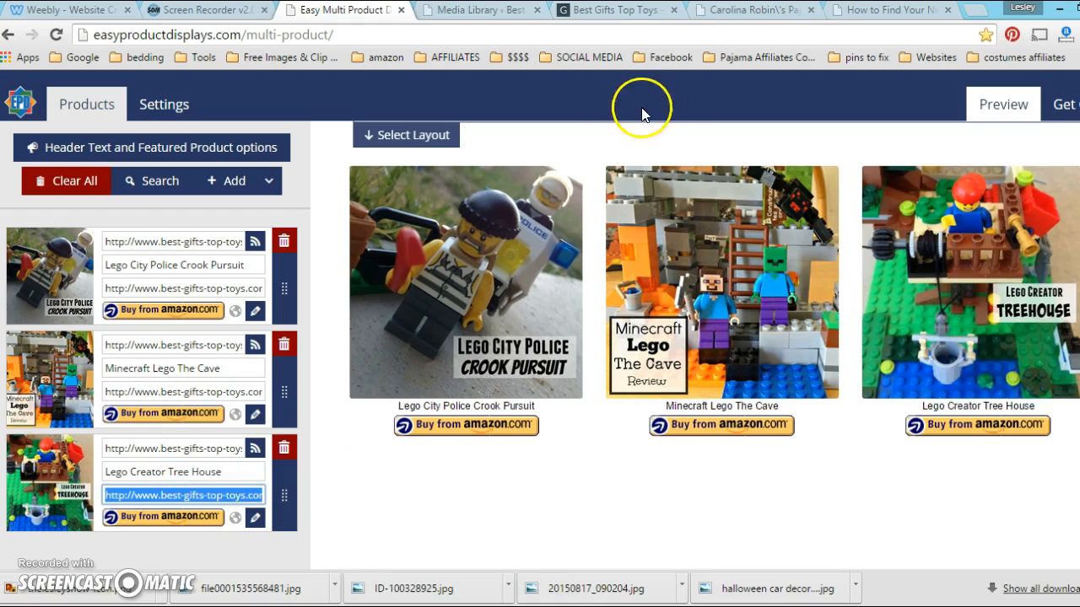
{"action": "mouse_move", "coordinate": [485, 300]}
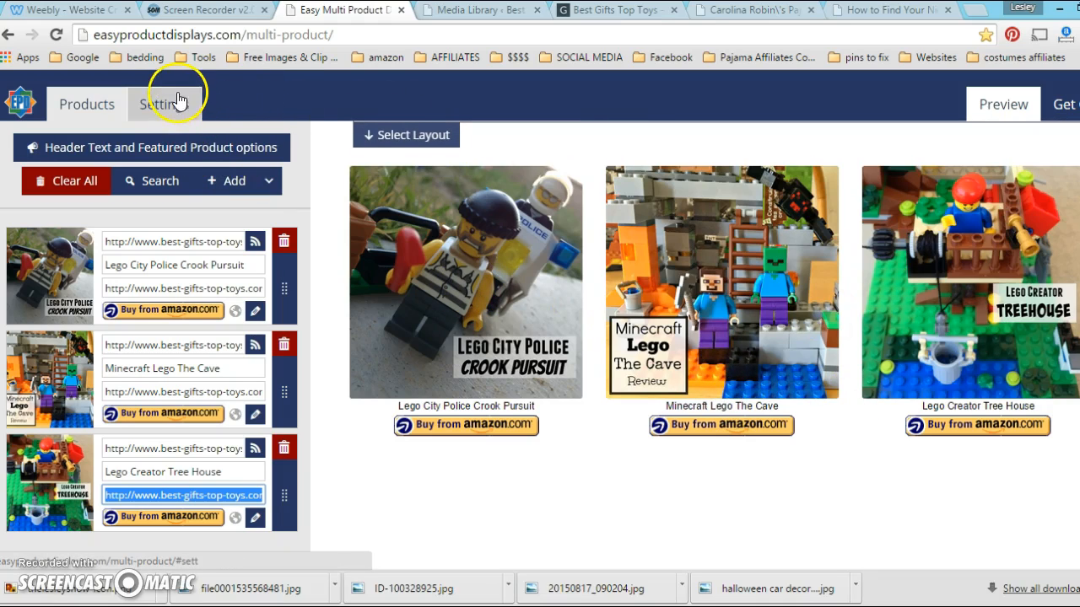
Step: In Settings, hide product names, after trying a solid picture border and re-toggling names
{"action": "left_click", "coordinate": [164, 104]}
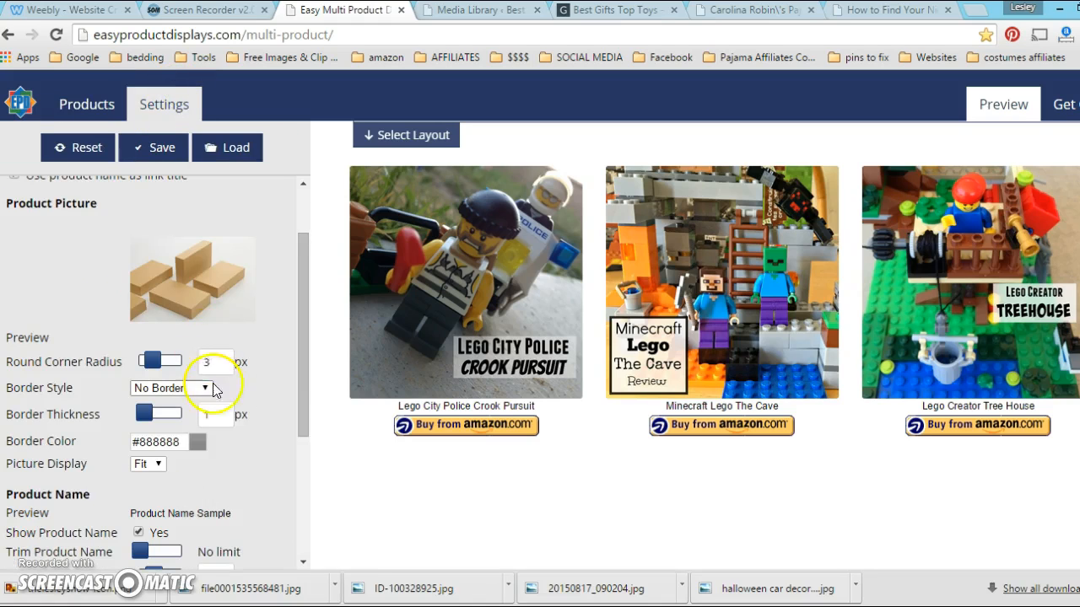
{"action": "mouse_move", "coordinate": [754, 417]}
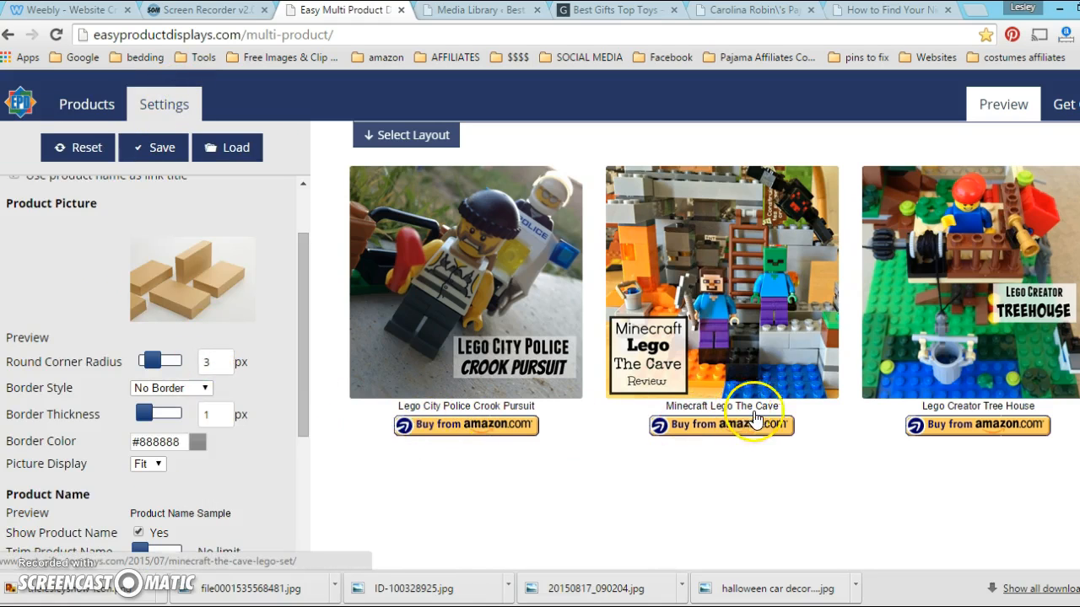
{"action": "scroll", "scroll_direction": "down", "scroll_amount": 3}
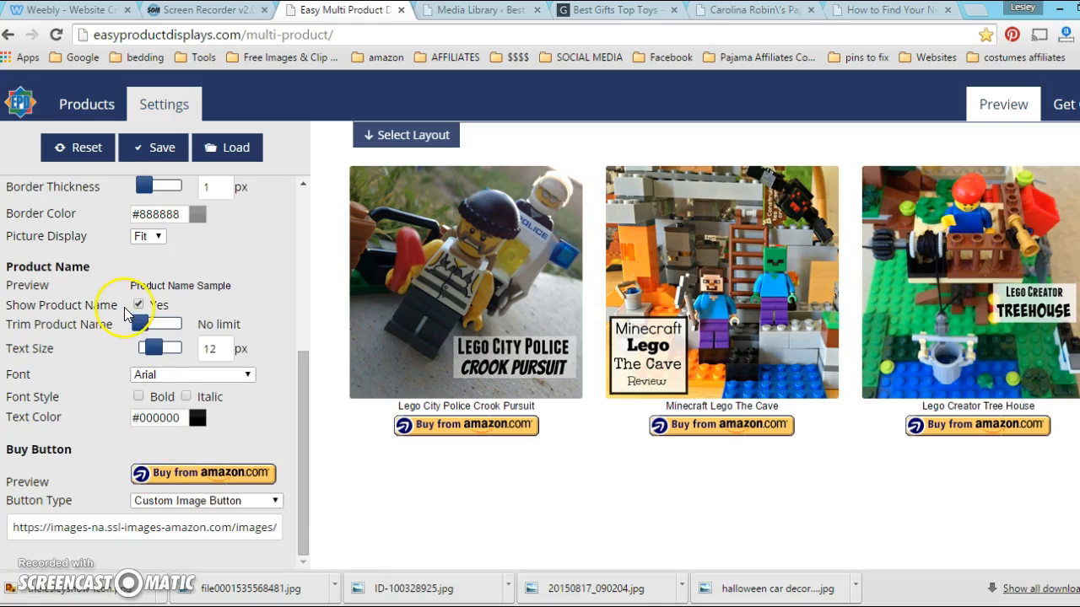
{"action": "left_click", "coordinate": [137, 305]}
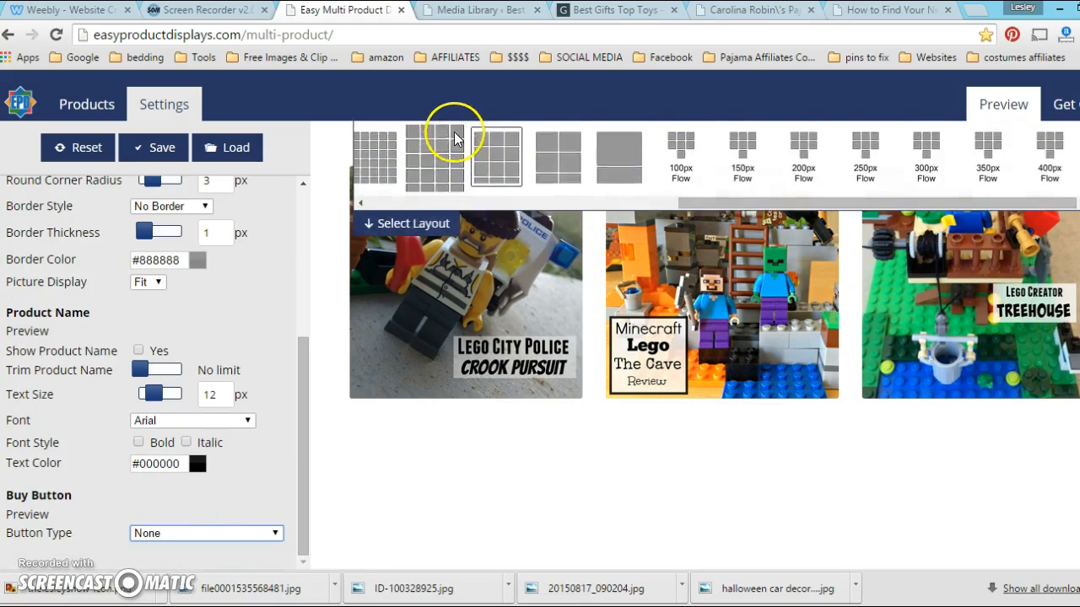
{"action": "left_click", "coordinate": [170, 206]}
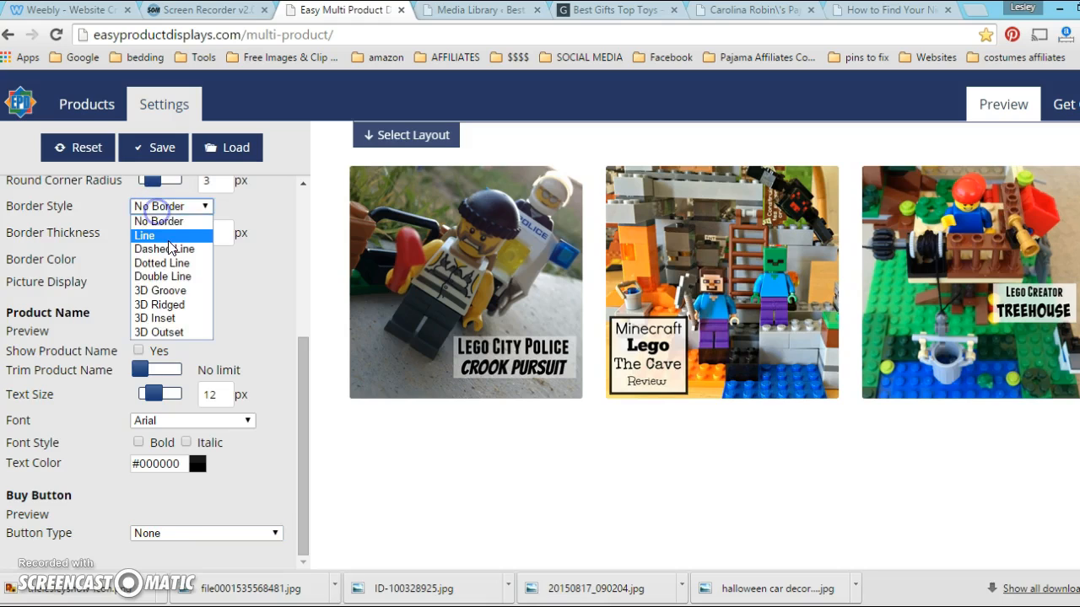
{"action": "left_click", "coordinate": [143, 235]}
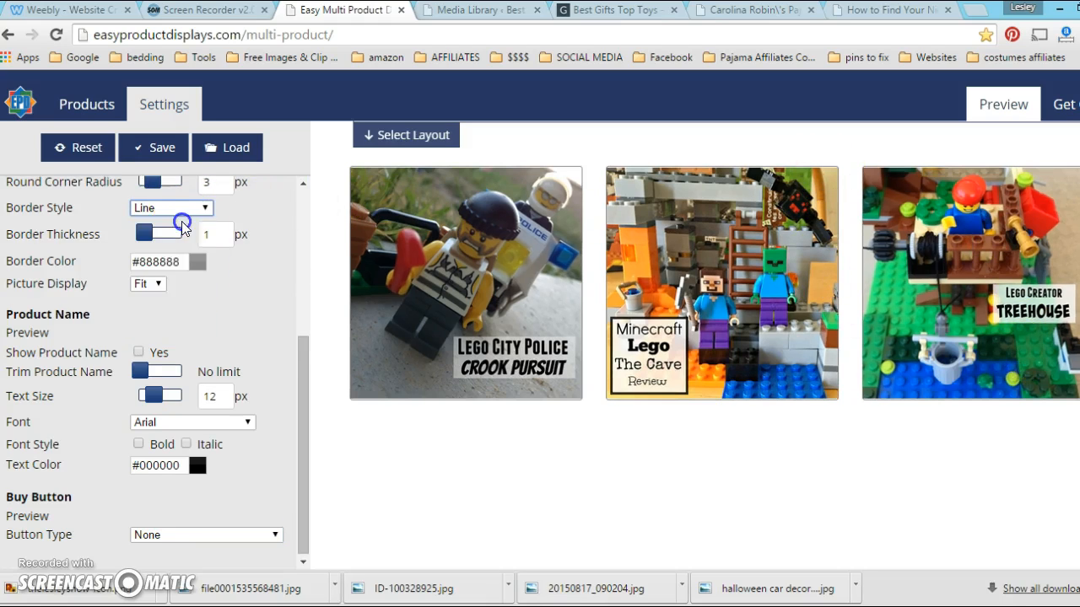
{"action": "left_click", "coordinate": [137, 351]}
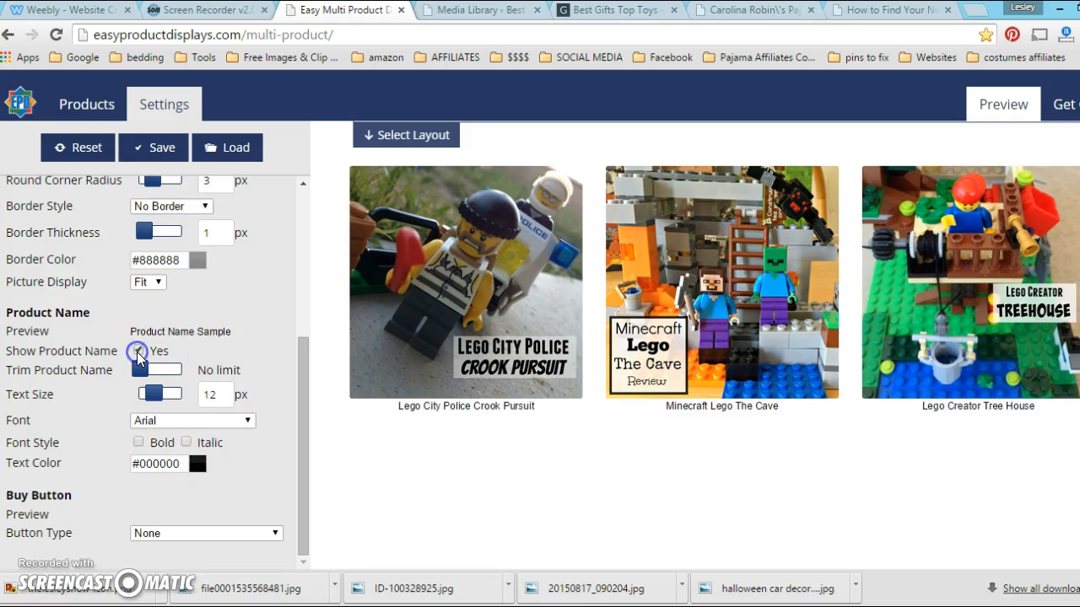
{"action": "left_click", "coordinate": [139, 351]}
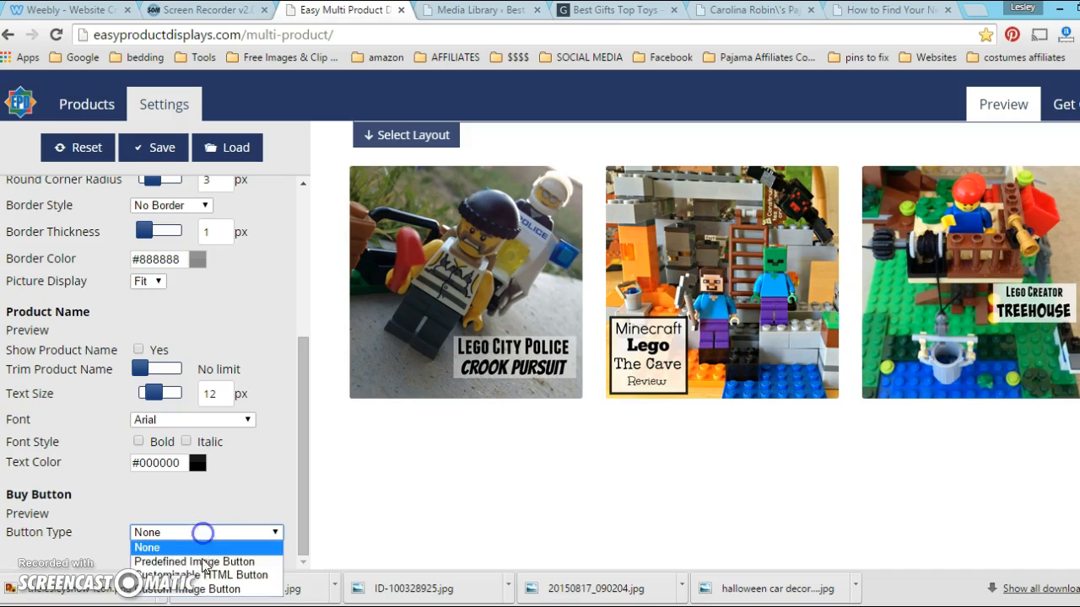
Step: Set the buy button type to None after trying a 'See Blog' text button
{"action": "left_click", "coordinate": [205, 575]}
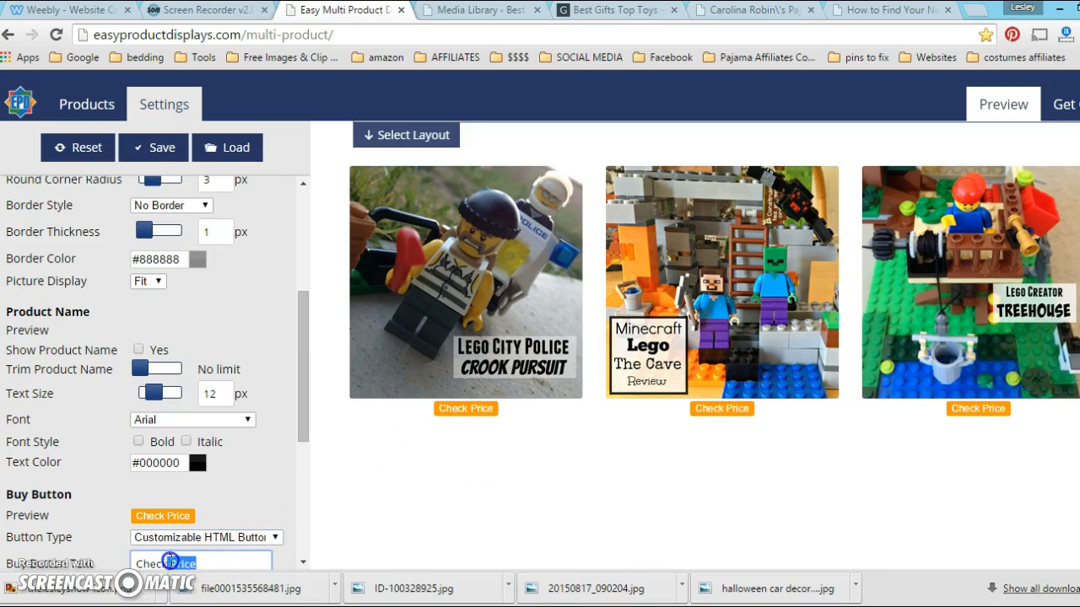
{"action": "type", "text": "See Blog Post"}
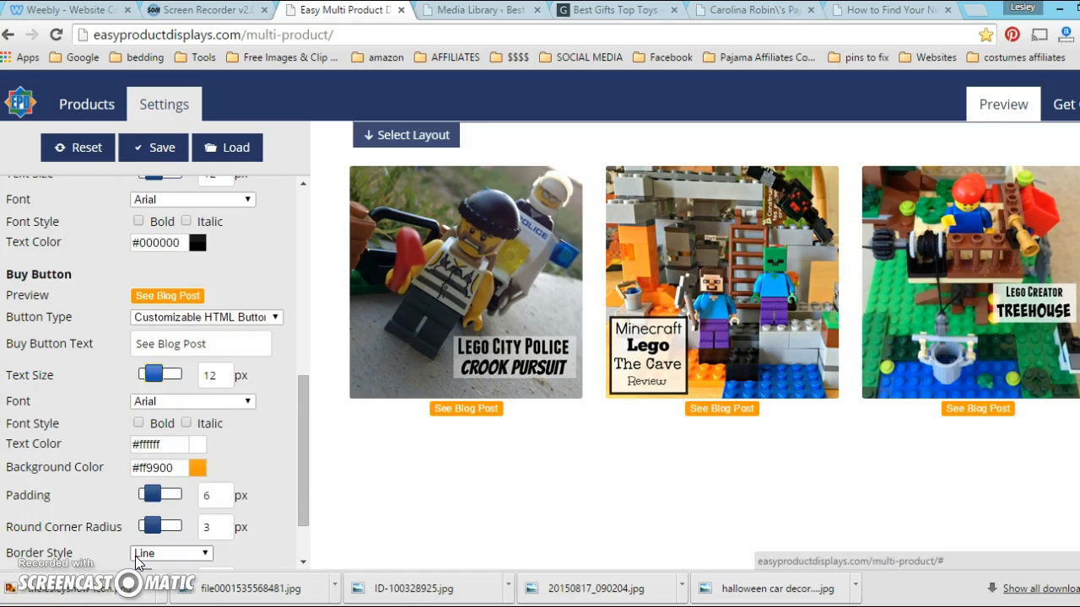
{"action": "scroll", "scroll_direction": "up", "scroll_amount": 3}
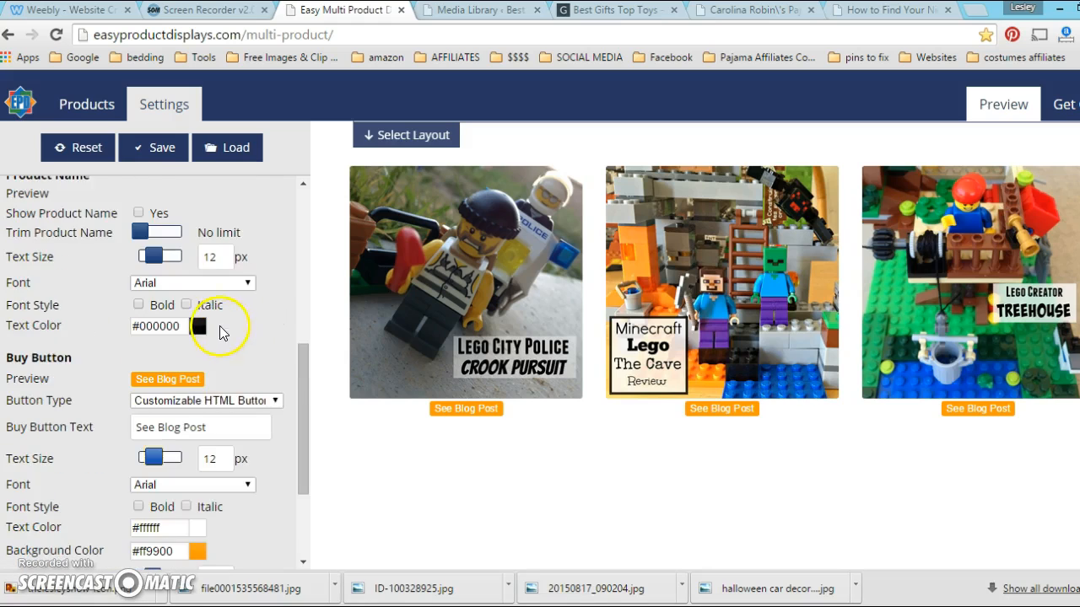
{"action": "scroll", "scroll_direction": "down", "scroll_amount": 3}
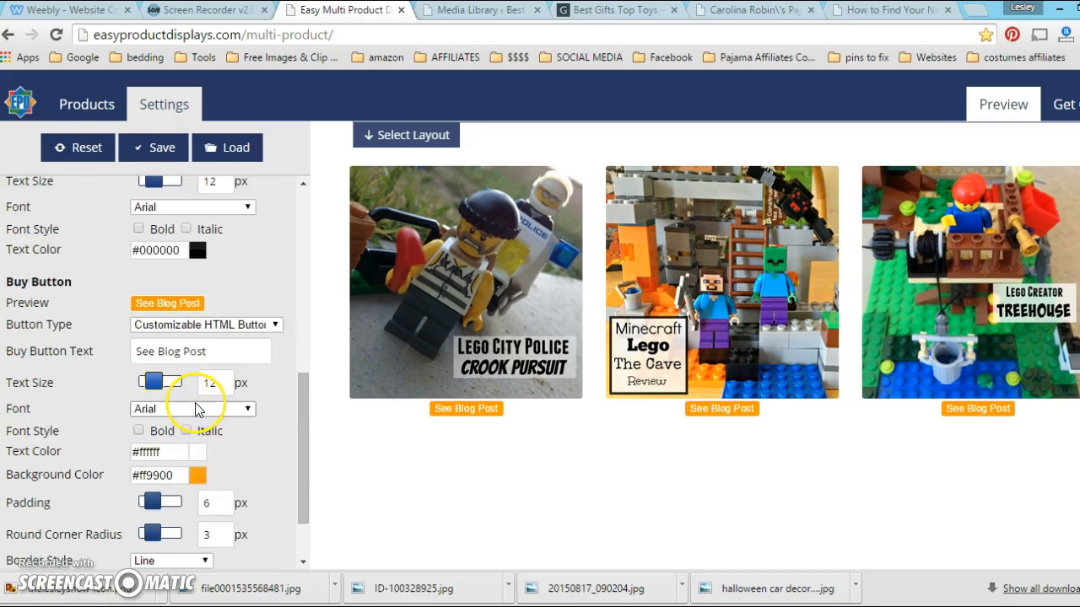
{"action": "scroll", "scroll_direction": "up", "scroll_amount": 3}
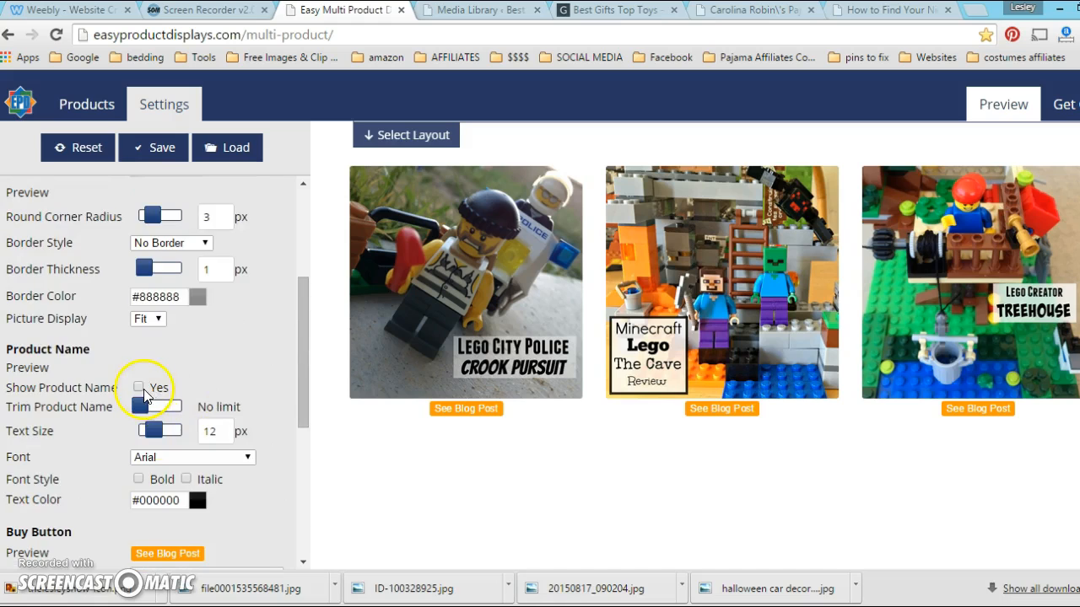
{"action": "left_click", "coordinate": [206, 407]}
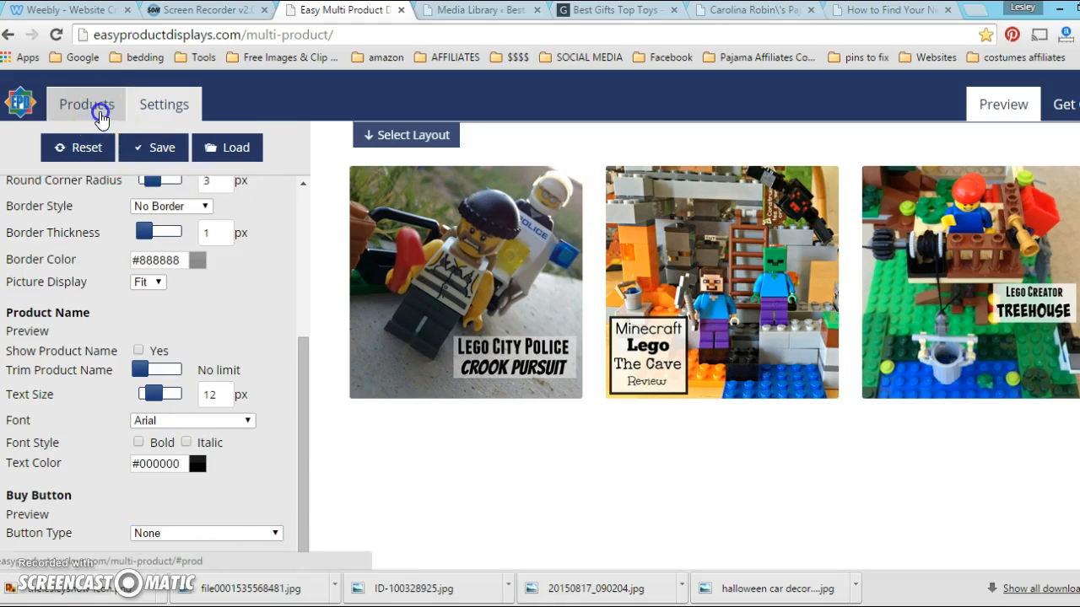
{"action": "left_click", "coordinate": [85, 104]}
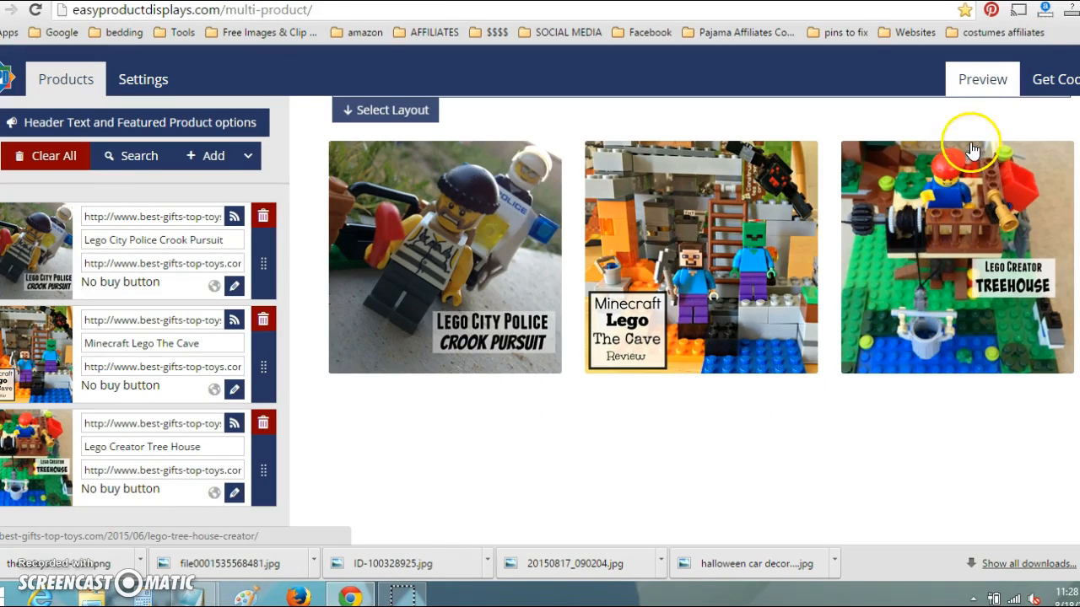
{"action": "mouse_move", "coordinate": [341, 177]}
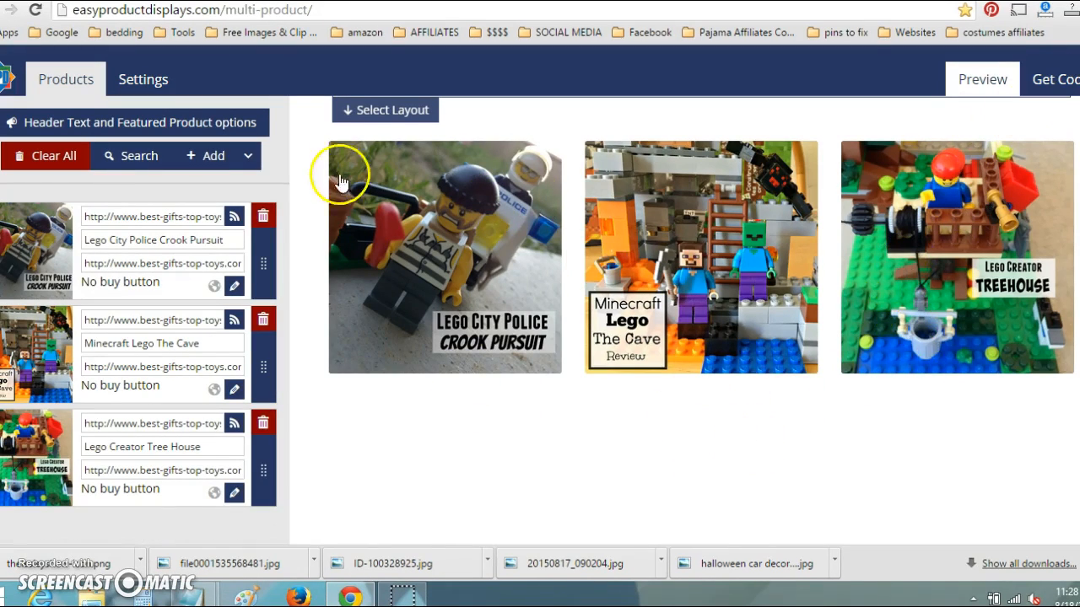
{"action": "mouse_move", "coordinate": [493, 419]}
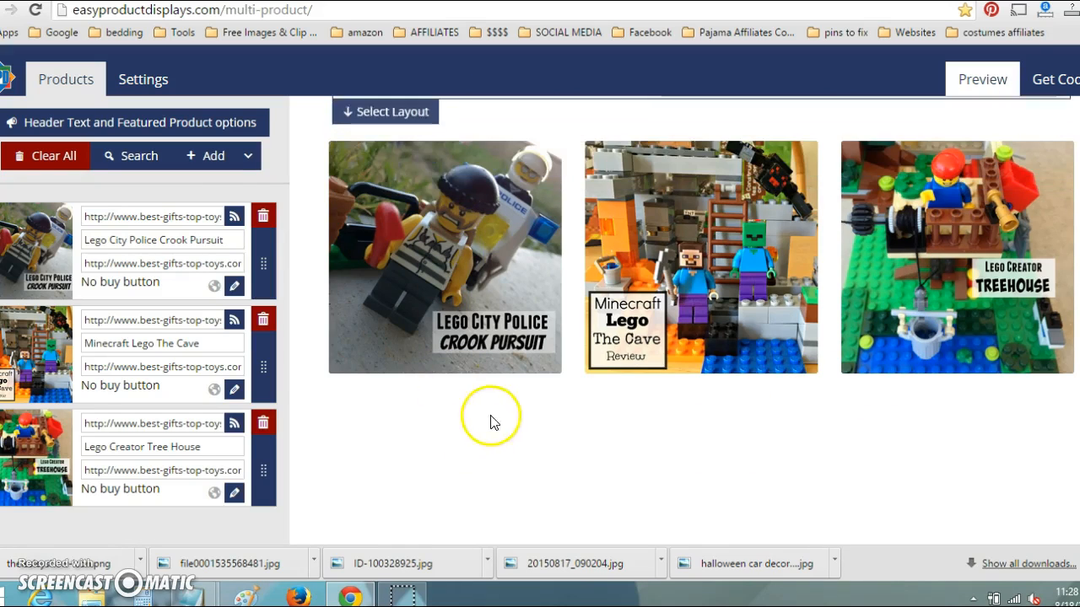
{"action": "mouse_move", "coordinate": [331, 496]}
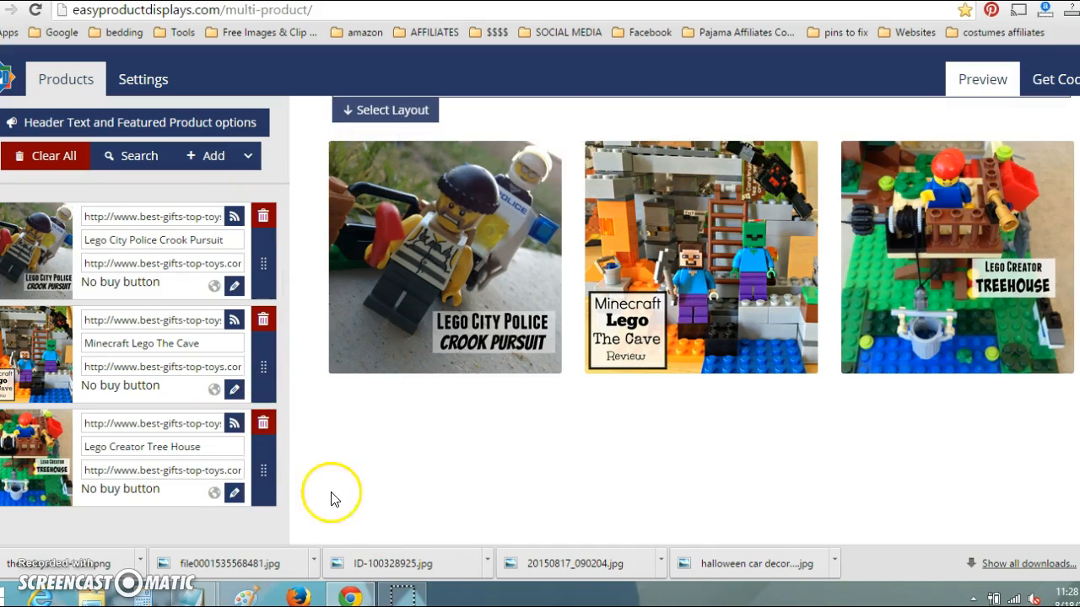
{"action": "mouse_move", "coordinate": [808, 386]}
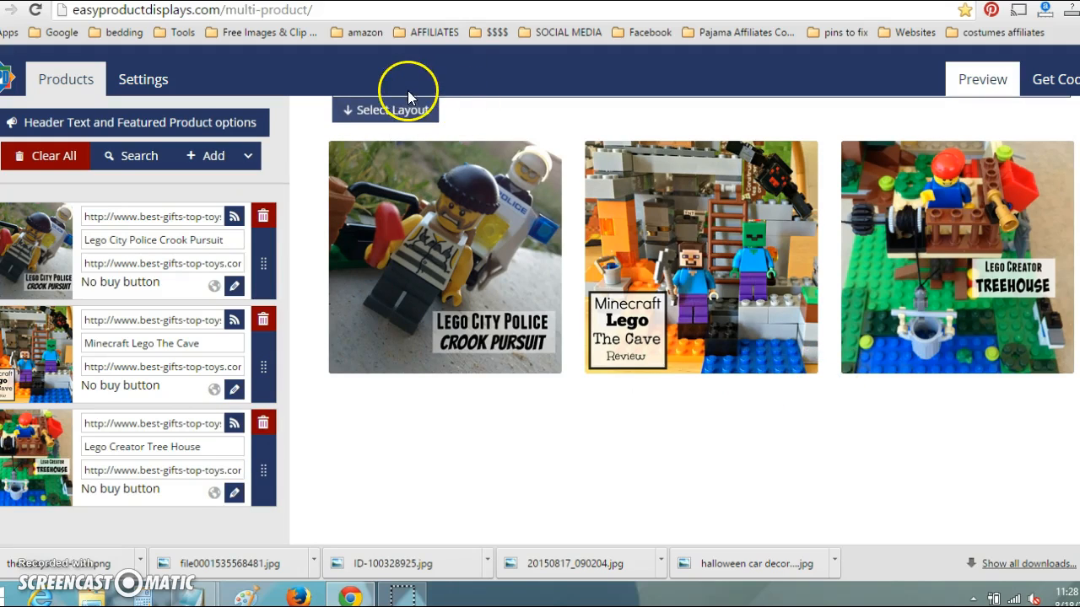
{"action": "left_click", "coordinate": [384, 110]}
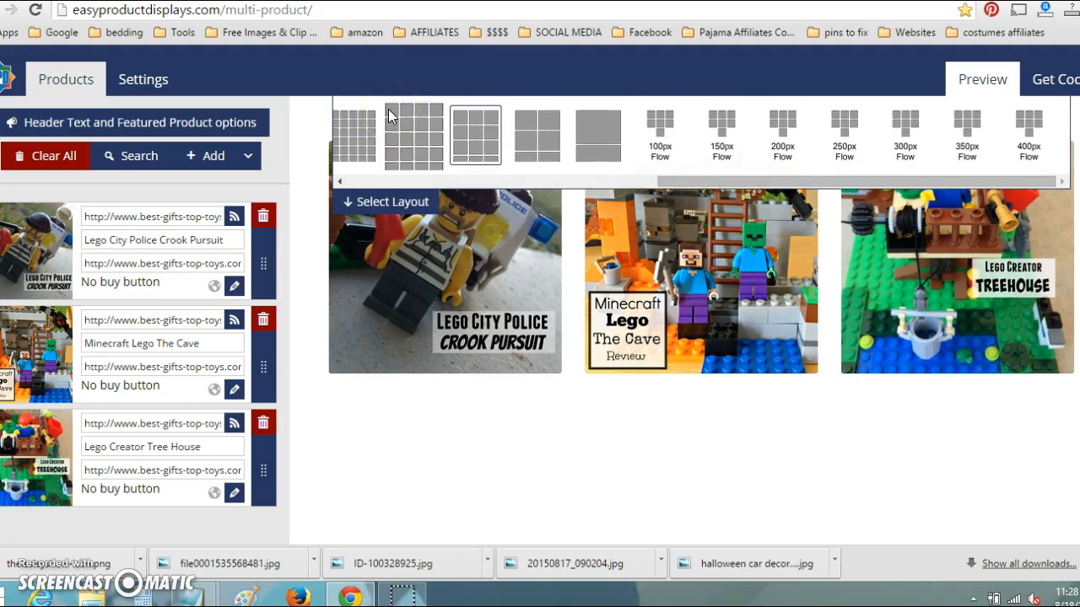
{"action": "mouse_move", "coordinate": [349, 184]}
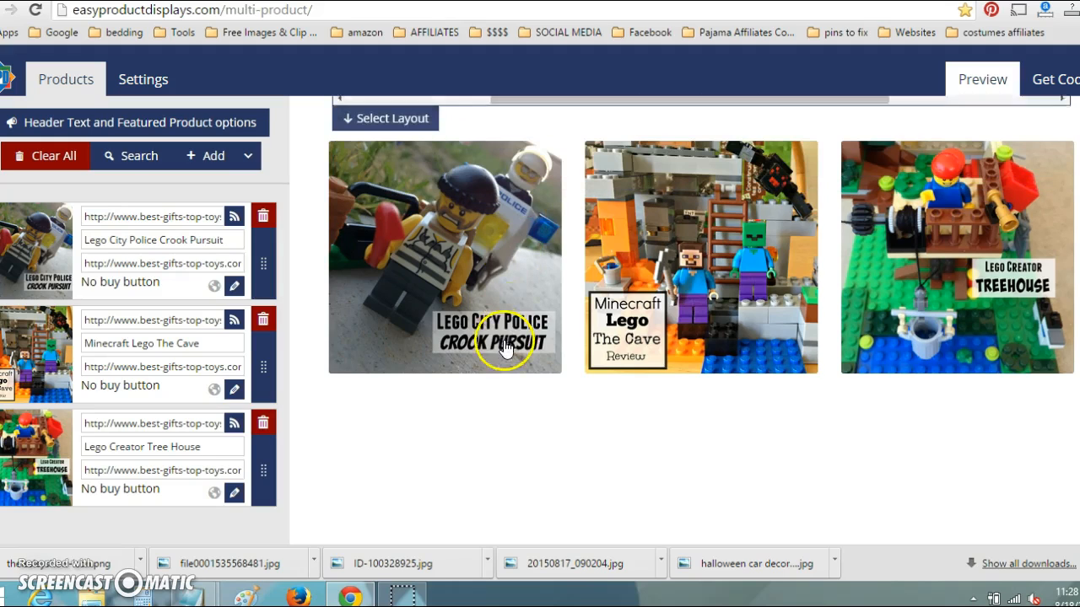
{"action": "mouse_move", "coordinate": [515, 268]}
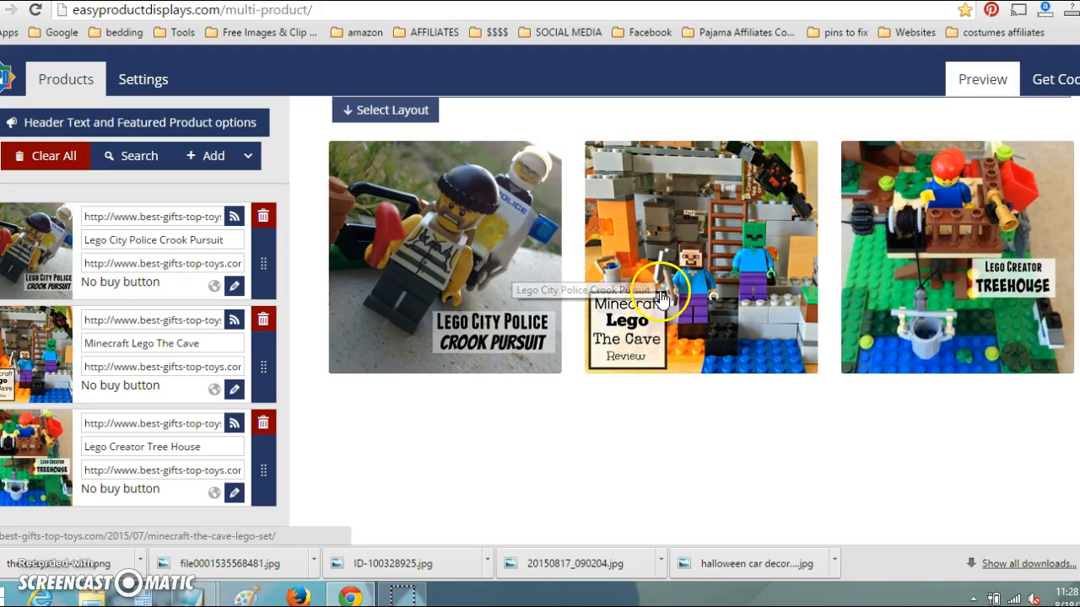
{"action": "mouse_move", "coordinate": [961, 337]}
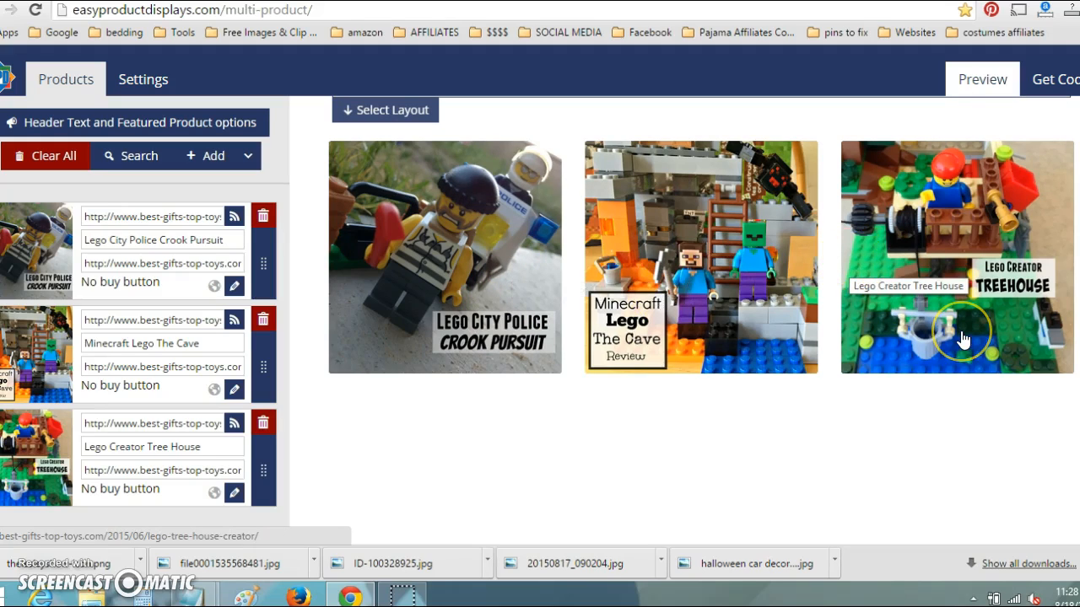
{"action": "mouse_move", "coordinate": [964, 339]}
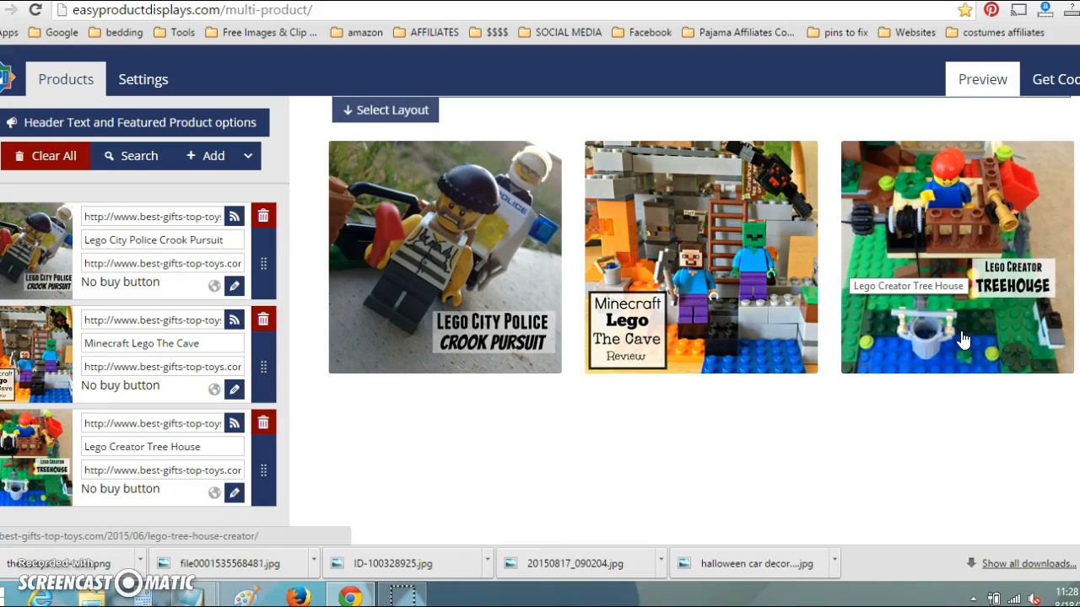
{"action": "mouse_move", "coordinate": [894, 291]}
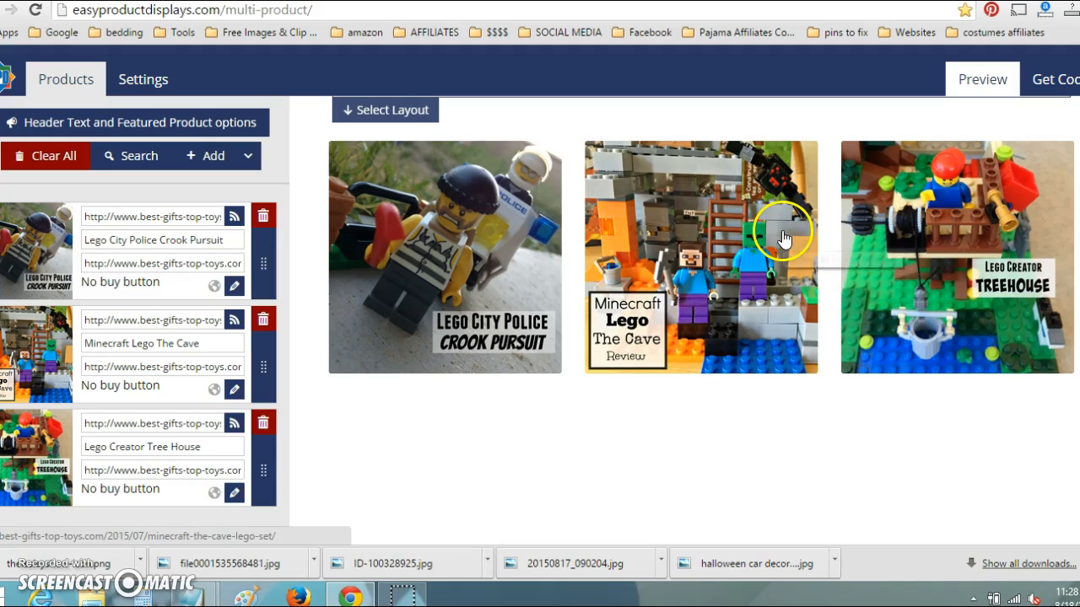
{"action": "left_click", "coordinate": [385, 110]}
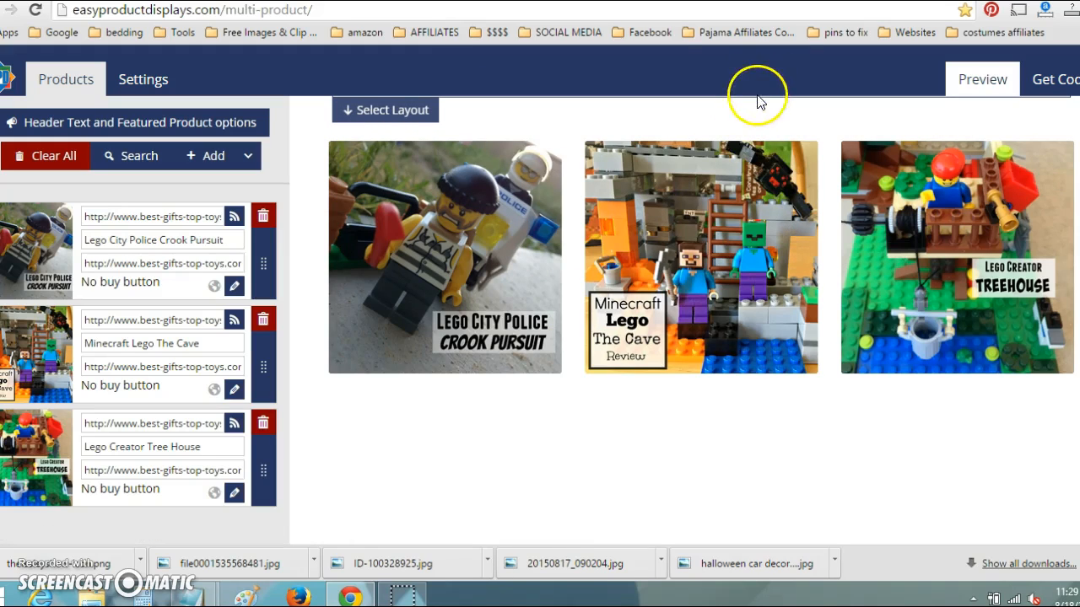
{"action": "mouse_move", "coordinate": [727, 99]}
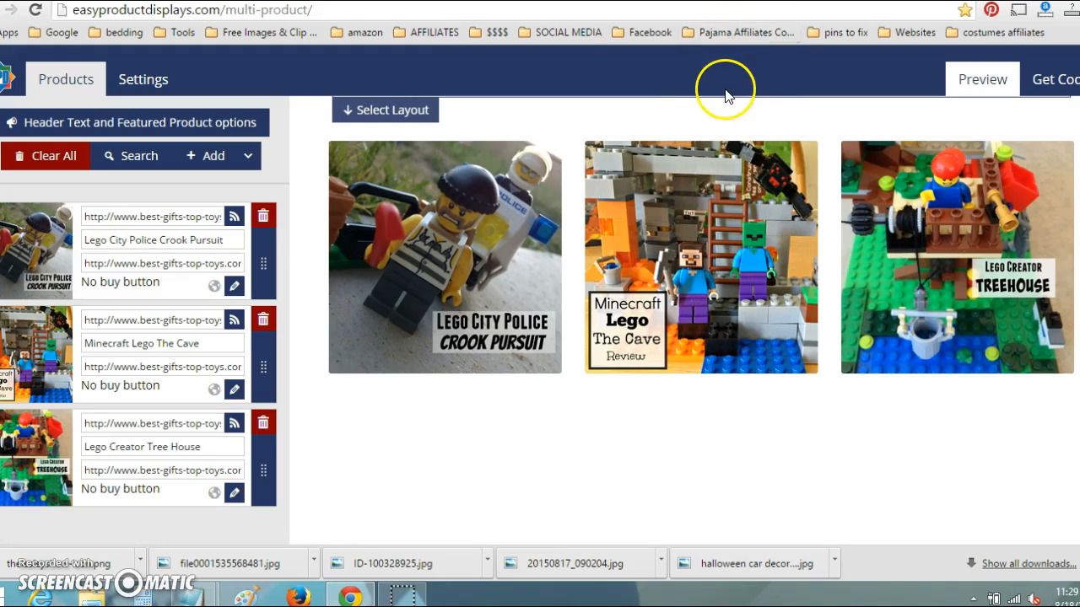
{"action": "left_click", "coordinate": [385, 110]}
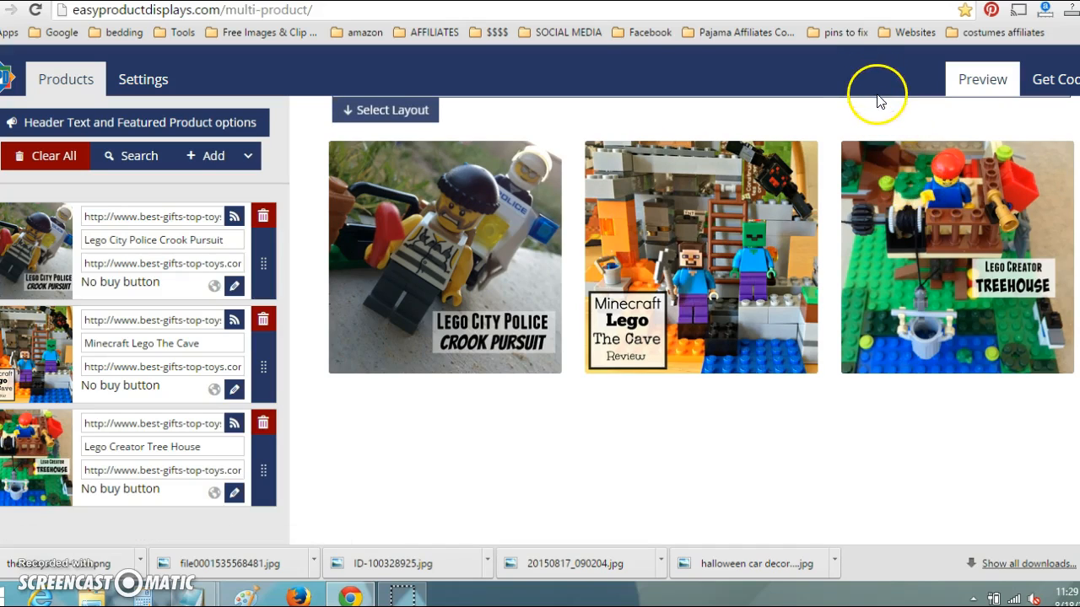
{"action": "left_click", "coordinate": [386, 110]}
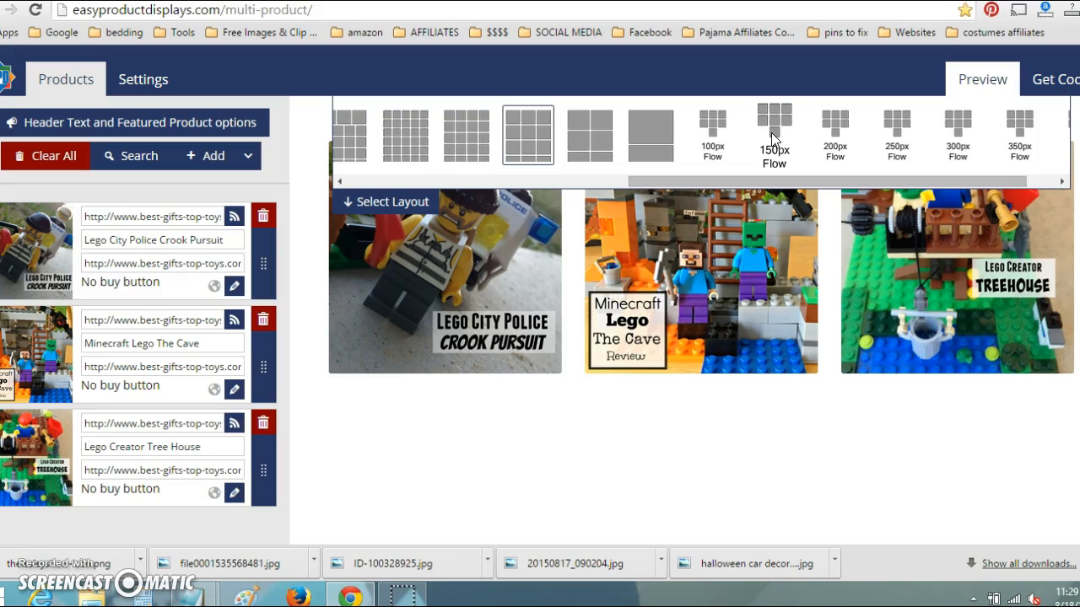
{"action": "mouse_move", "coordinate": [622, 137]}
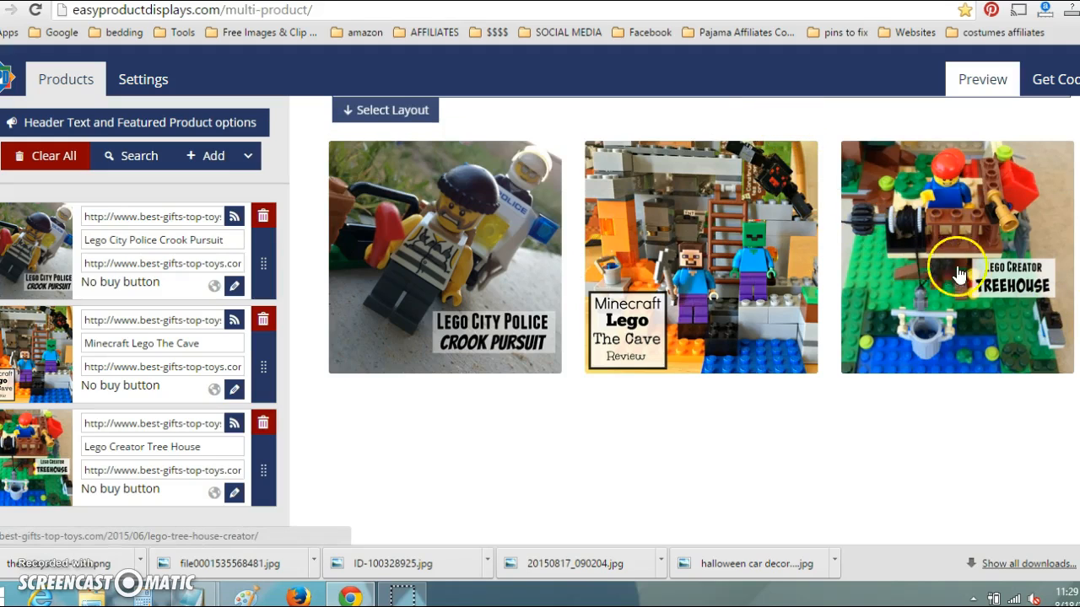
{"action": "mouse_move", "coordinate": [1008, 275]}
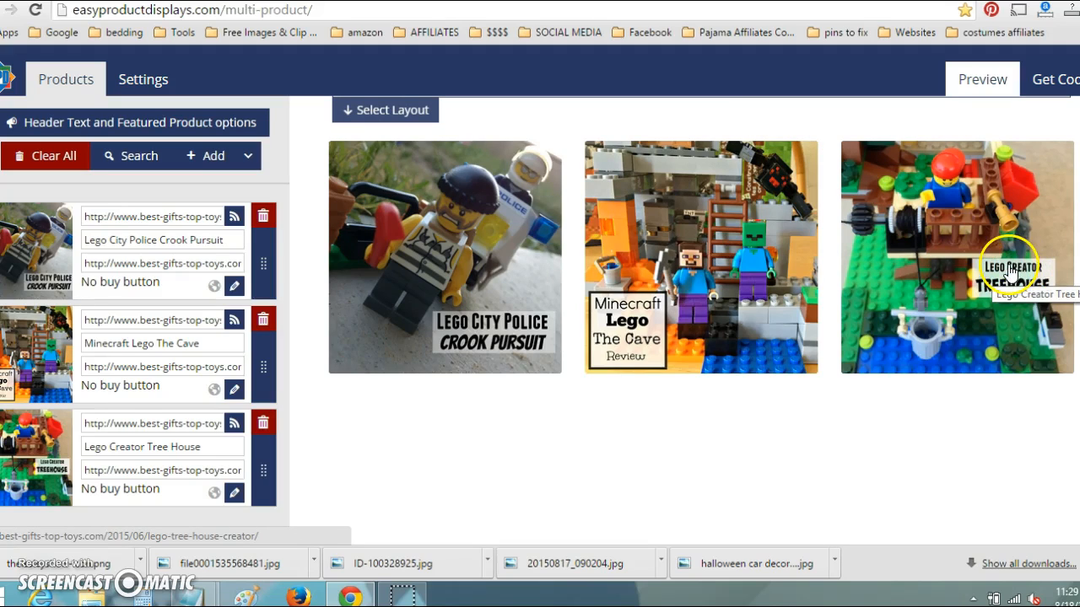
{"action": "mouse_move", "coordinate": [974, 209]}
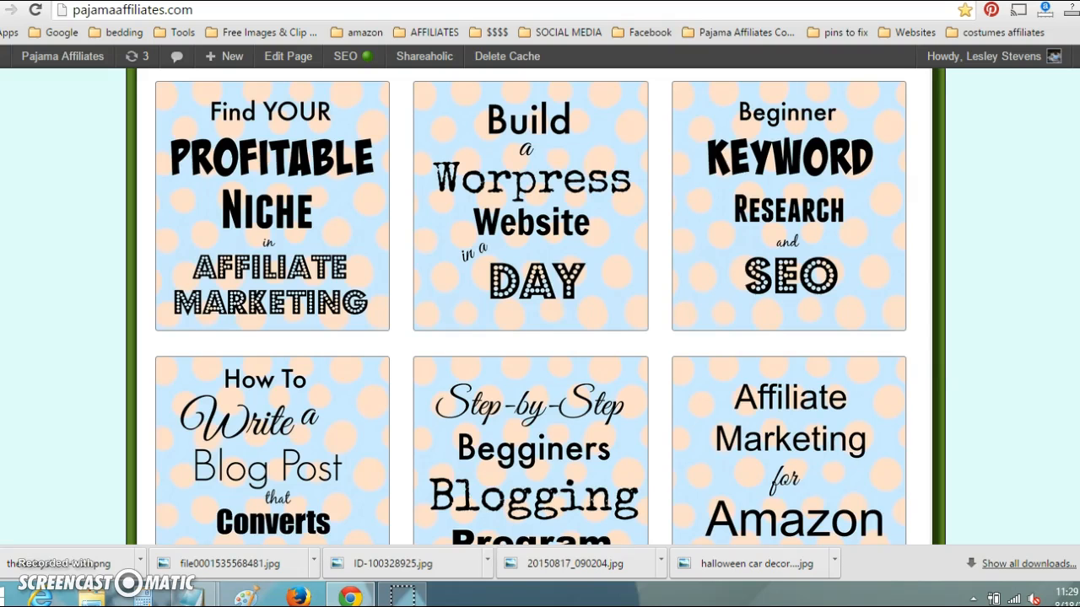
Step: Scroll down the Pajama Affiliates classes page, opening and closing the pin-saving overlay
{"action": "scroll", "scroll_direction": "down", "scroll_amount": 3}
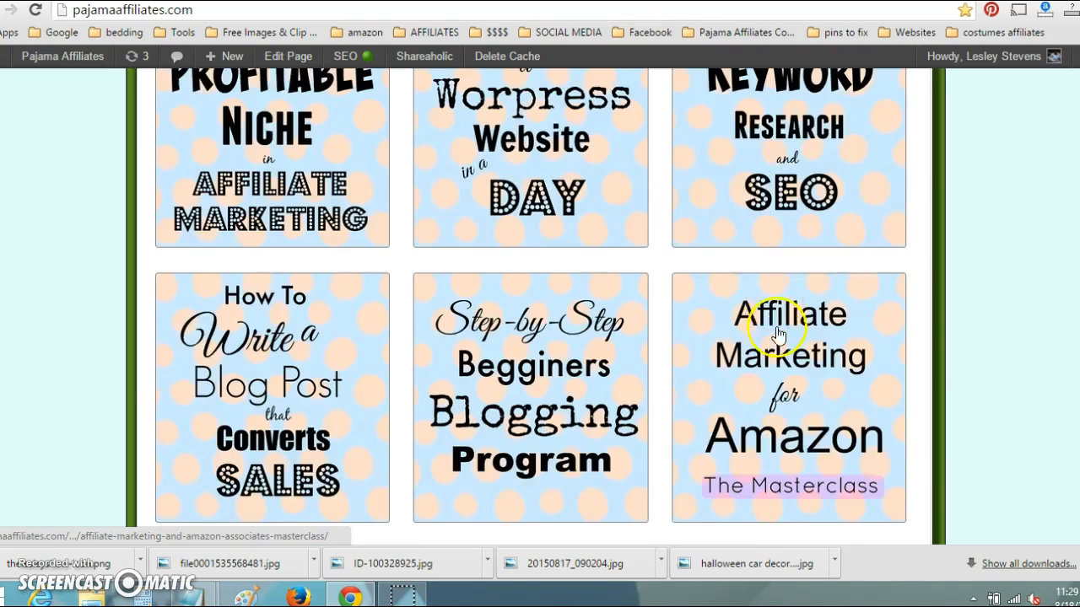
{"action": "scroll", "scroll_direction": "down", "scroll_amount": 3}
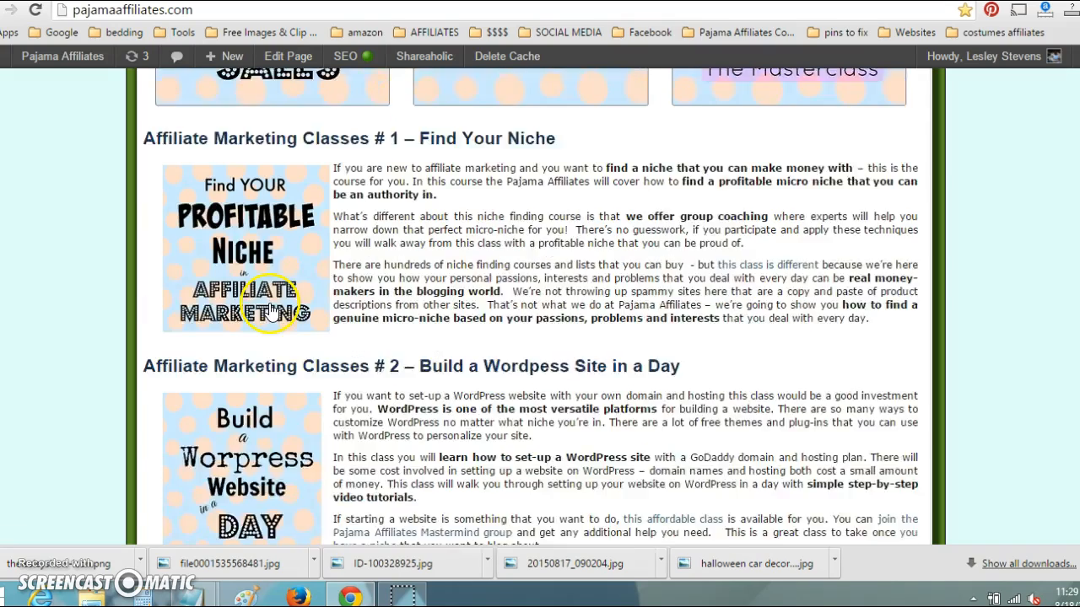
{"action": "scroll", "scroll_direction": "down", "scroll_amount": 3}
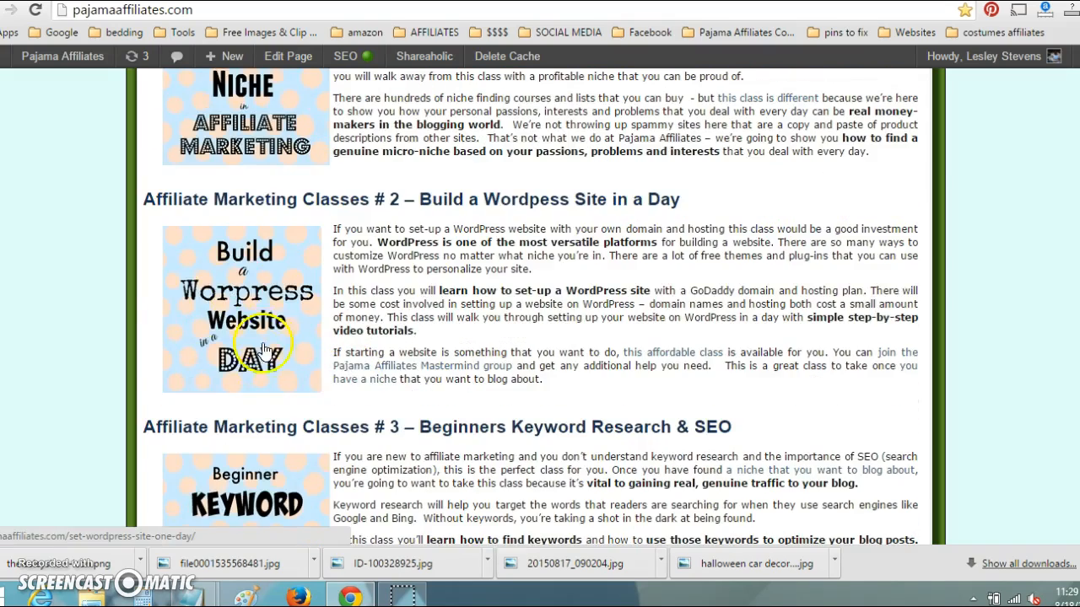
{"action": "scroll", "scroll_direction": "down", "scroll_amount": 3}
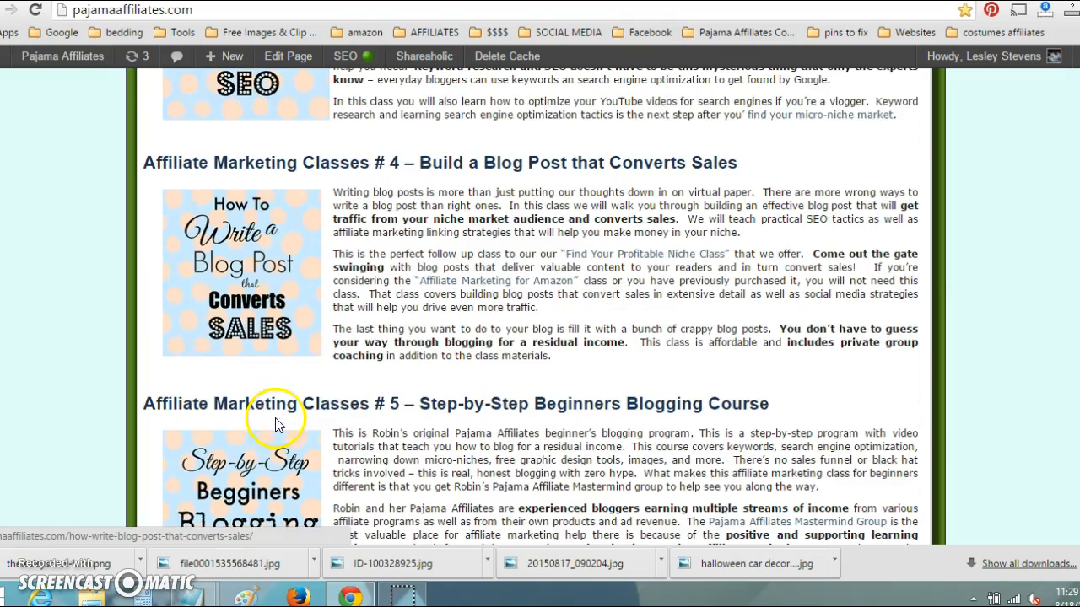
{"action": "mouse_move", "coordinate": [990, 17]}
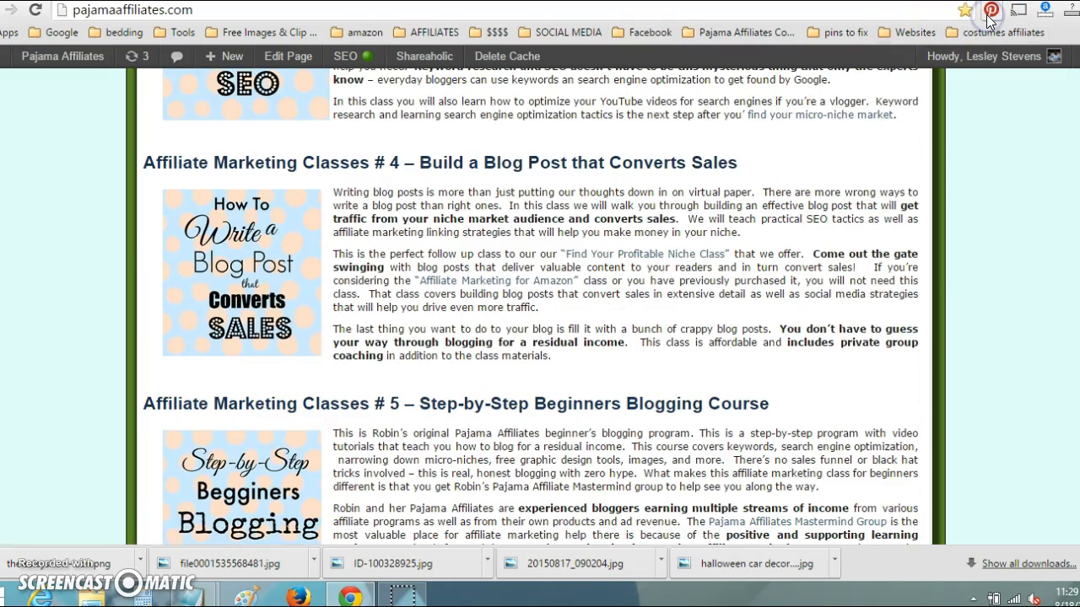
{"action": "mouse_move", "coordinate": [979, 63]}
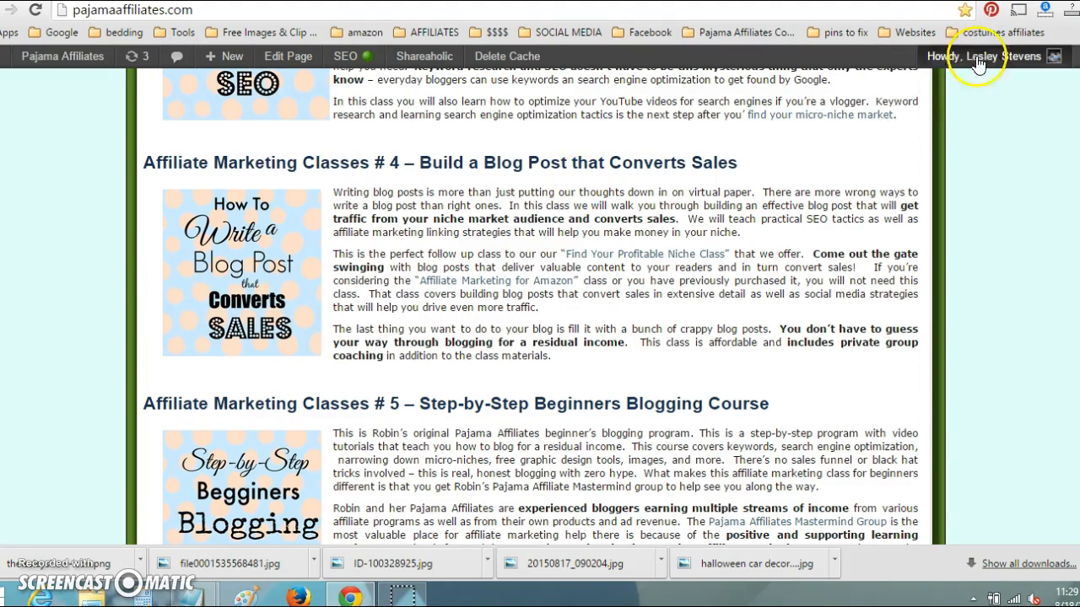
{"action": "left_click", "coordinate": [990, 9]}
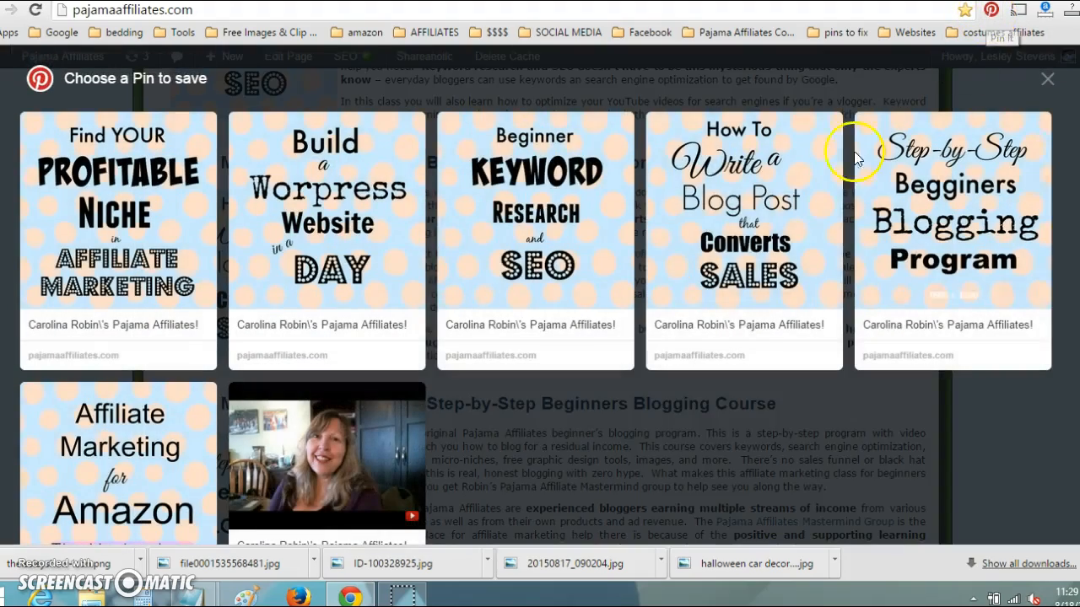
{"action": "mouse_move", "coordinate": [253, 226]}
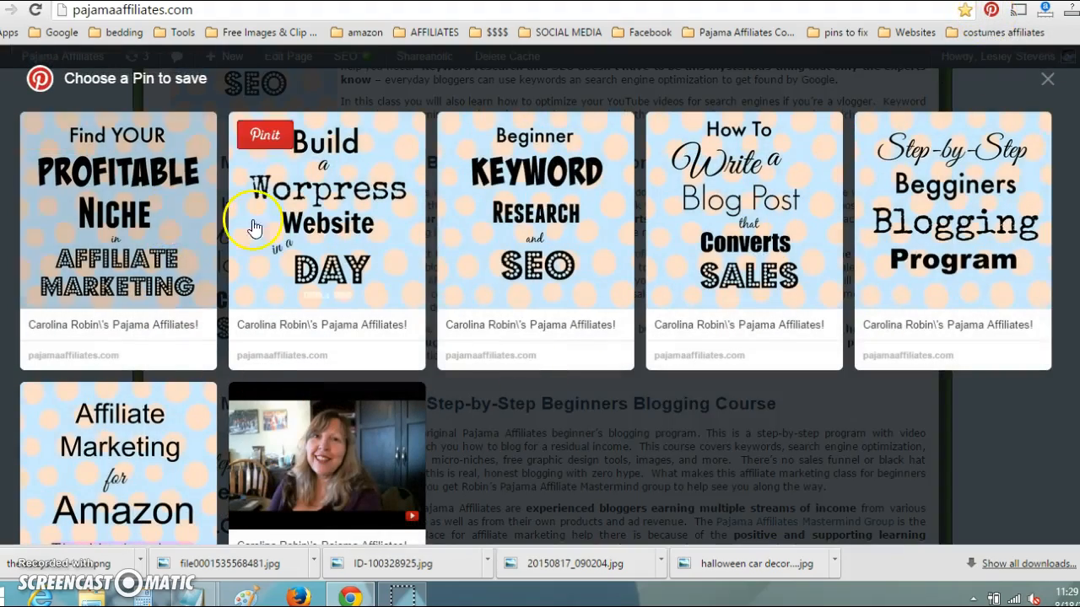
{"action": "mouse_move", "coordinate": [1008, 131]}
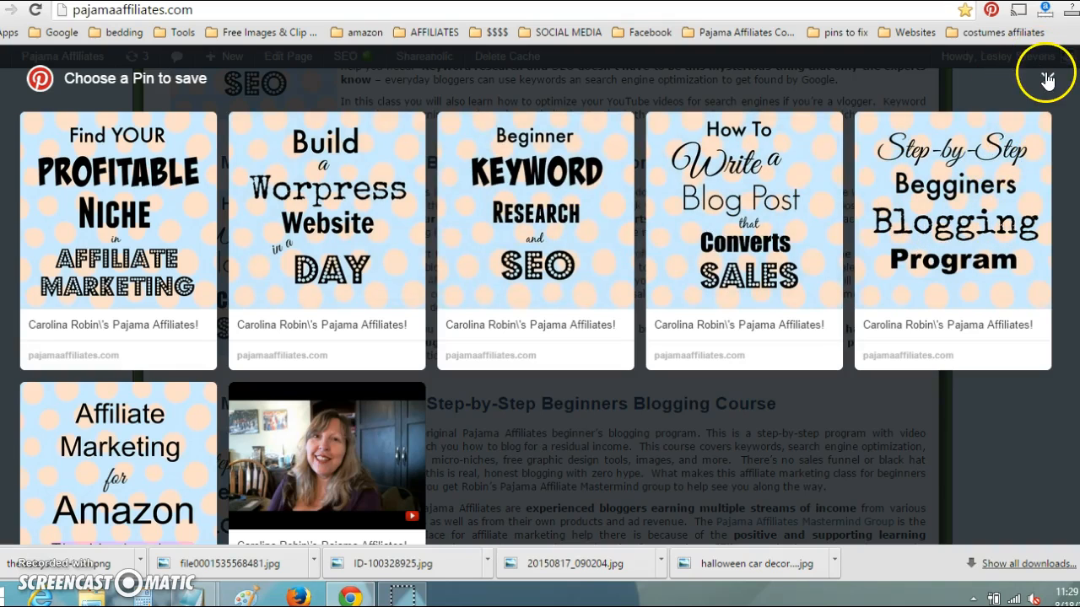
{"action": "left_click", "coordinate": [1046, 80]}
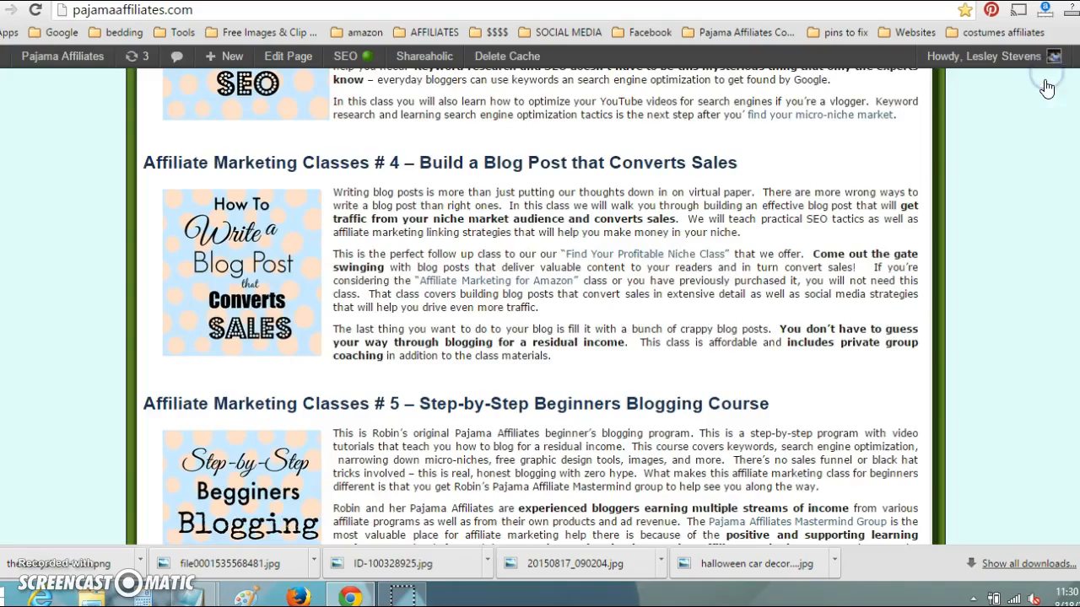
Step: Scroll back up through the class images floated beside their descriptions
{"action": "scroll", "scroll_direction": "down", "scroll_amount": 3}
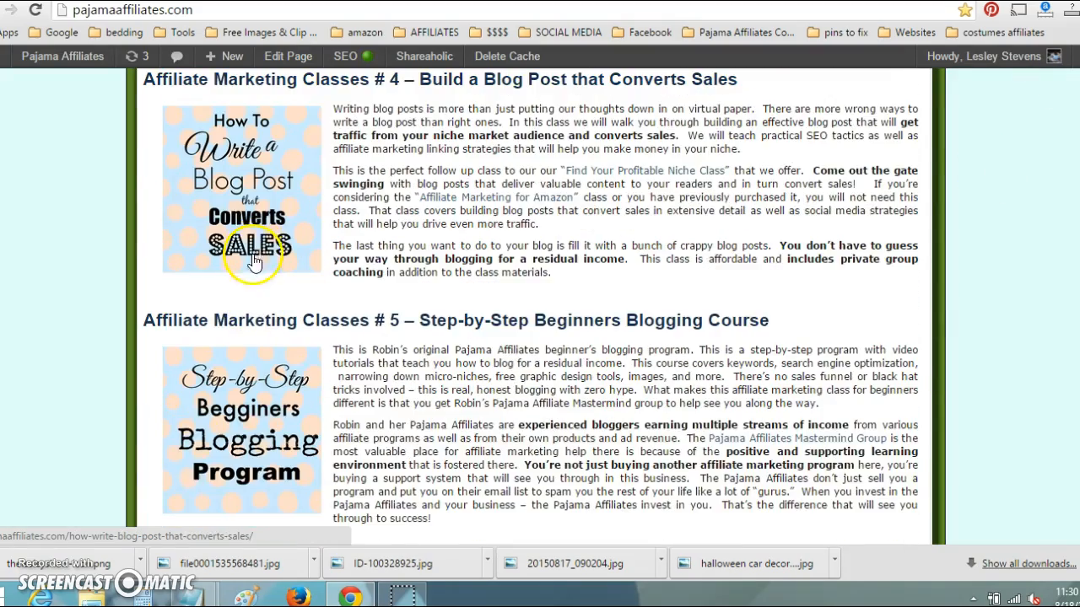
{"action": "mouse_move", "coordinate": [244, 312]}
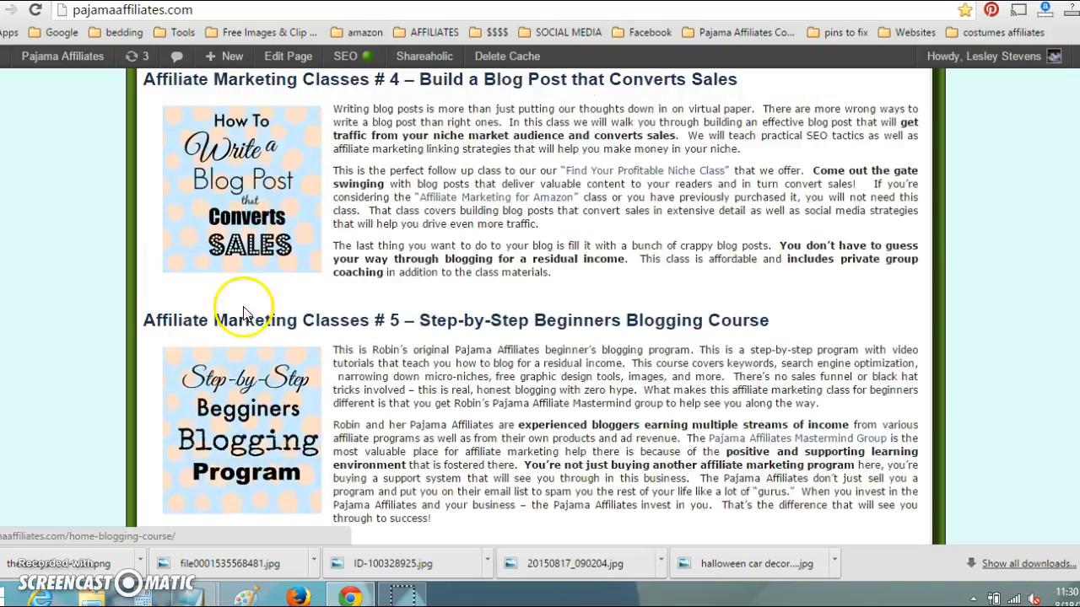
{"action": "scroll", "scroll_direction": "up", "scroll_amount": 3}
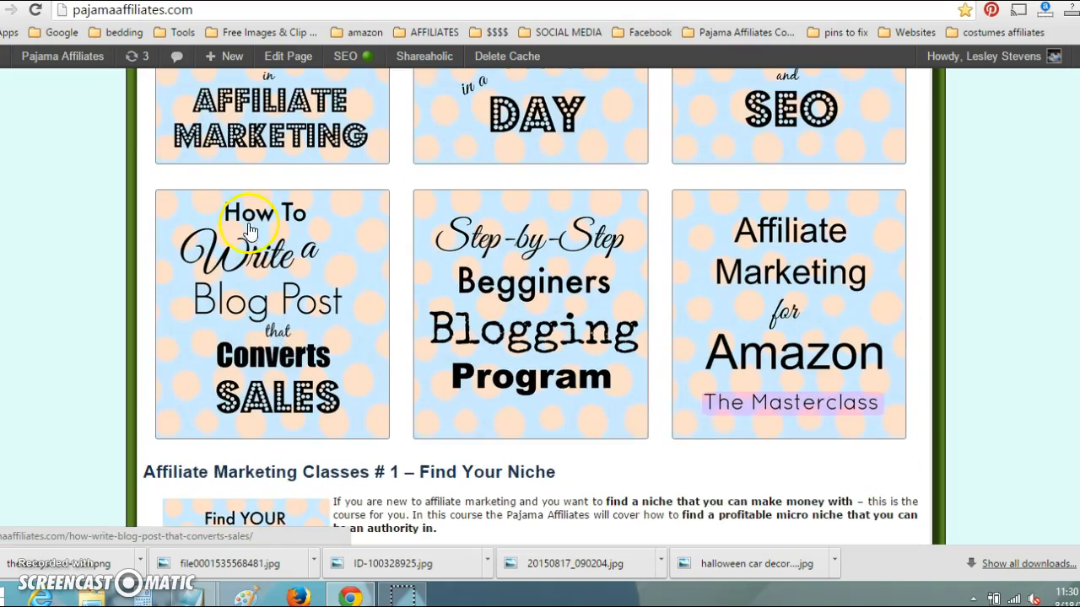
{"action": "scroll", "scroll_direction": "up", "scroll_amount": 3}
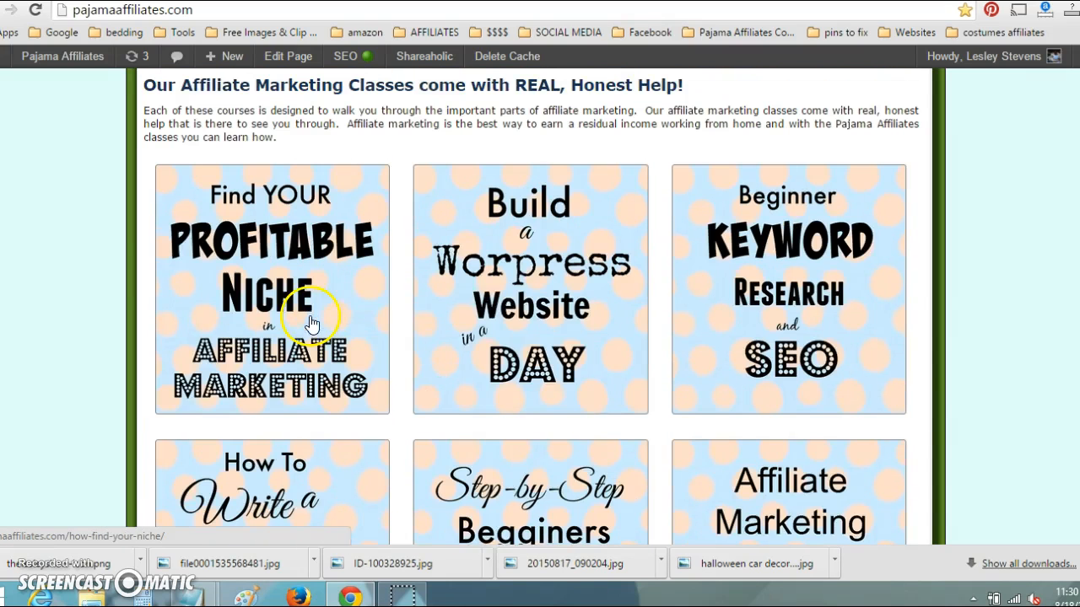
{"action": "mouse_move", "coordinate": [754, 93]}
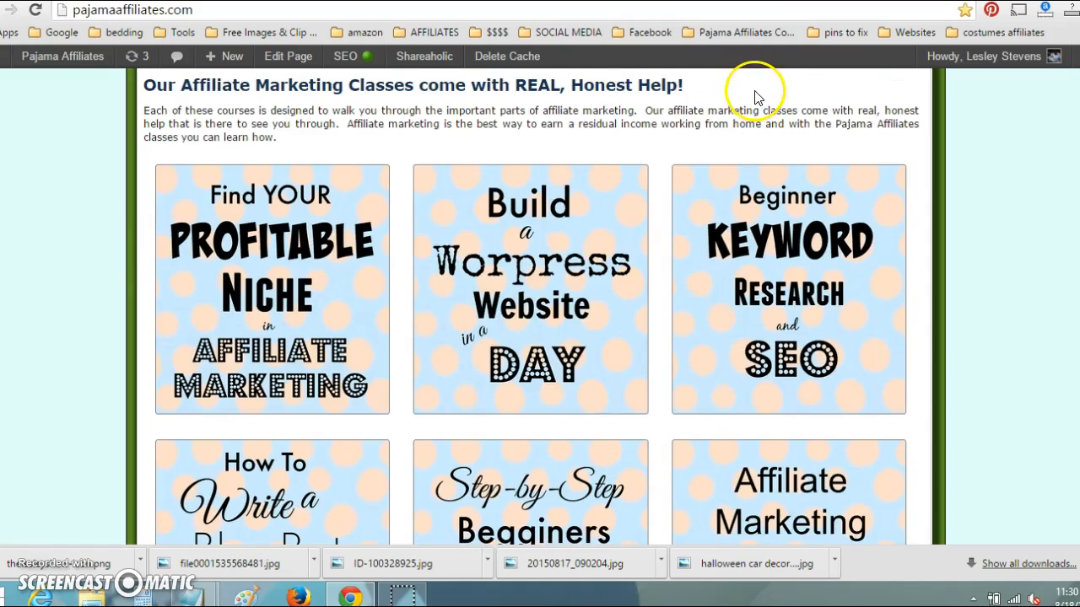
{"action": "scroll", "scroll_direction": "up", "scroll_amount": 3}
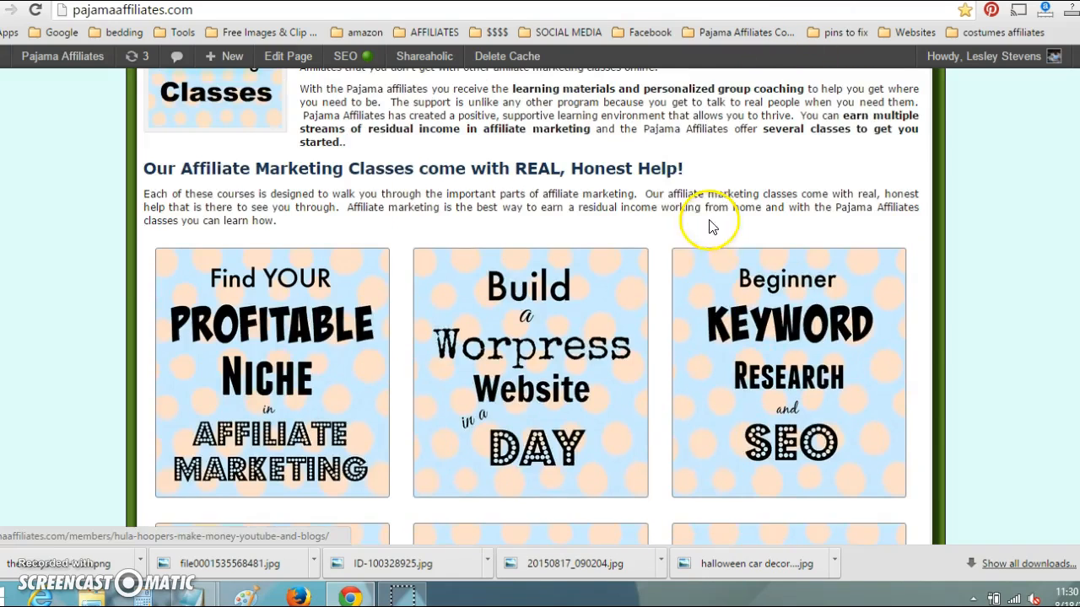
{"action": "scroll", "scroll_direction": "up", "scroll_amount": 3}
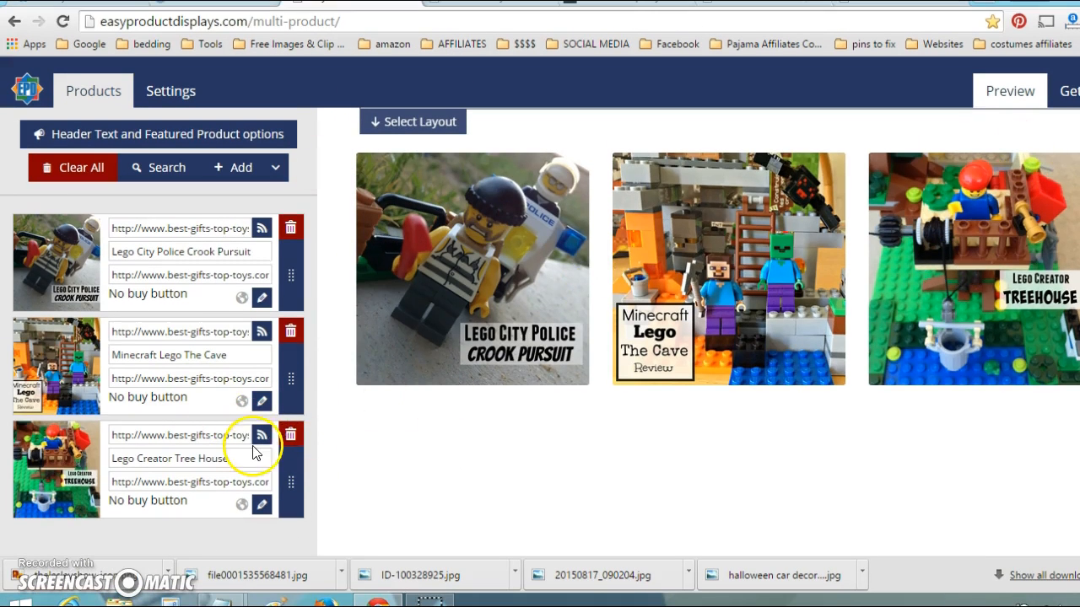
Step: Delete the Tree House and Cave products, then switch to a single larger-image layout
{"action": "left_click", "coordinate": [291, 434]}
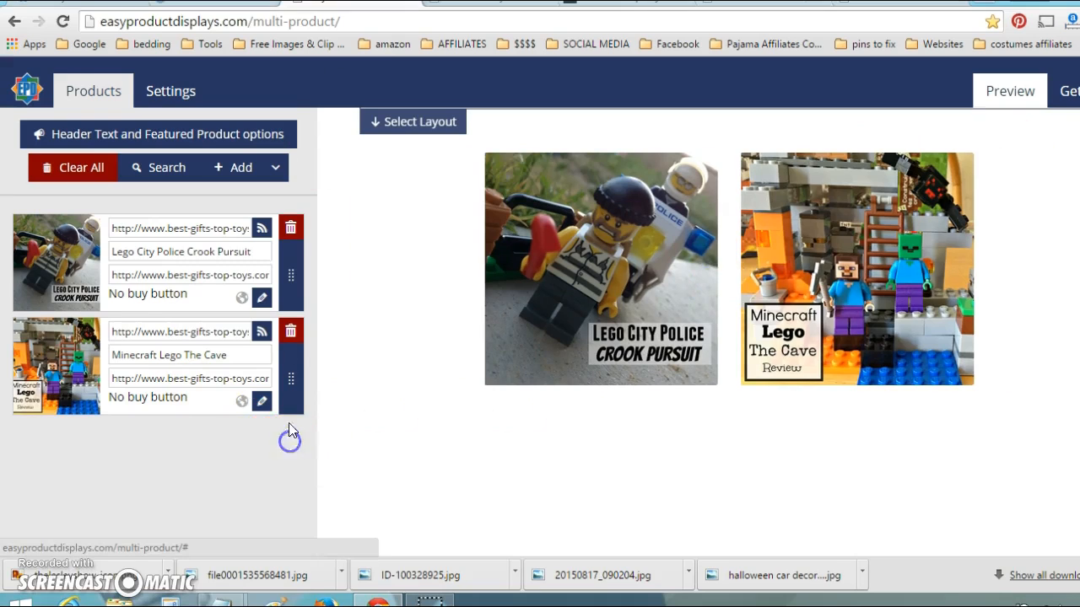
{"action": "left_click", "coordinate": [290, 331]}
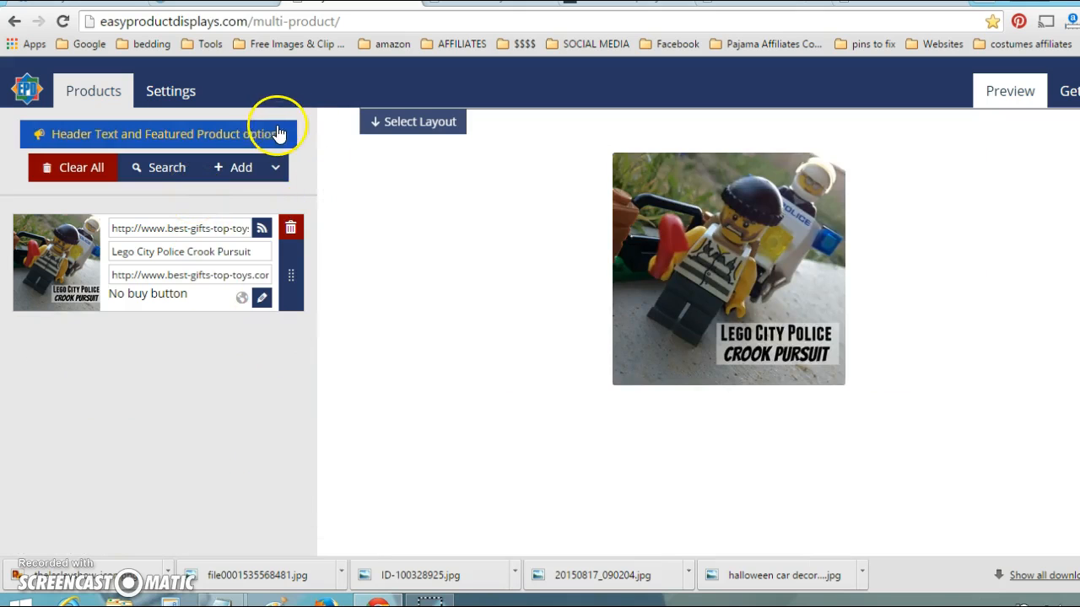
{"action": "mouse_move", "coordinate": [648, 66]}
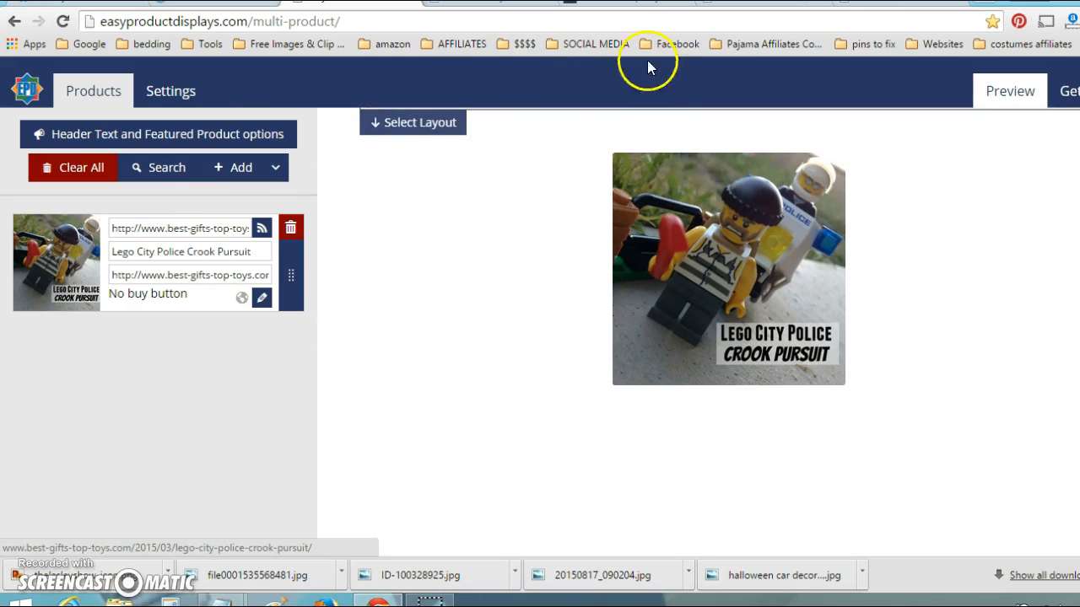
{"action": "left_click", "coordinate": [412, 122]}
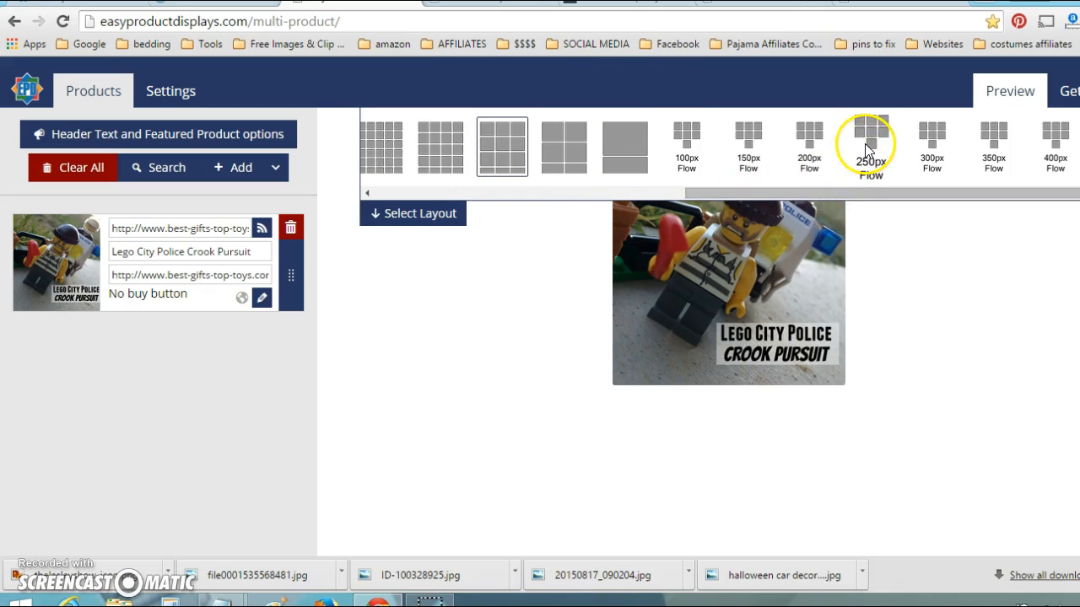
{"action": "left_click", "coordinate": [931, 145]}
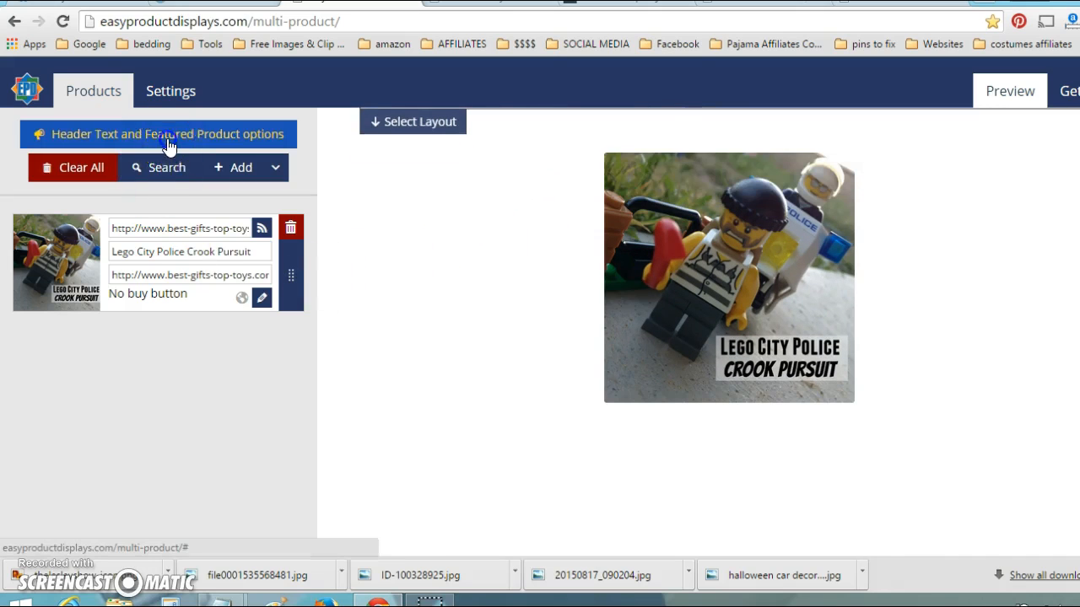
{"action": "left_click", "coordinate": [167, 134]}
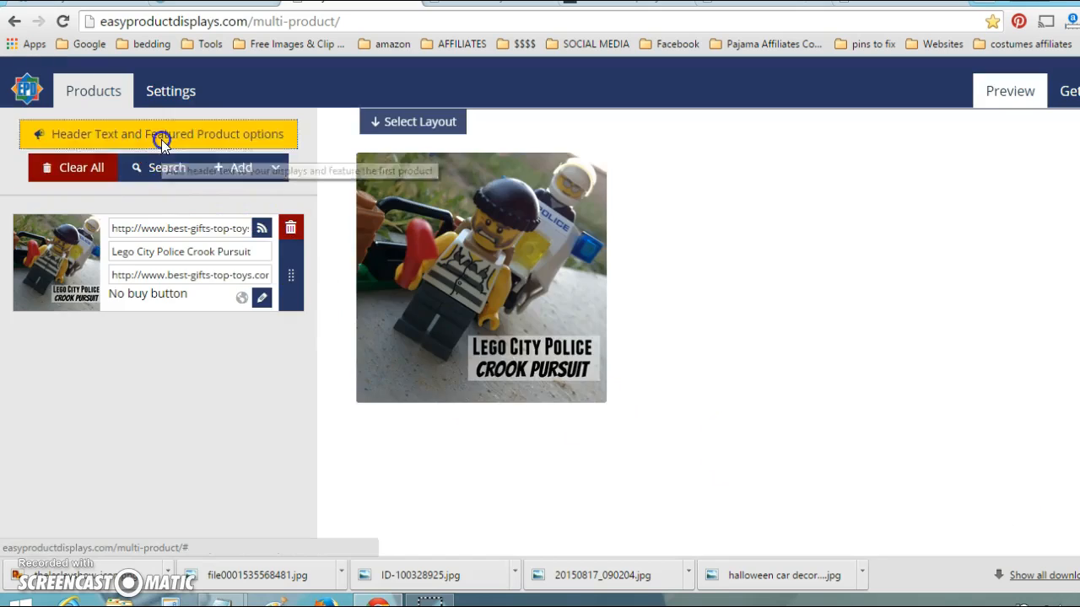
{"action": "left_click", "coordinate": [158, 134]}
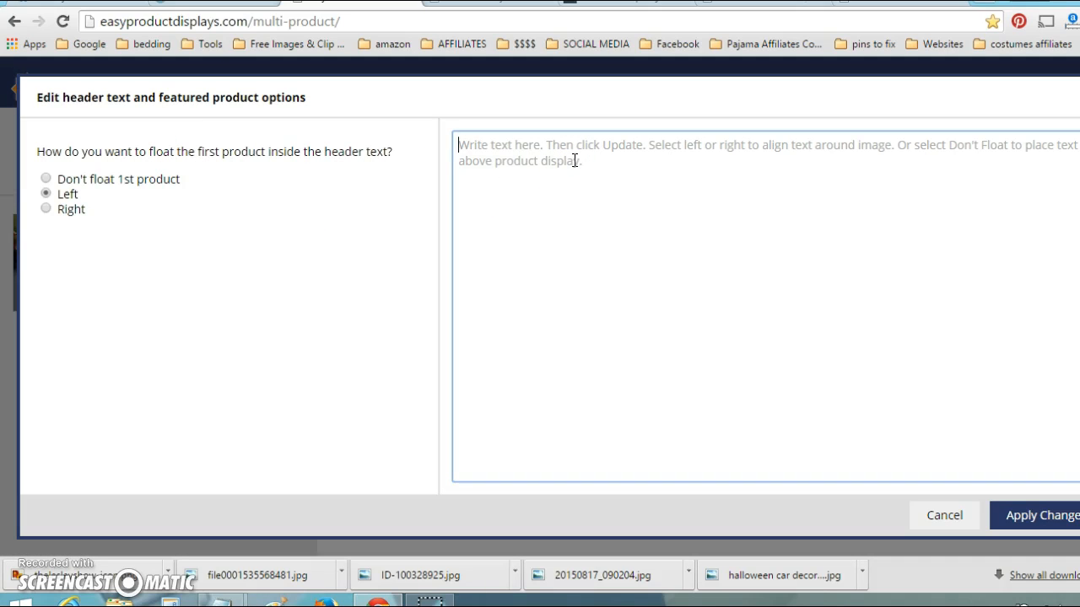
Step: Apply left-floated header text 'Write your text about whatever it is you want to say here'
{"action": "type", "text": "Wrie"}
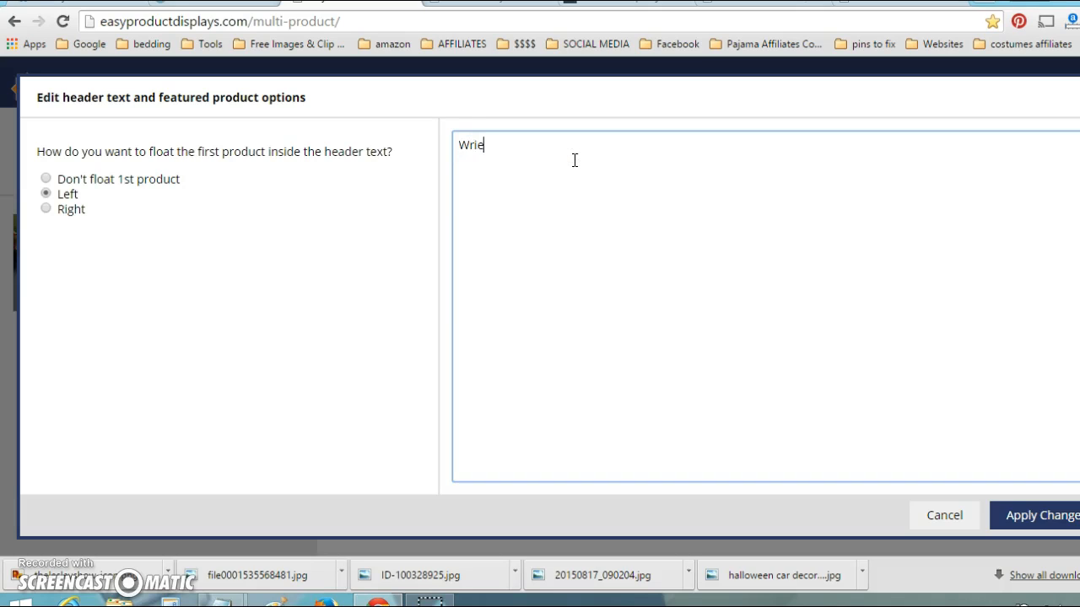
{"action": "type", "text": "te your text a"}
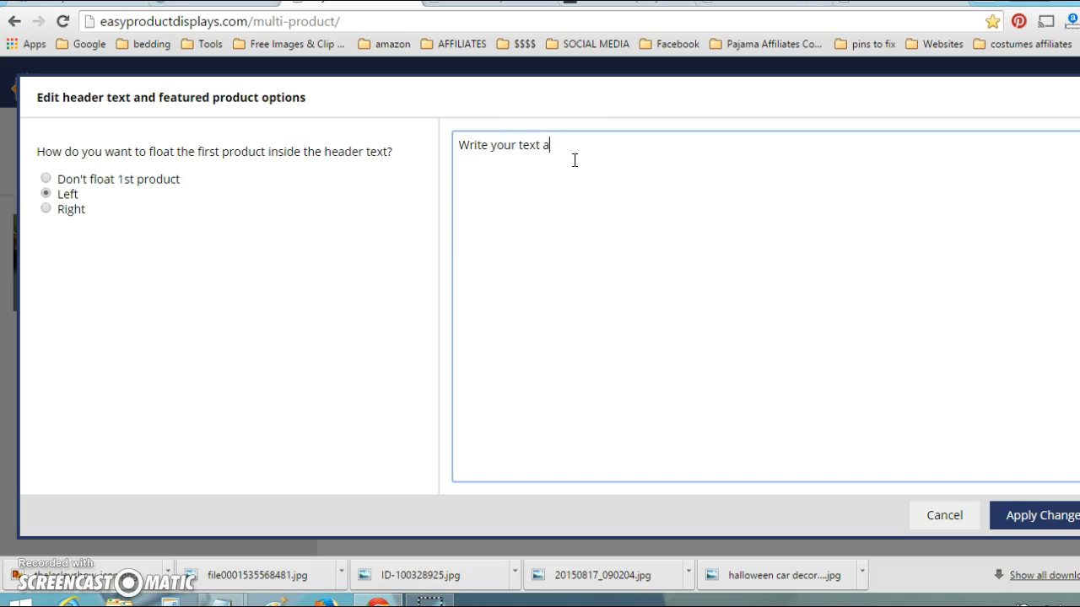
{"action": "type", "text": "bout whatever it s"}
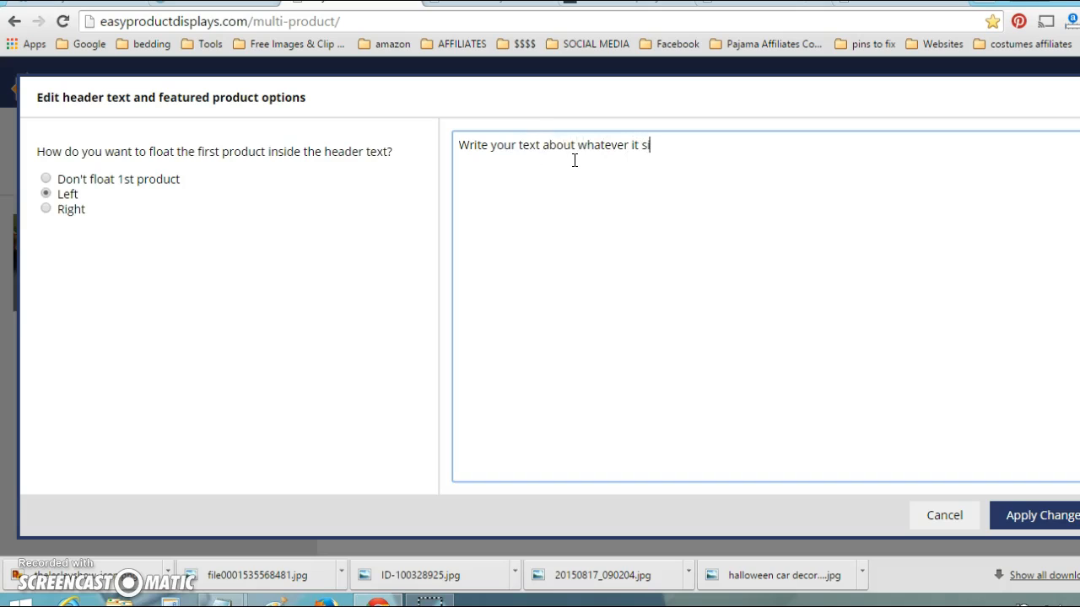
{"action": "type", "text": "is you wa"}
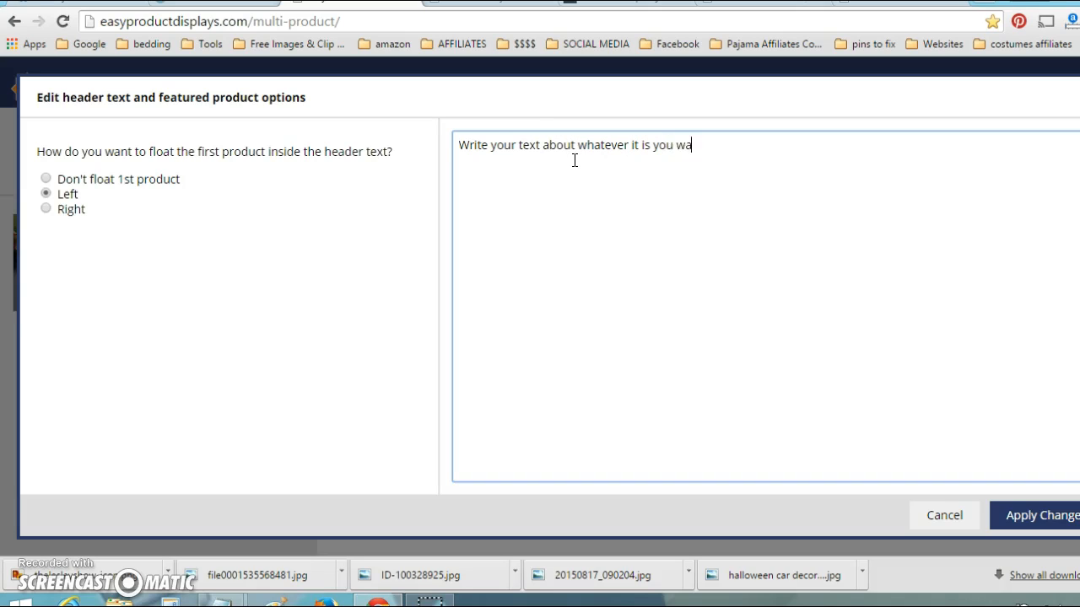
{"action": "type", "text": "nt to say here"}
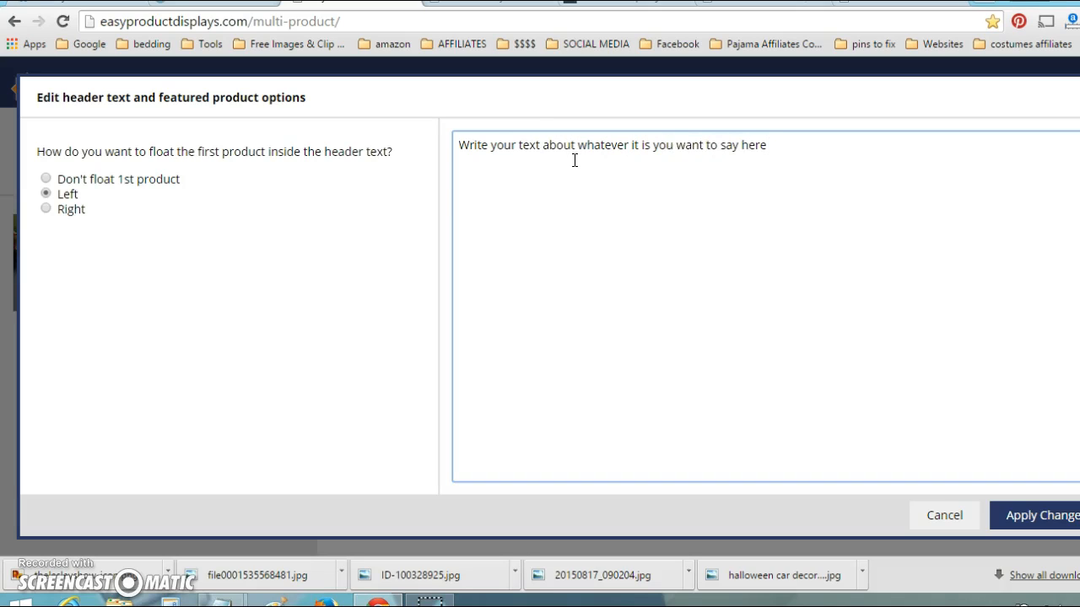
{"action": "left_click", "coordinate": [1038, 515]}
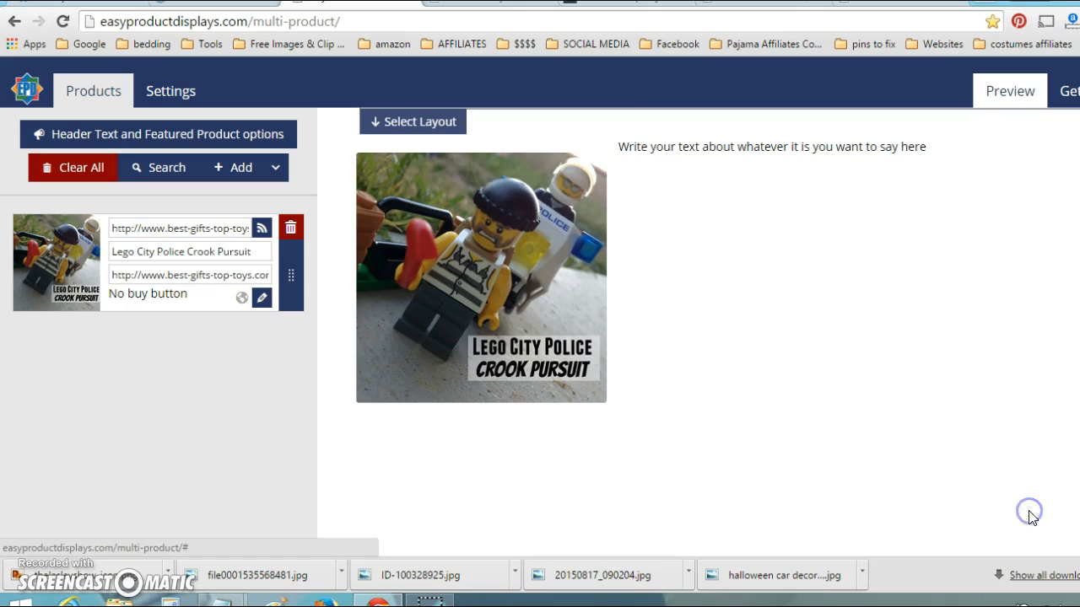
{"action": "mouse_move", "coordinate": [1018, 182]}
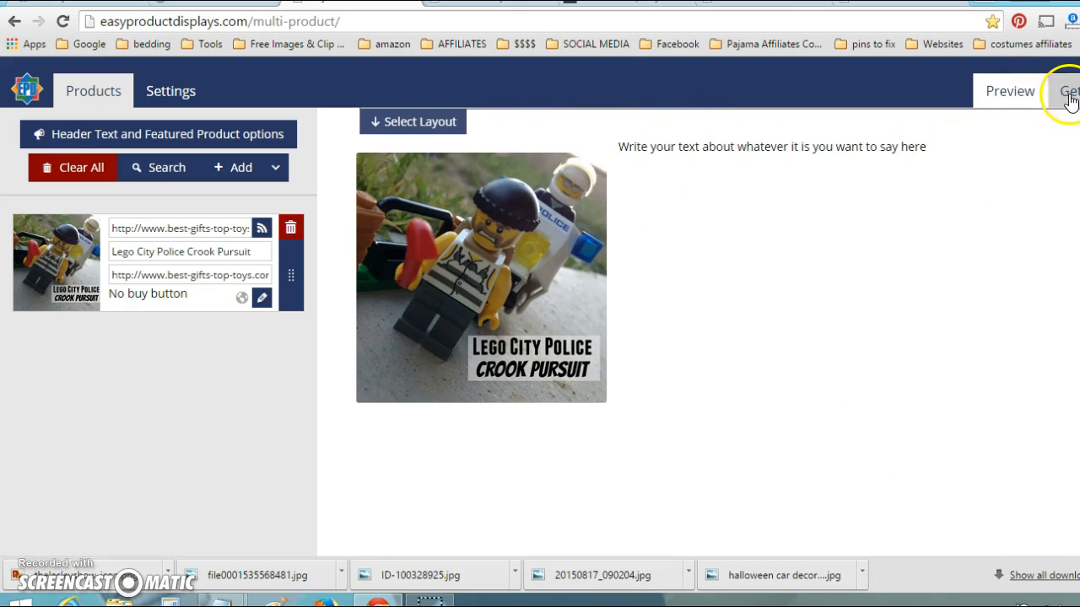
{"action": "left_click", "coordinate": [1067, 90]}
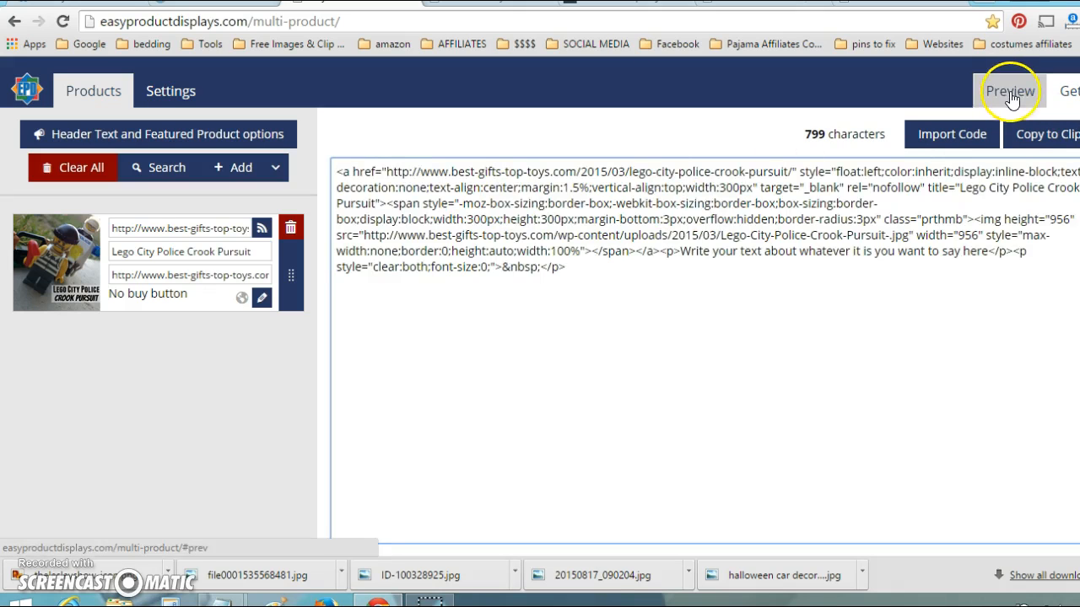
{"action": "left_click", "coordinate": [1010, 90]}
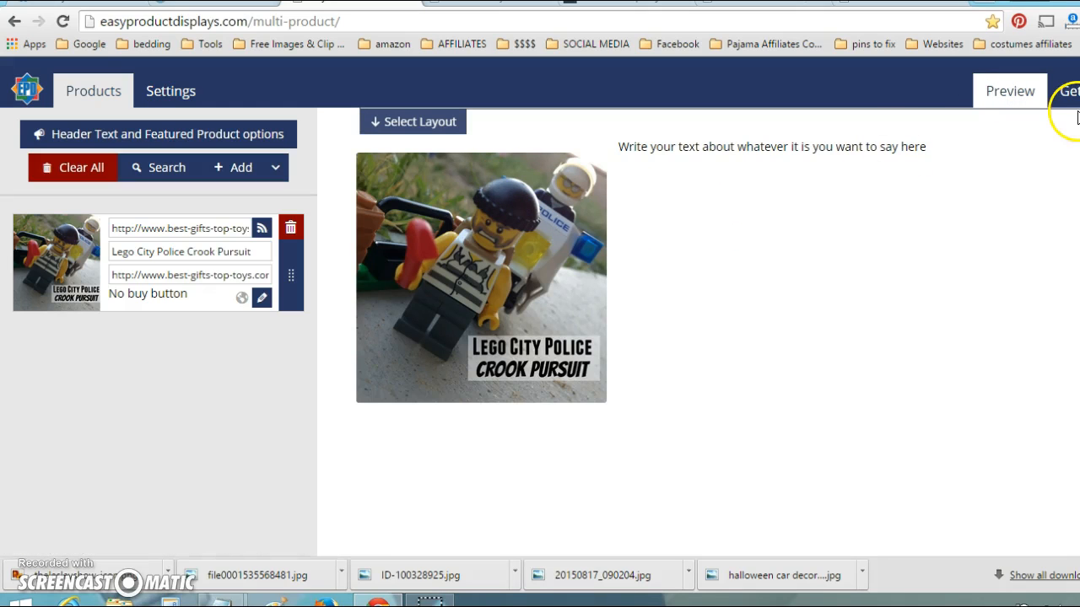
{"action": "mouse_move", "coordinate": [1012, 97]}
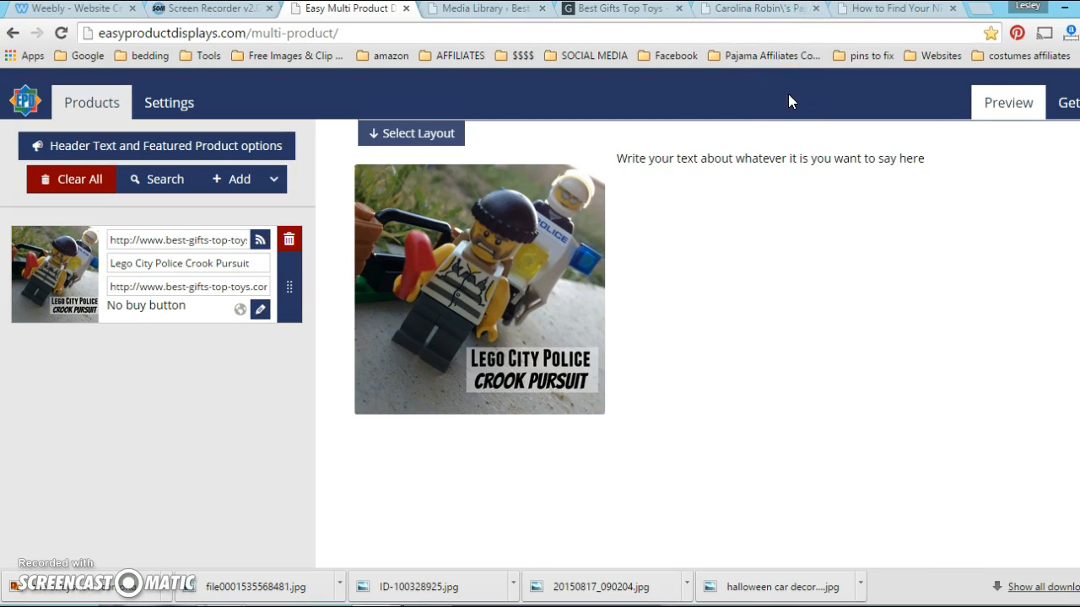
{"action": "mouse_move", "coordinate": [725, 24]}
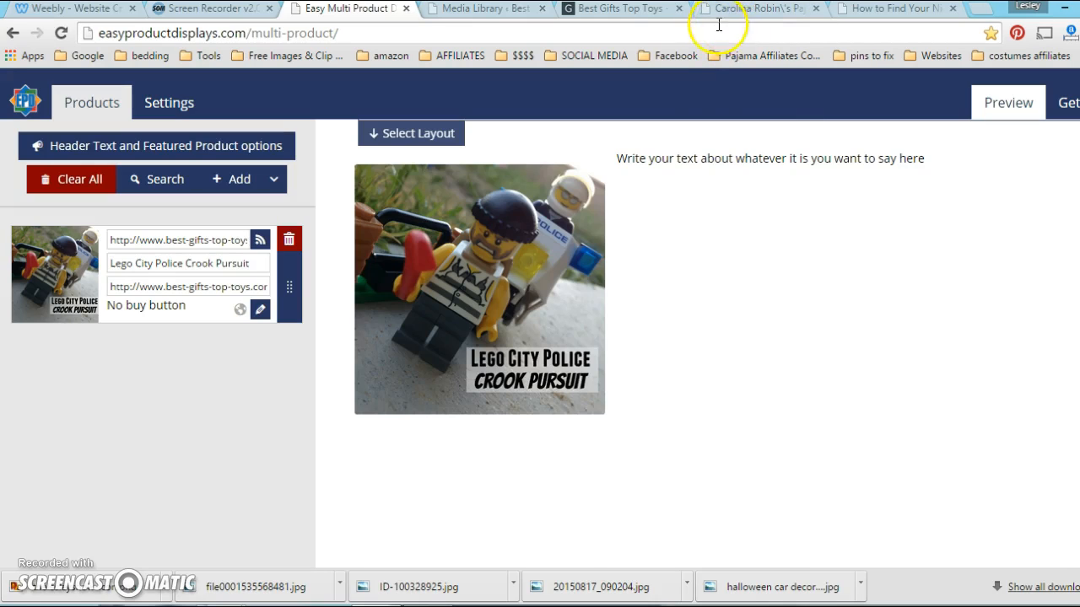
{"action": "mouse_move", "coordinate": [687, 209]}
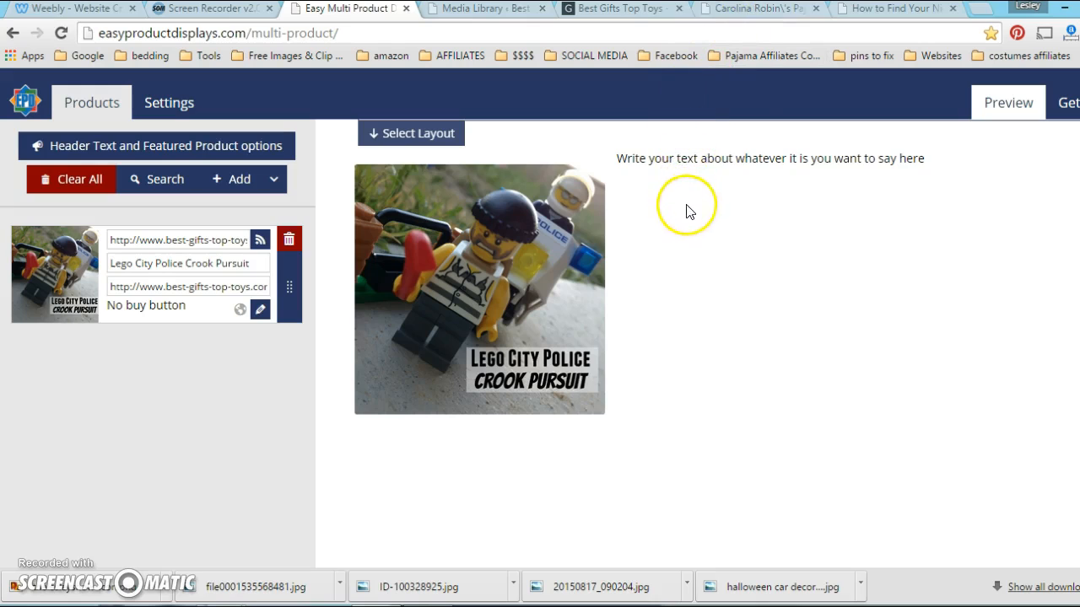
{"action": "mouse_move", "coordinate": [622, 8]}
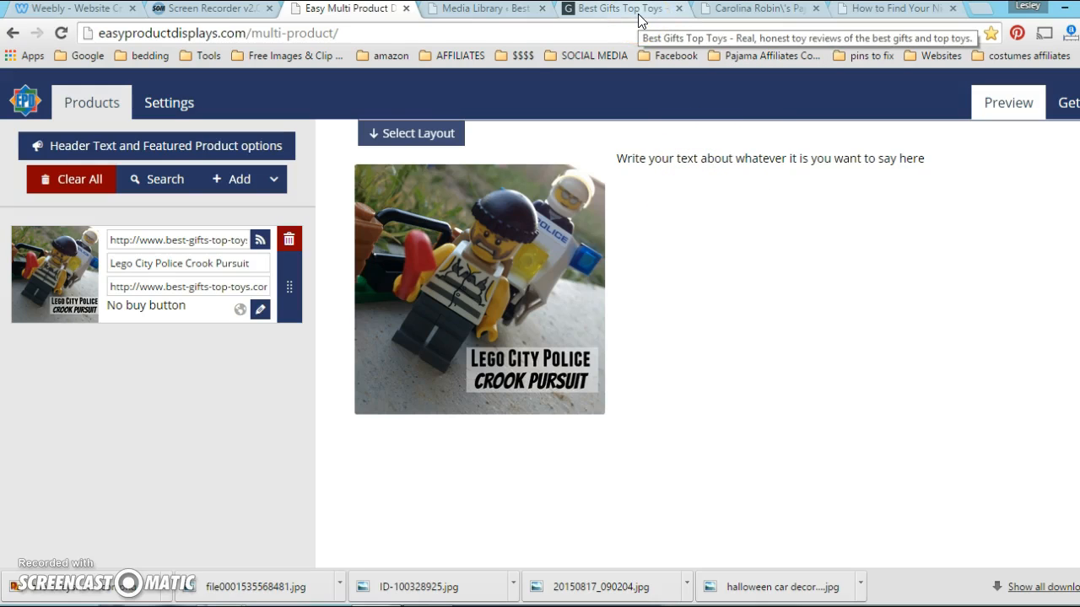